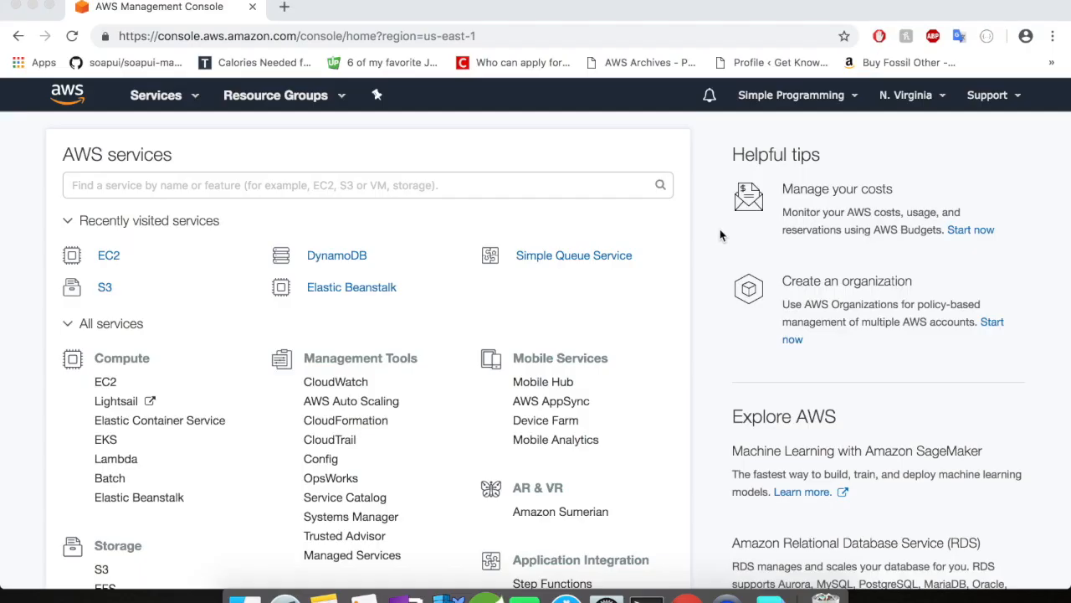
pyautogui.moveTo(181, 395)
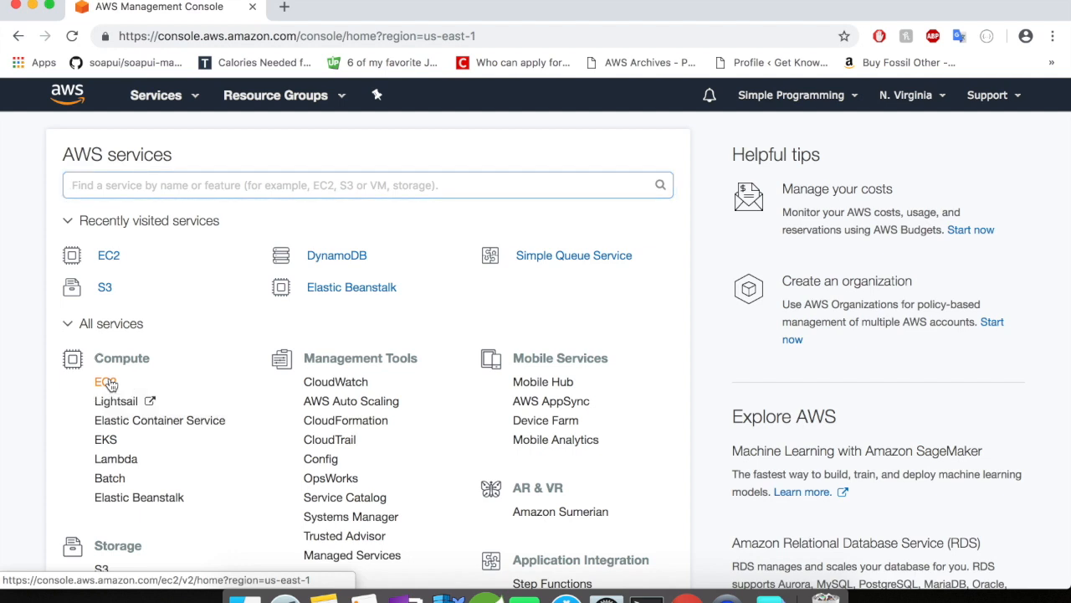
# Step: Go into the EC2 service from the console home to begin launching an instance
pyautogui.click(102, 382)
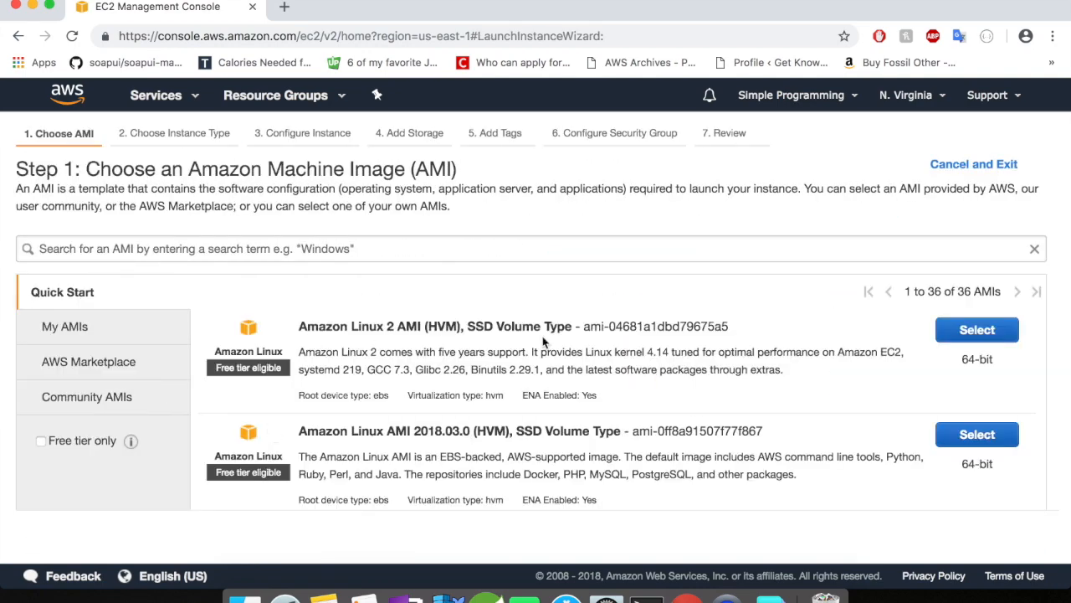
pyautogui.moveTo(924, 304)
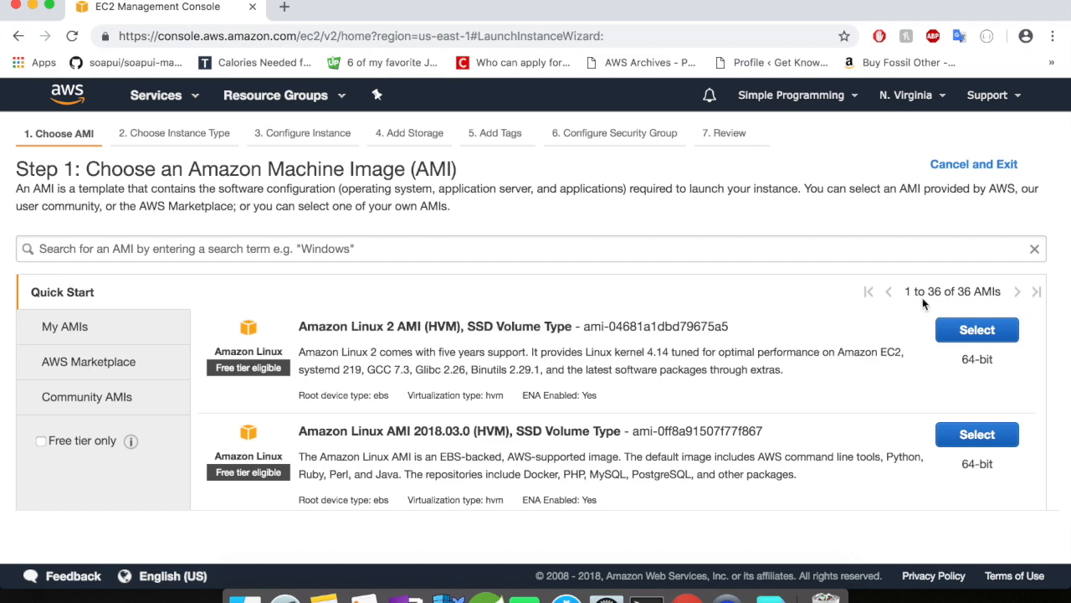
# Step: Choose the Amazon Linux 2 AMI on t2.micro and advance to the tags step
pyautogui.click(978, 328)
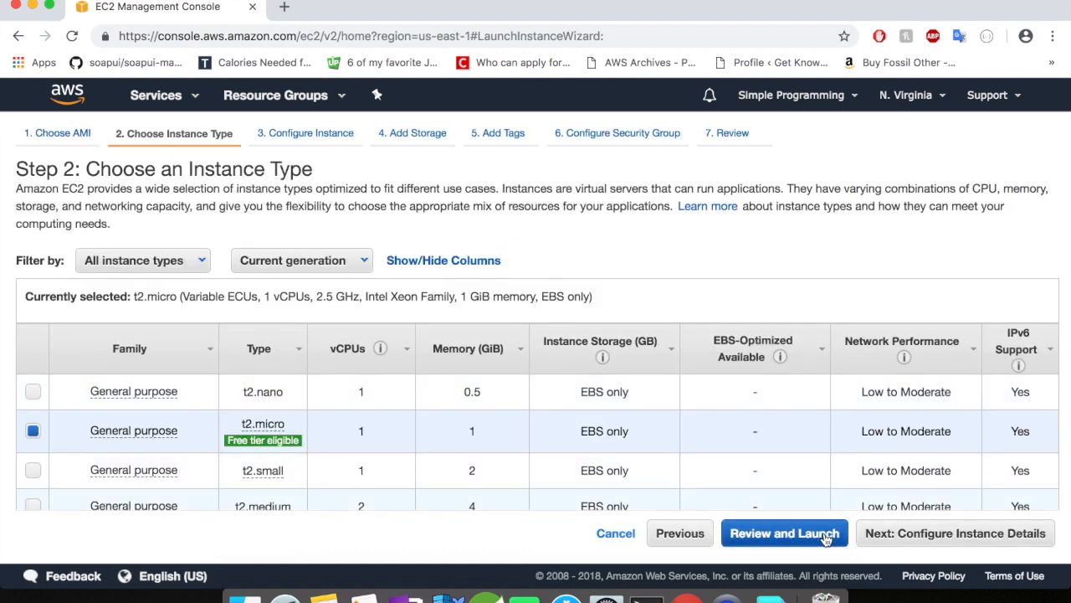
pyautogui.click(954, 533)
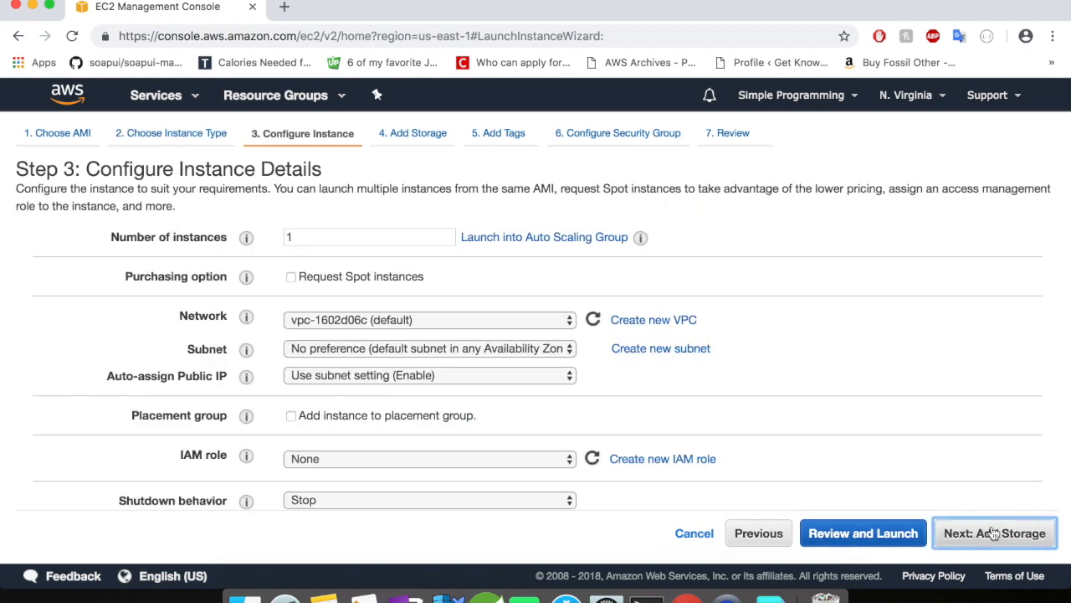
pyautogui.click(995, 532)
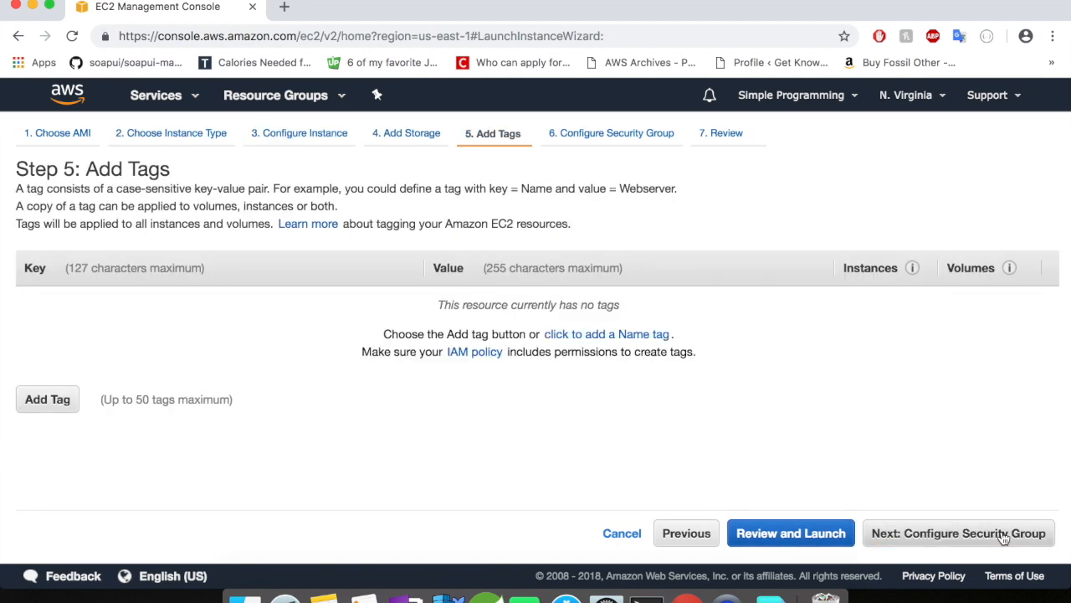
# Step: Add a tag with key 'name' and value 'ec2-dynamodb'
pyautogui.click(47, 399)
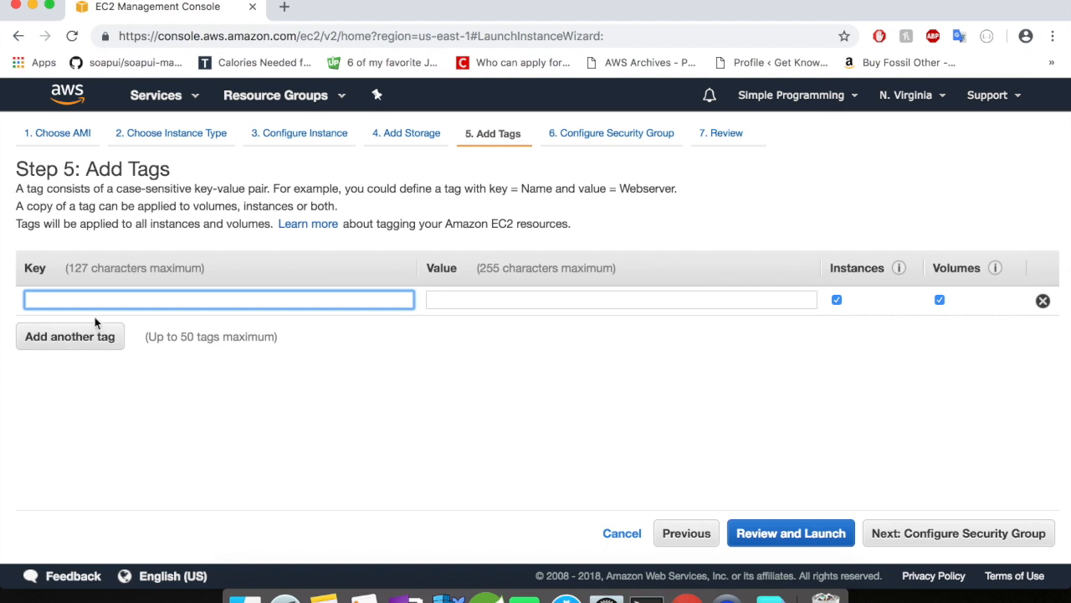
pyautogui.write('ec2-dynamodb')
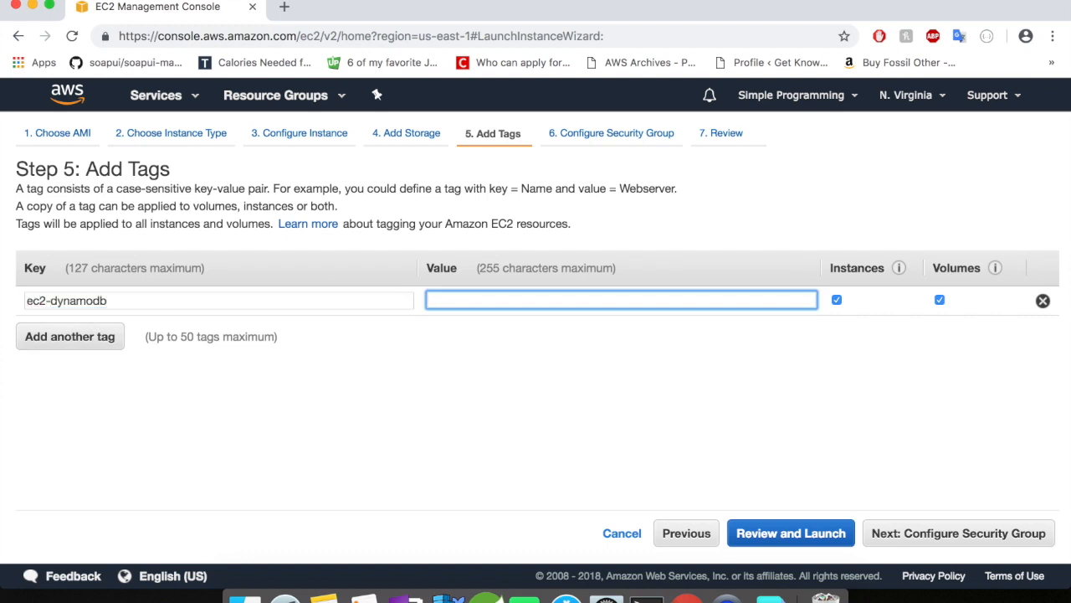
pyautogui.write('ec2-dynamod')
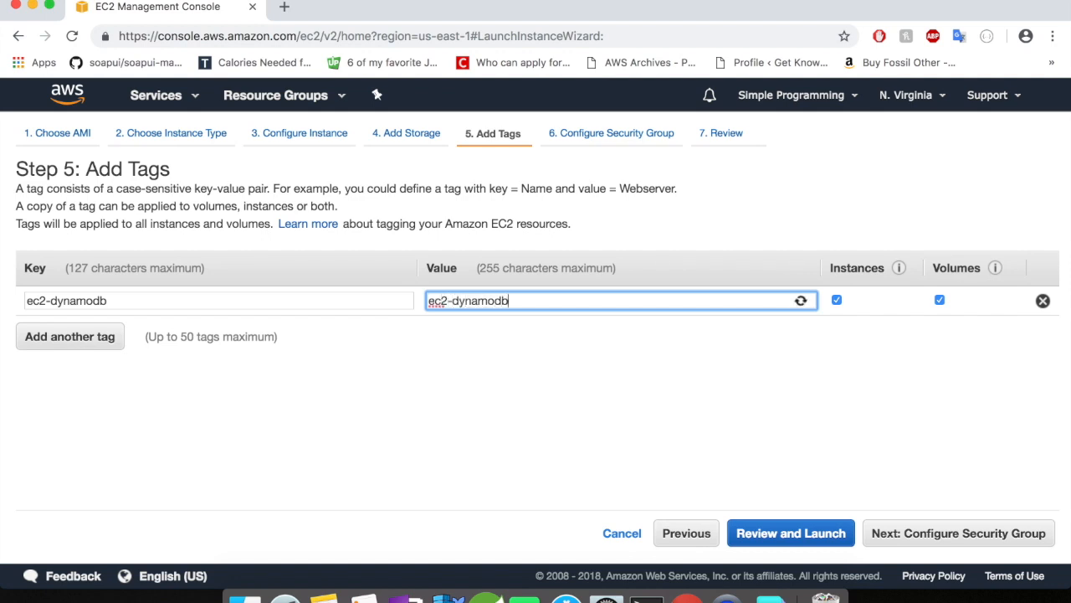
pyautogui.write('ba')
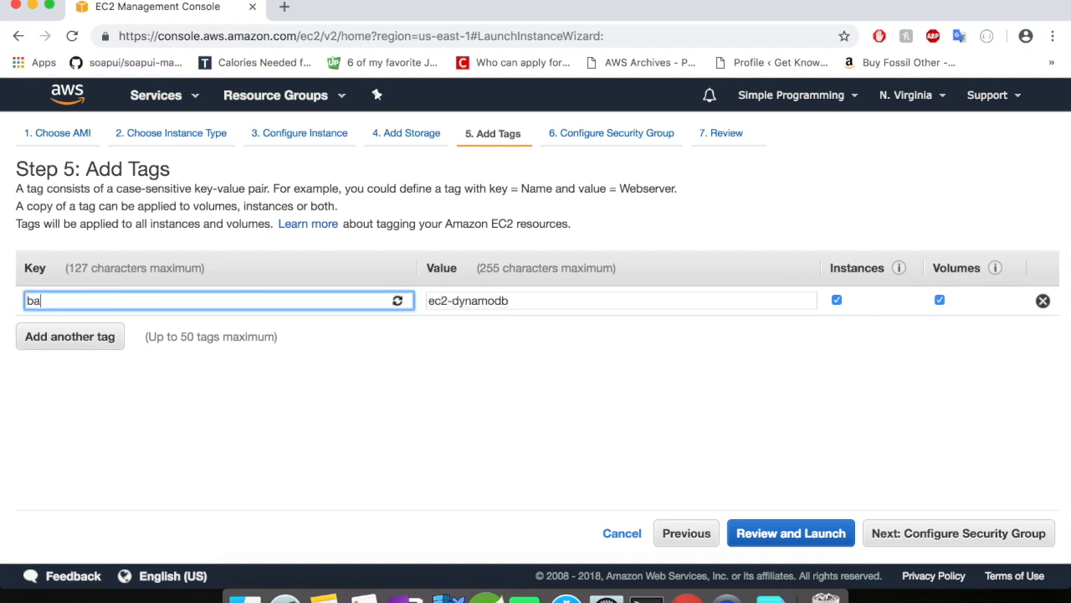
pyautogui.write('name')
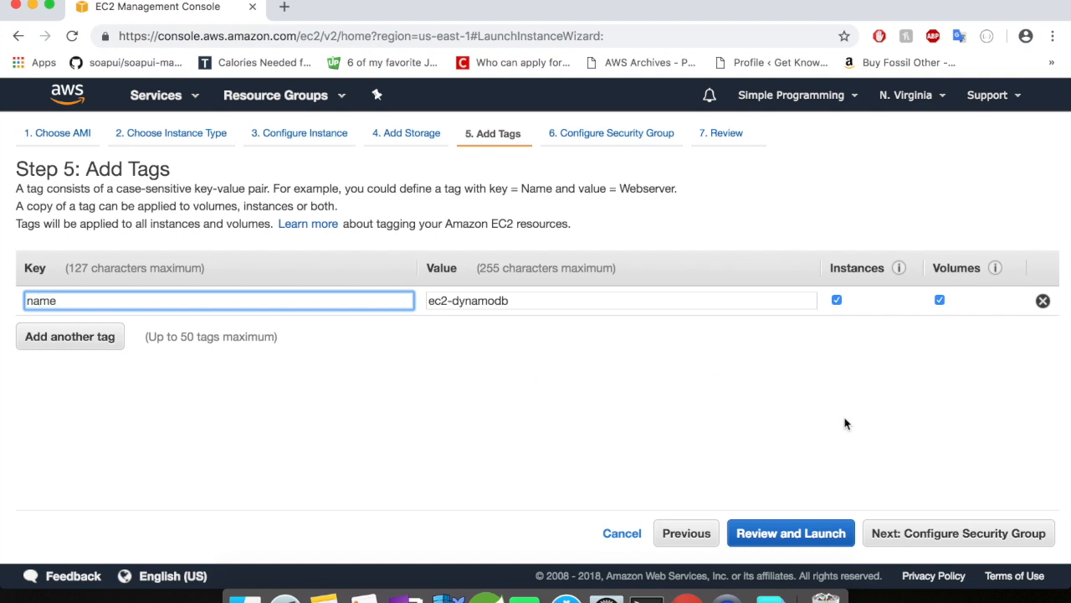
# Step: Select the existing default VPC security group and continue to Review and Launch
pyautogui.click(958, 532)
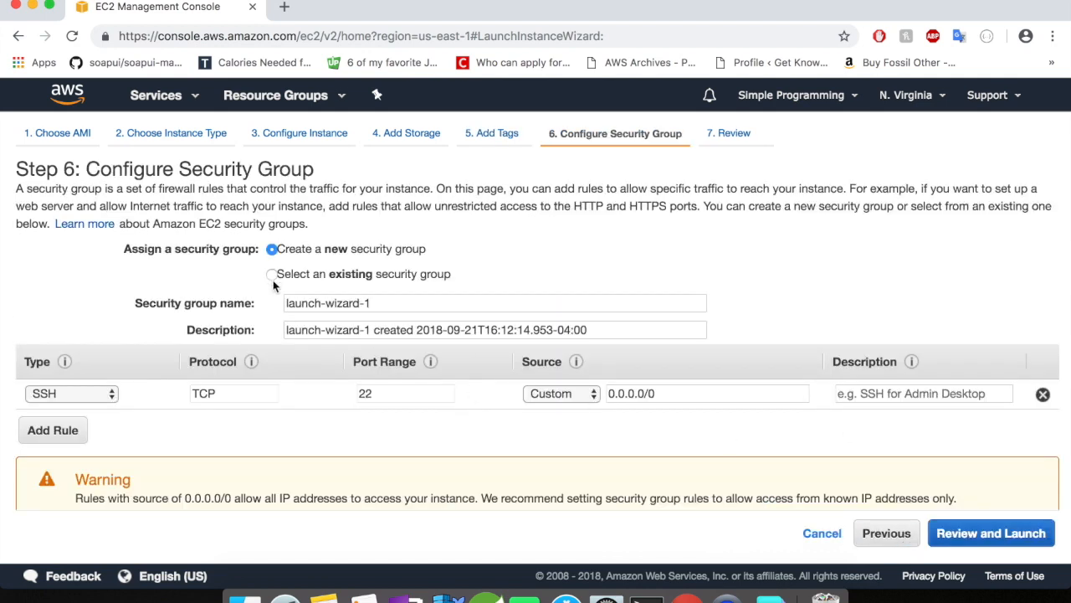
pyautogui.click(271, 274)
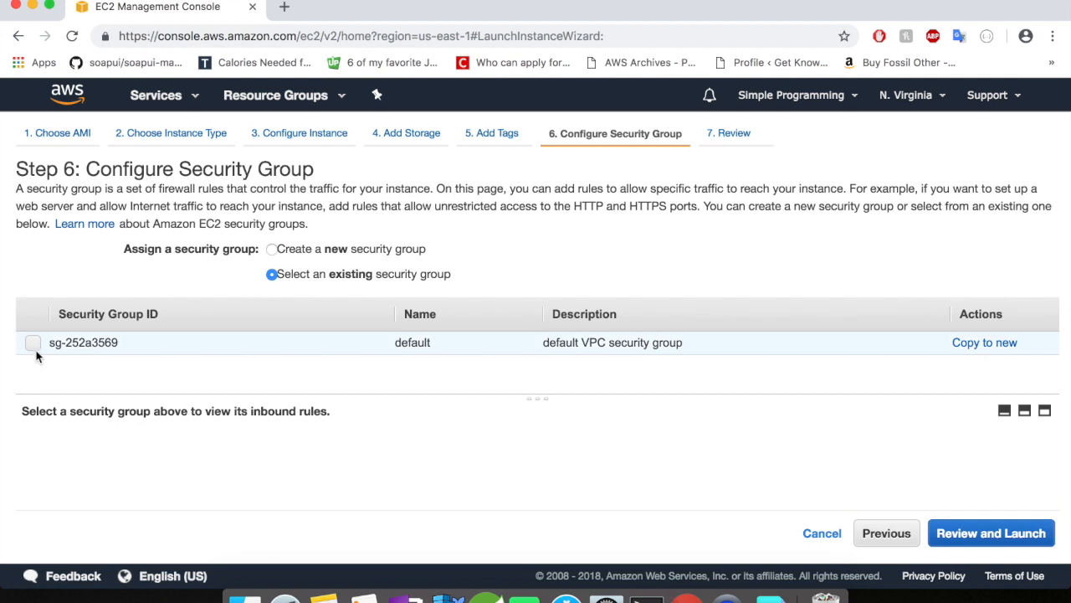
pyautogui.click(34, 342)
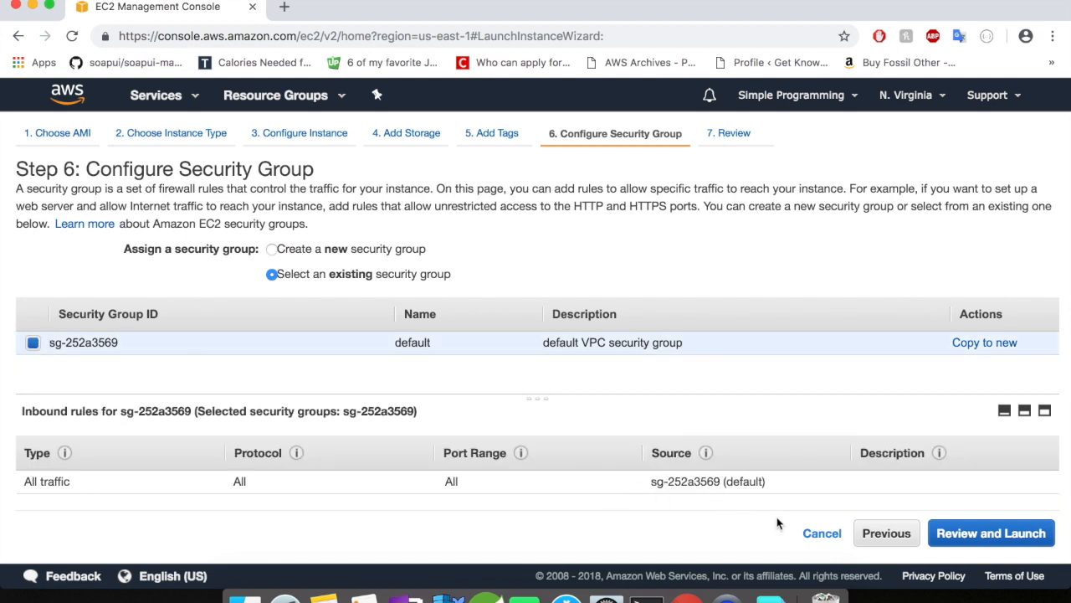
pyautogui.click(991, 532)
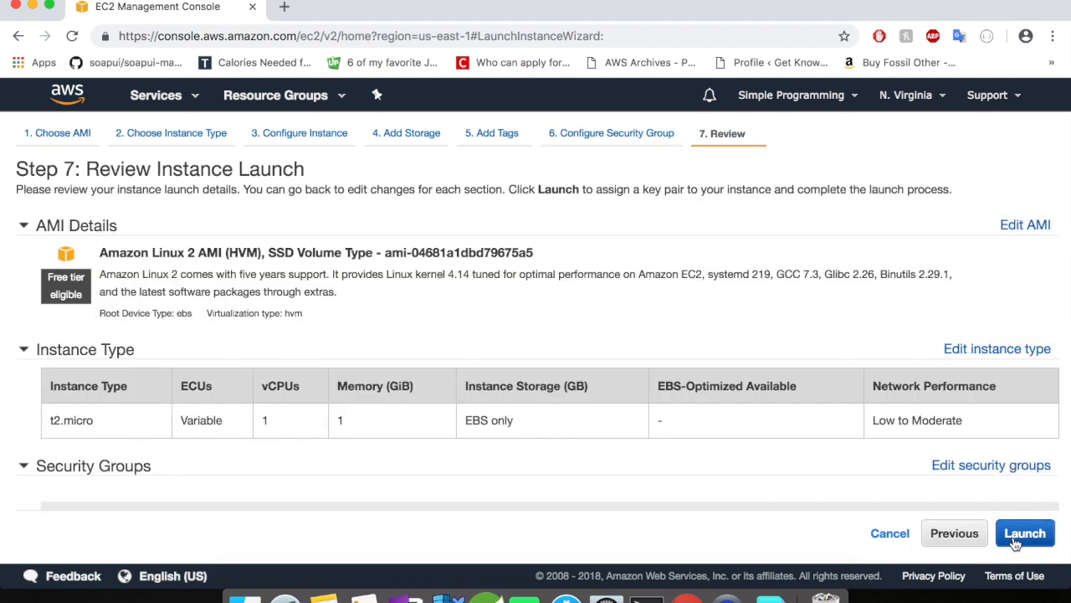
# Step: Launch the instance with the existing ec2-key-pair, acknowledging the private key file
pyautogui.click(1024, 532)
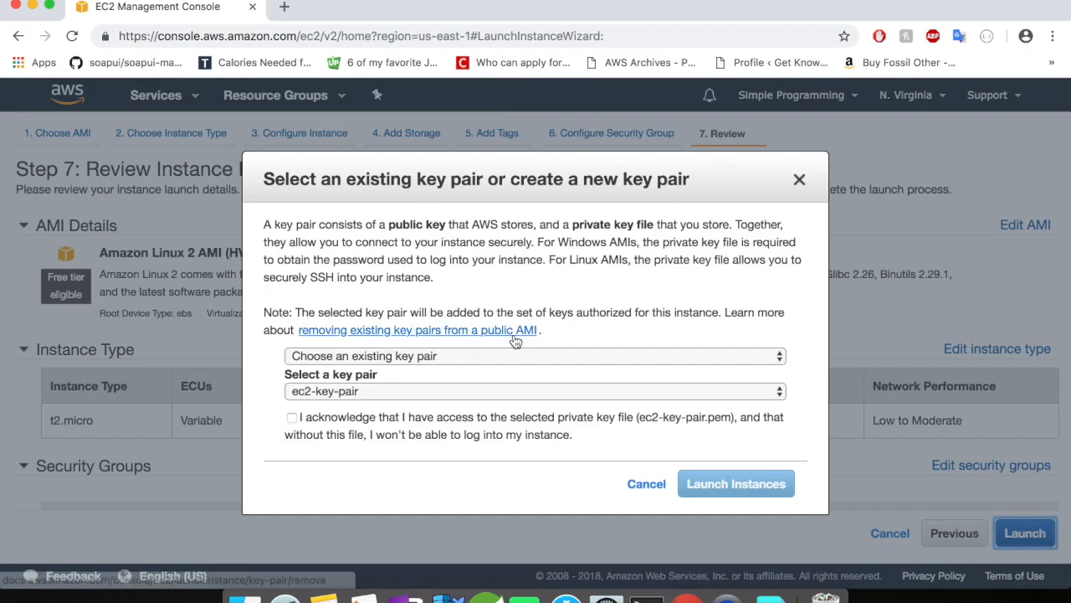
pyautogui.click(535, 355)
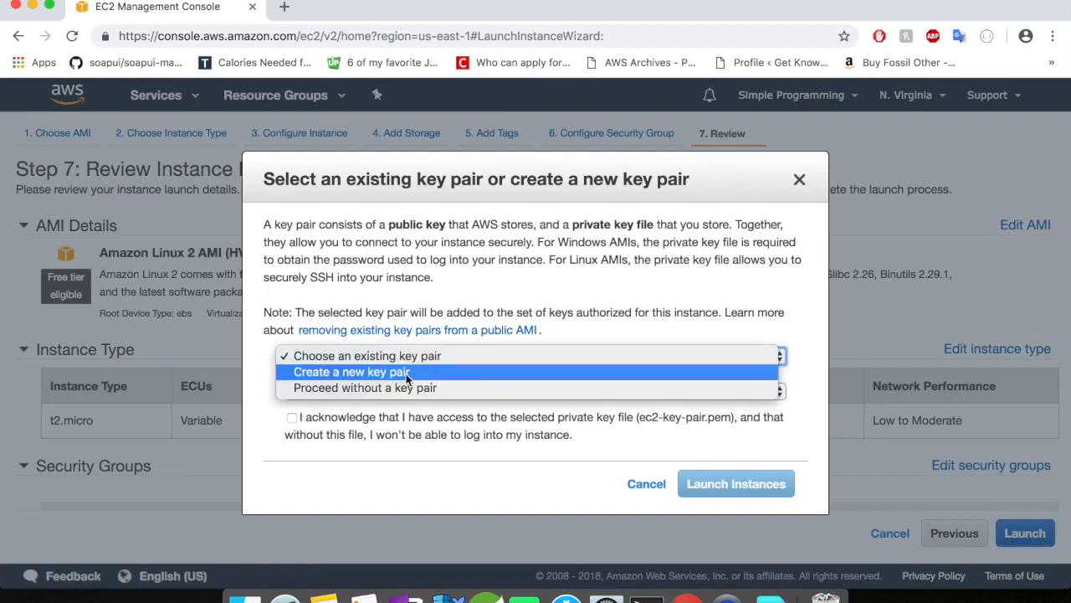
pyautogui.moveTo(408, 378)
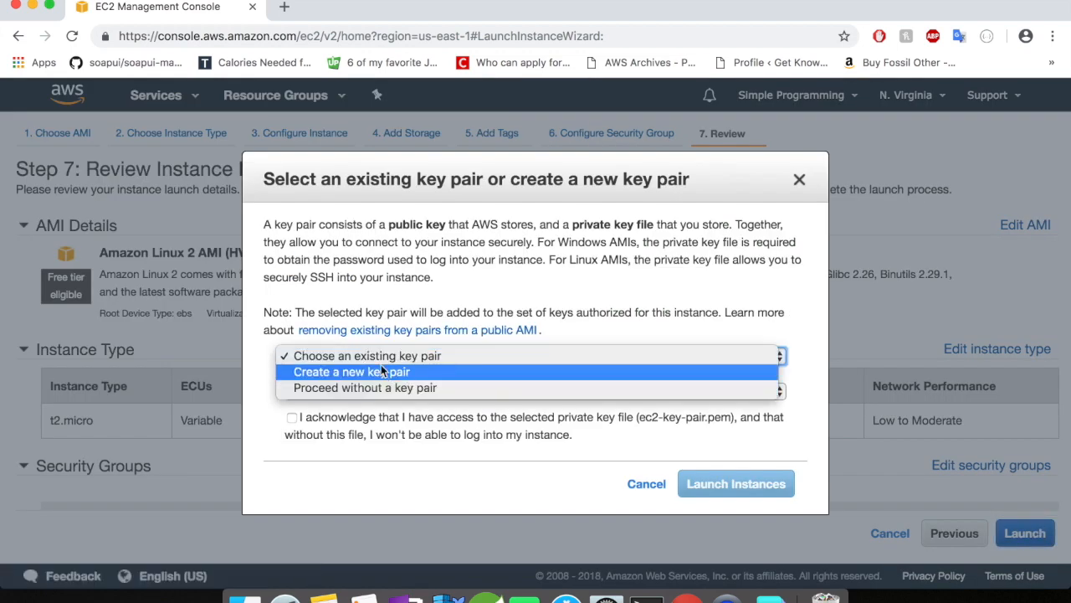
pyautogui.click(364, 355)
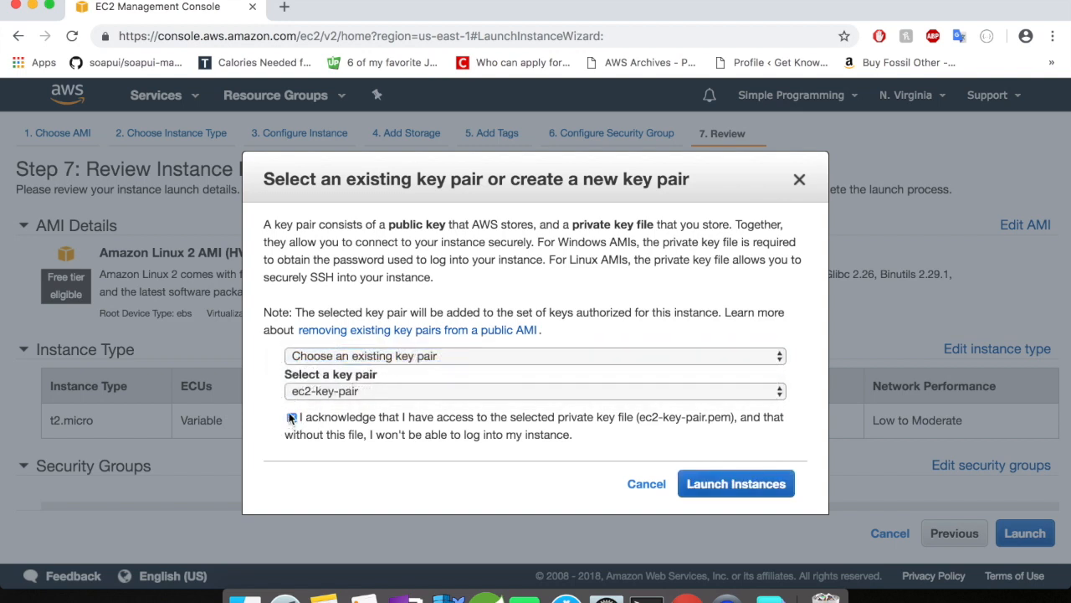
pyautogui.click(291, 417)
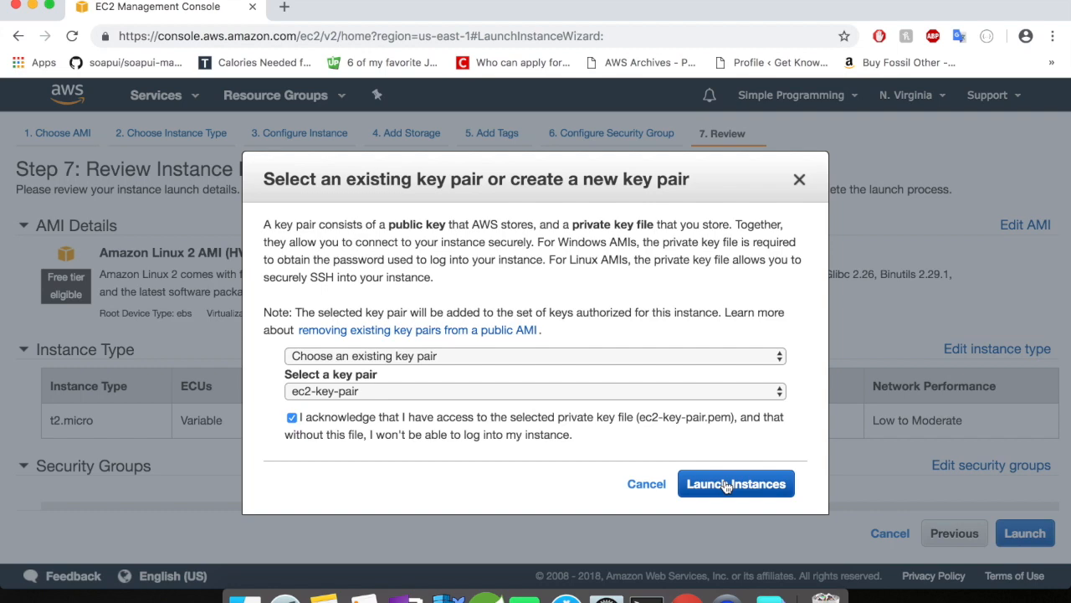
pyautogui.click(737, 482)
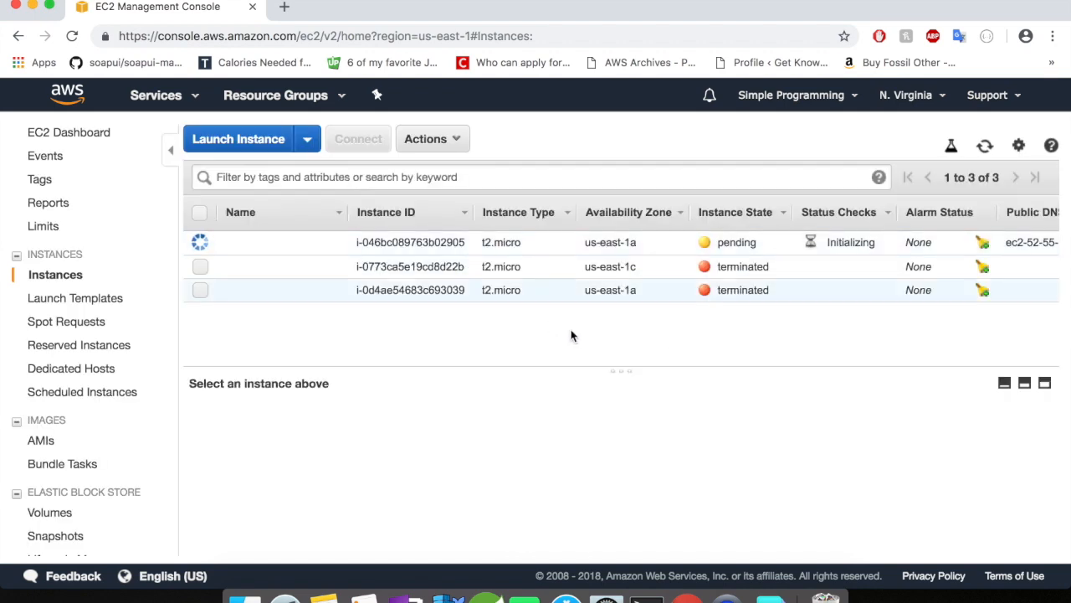
pyautogui.moveTo(599, 449)
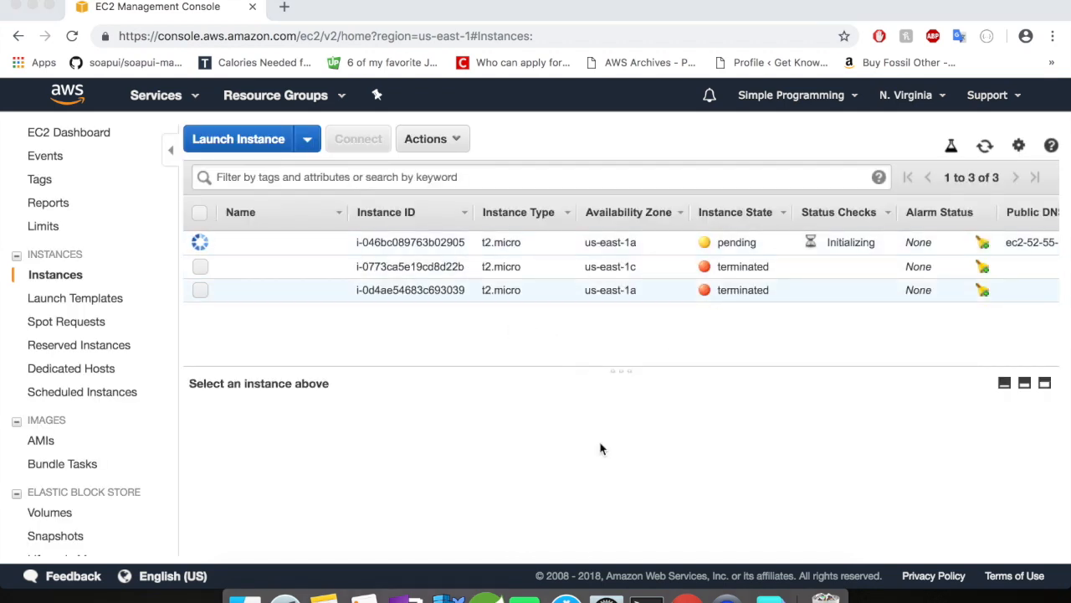
pyautogui.moveTo(70, 94)
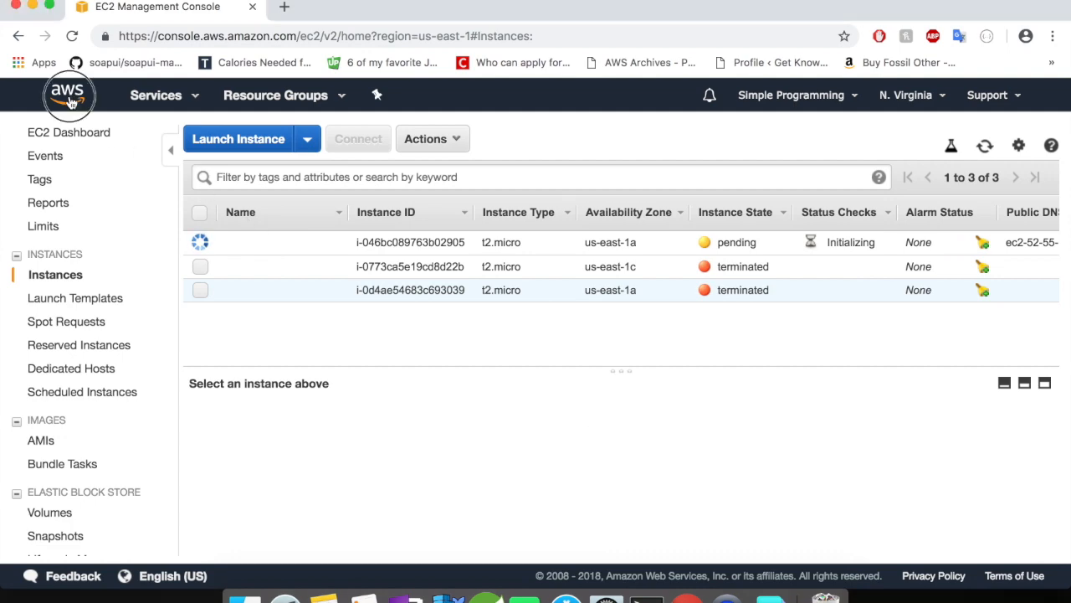
# Step: Go to DynamoDB and fill a table form with name 'student' and partition key 'studentid'
pyautogui.click(67, 94)
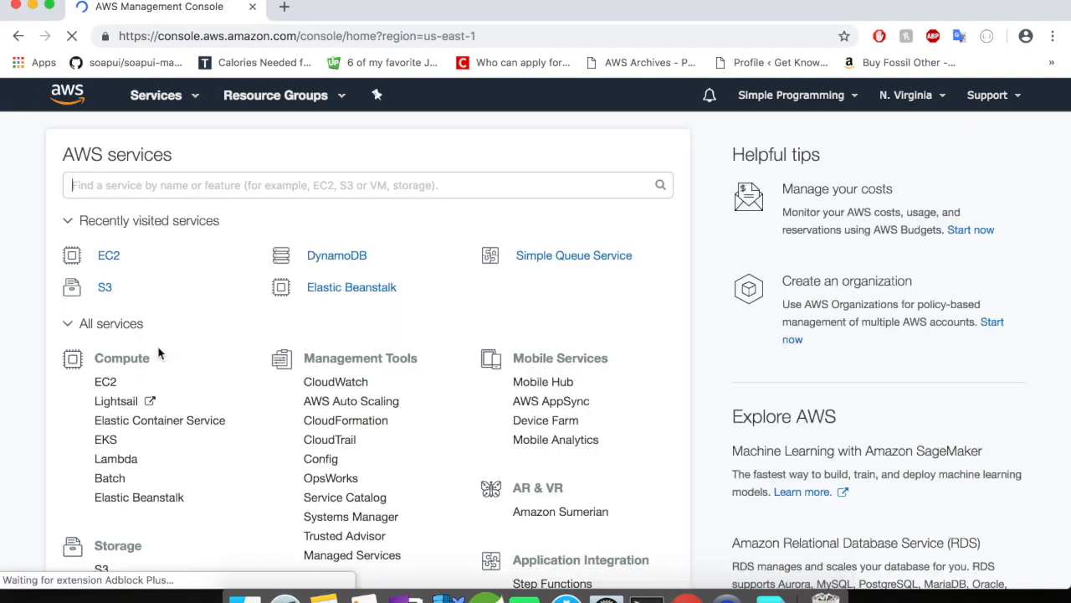
pyautogui.scroll(-3)
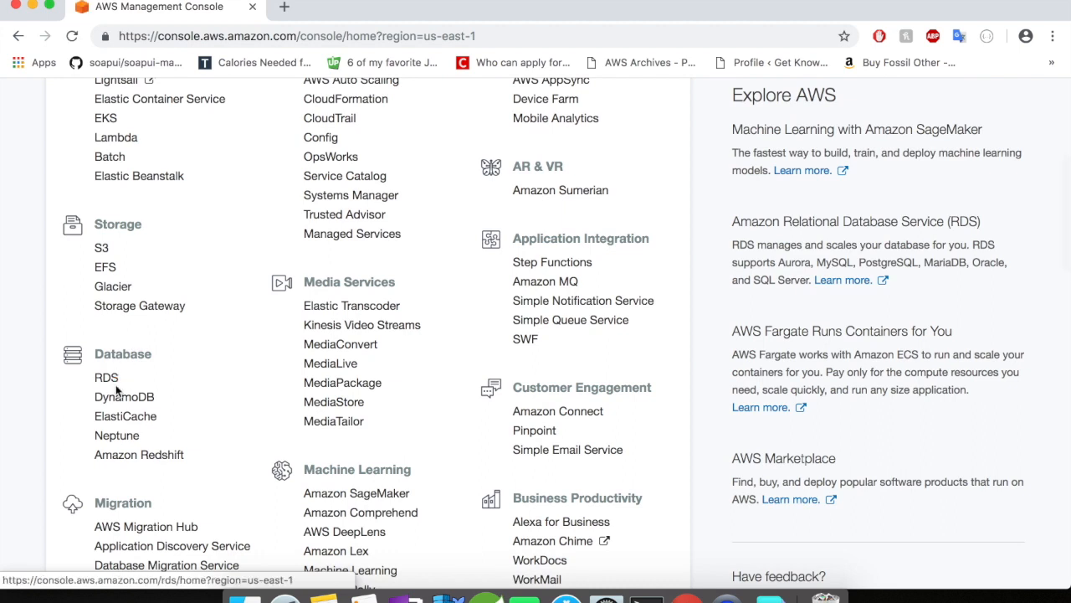
pyautogui.click(124, 395)
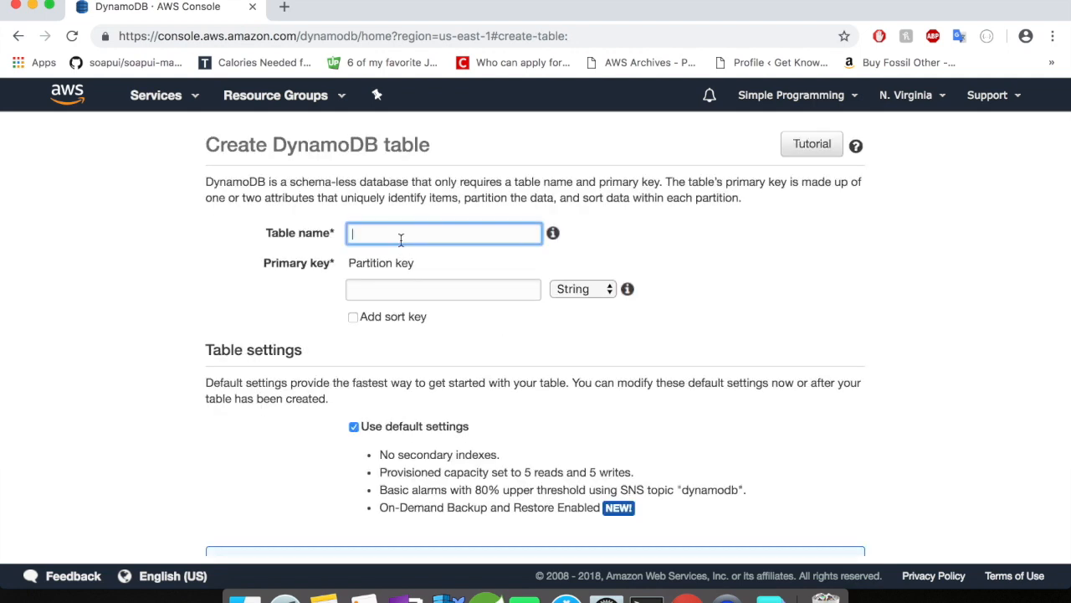
pyautogui.write('student')
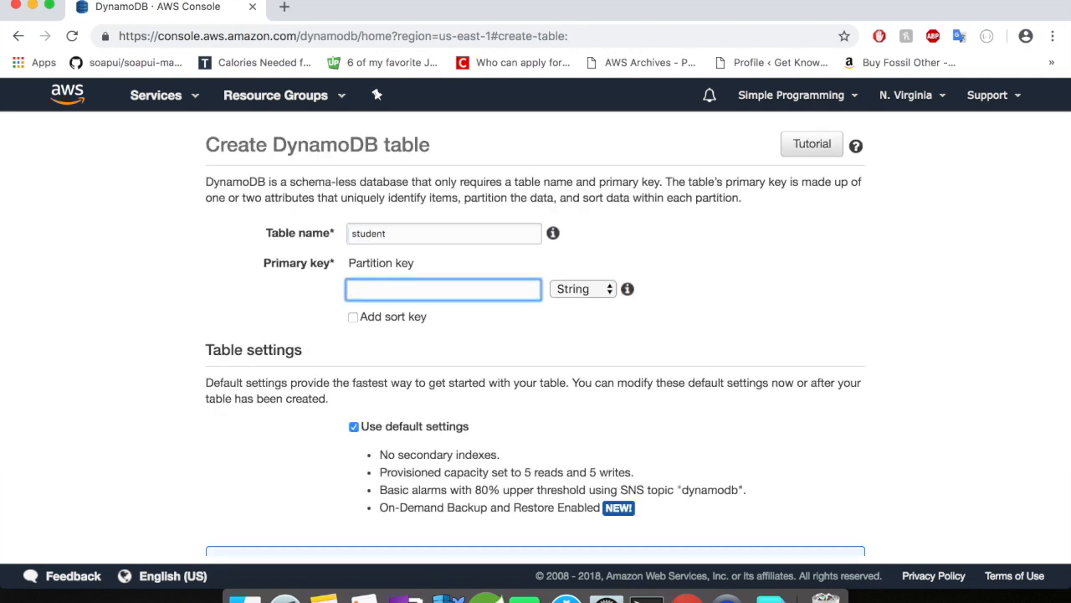
pyautogui.write('studentId')
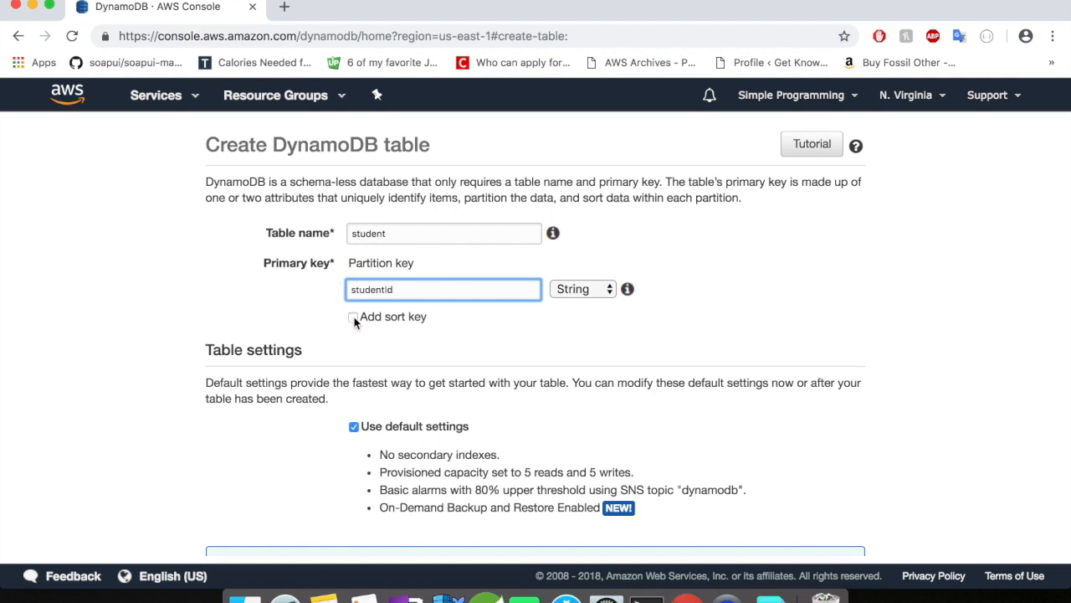
# Step: Add a sort key named 'lastNam' to the table form
pyautogui.click(353, 316)
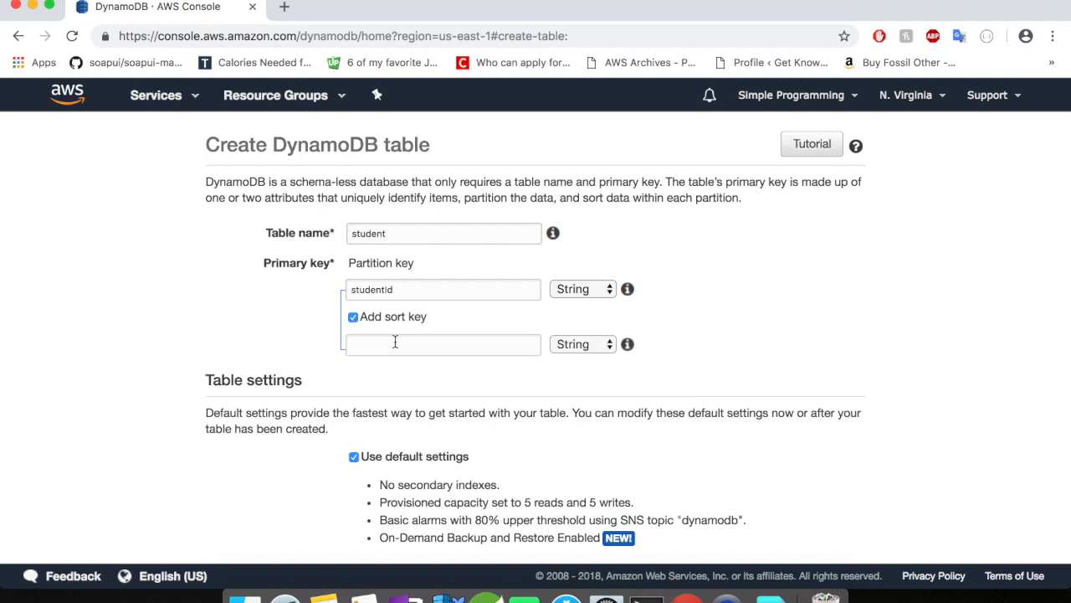
pyautogui.click(441, 345)
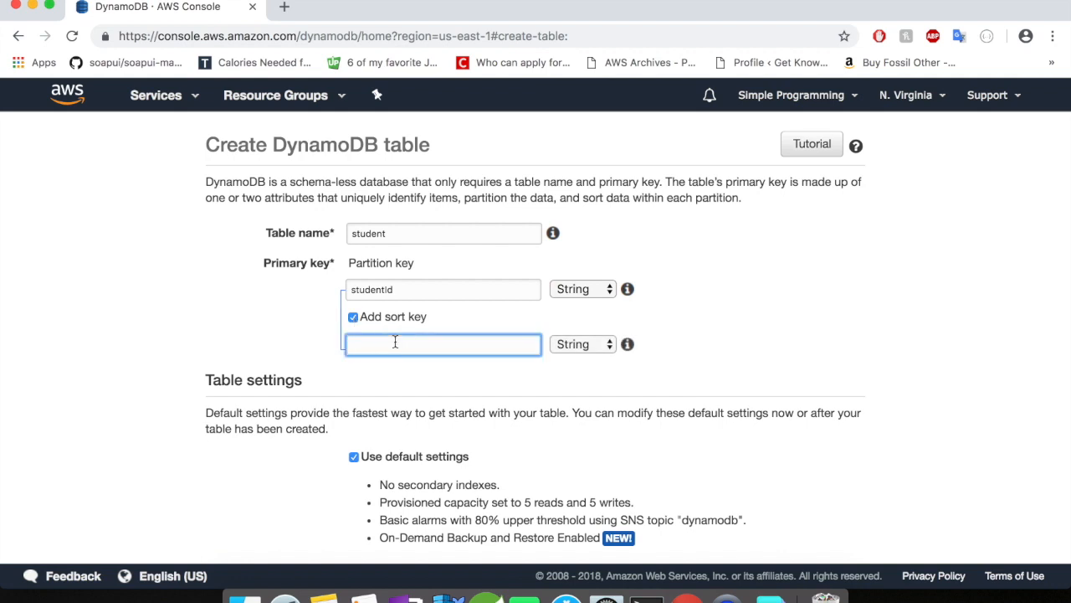
pyautogui.write('lastNam')
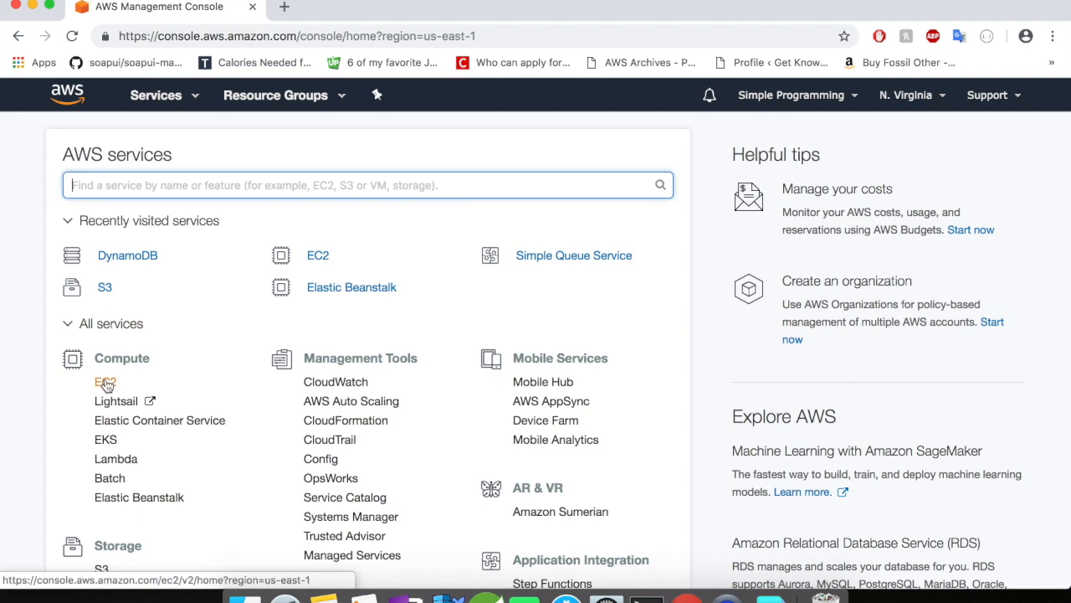
# Step: Go through EC2 Instances to the Security Groups list holding only the default group
pyautogui.click(104, 382)
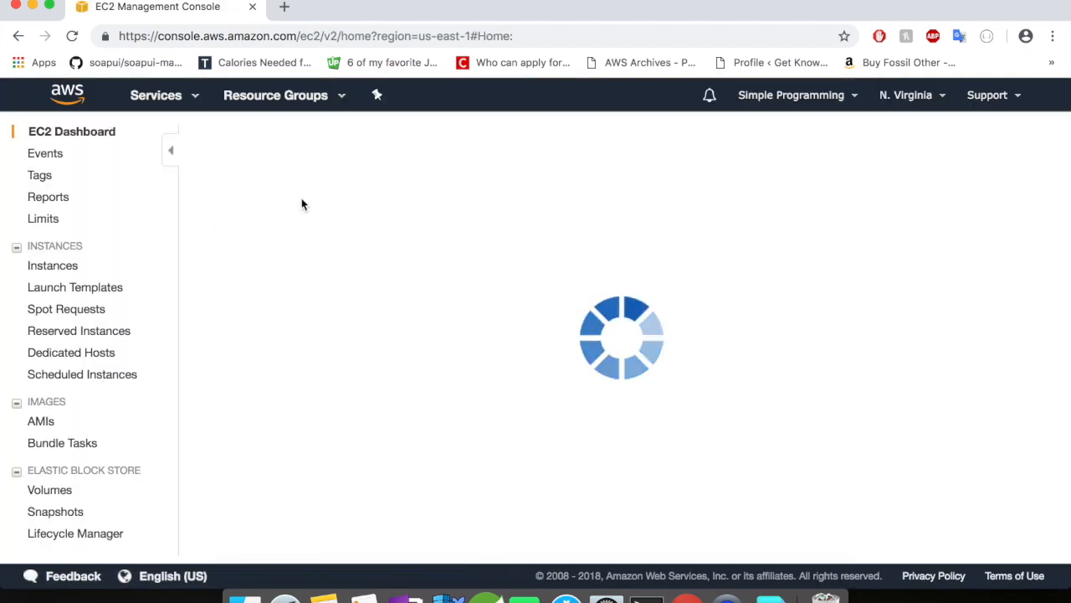
pyautogui.click(53, 264)
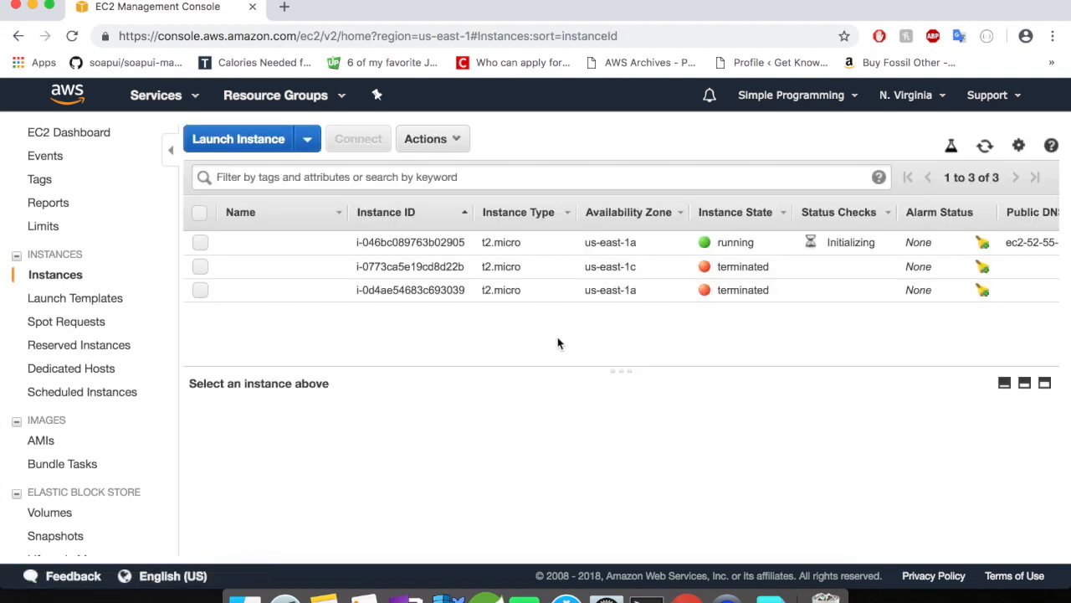
pyautogui.moveTo(375, 341)
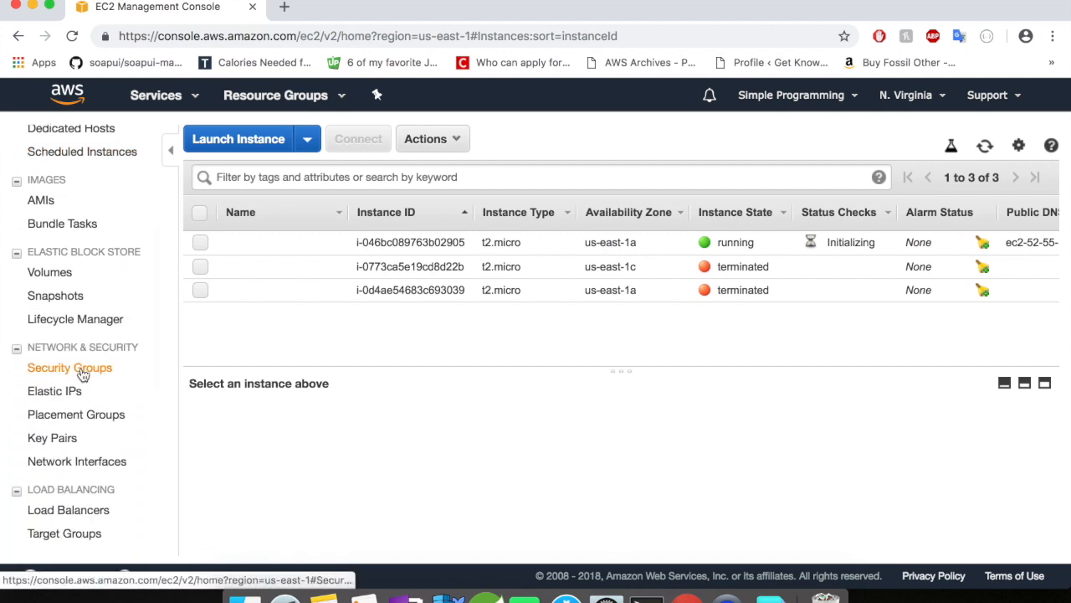
pyautogui.click(71, 368)
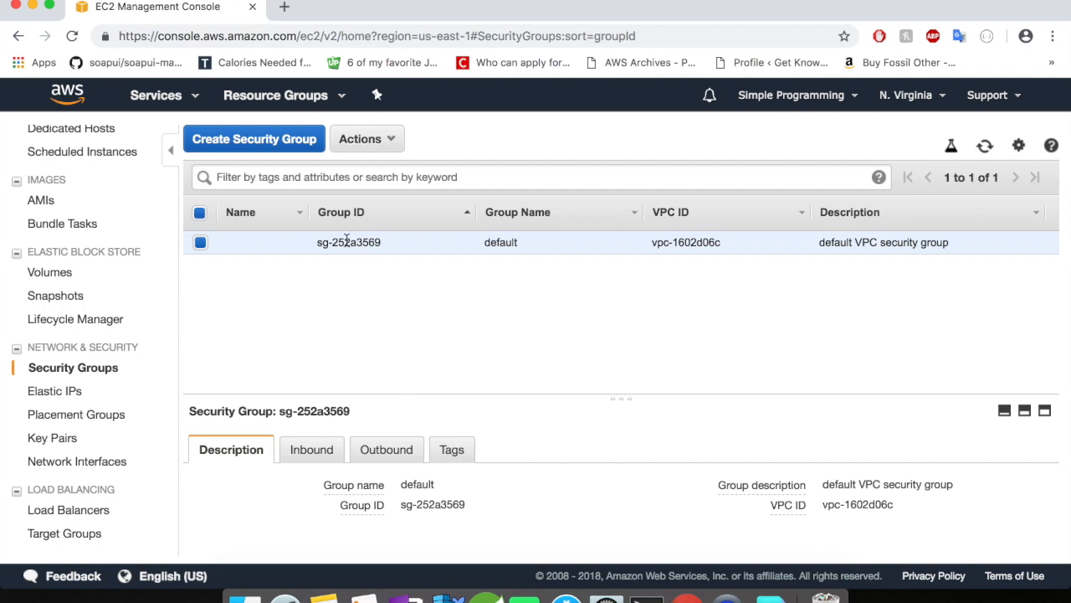
pyautogui.moveTo(355, 258)
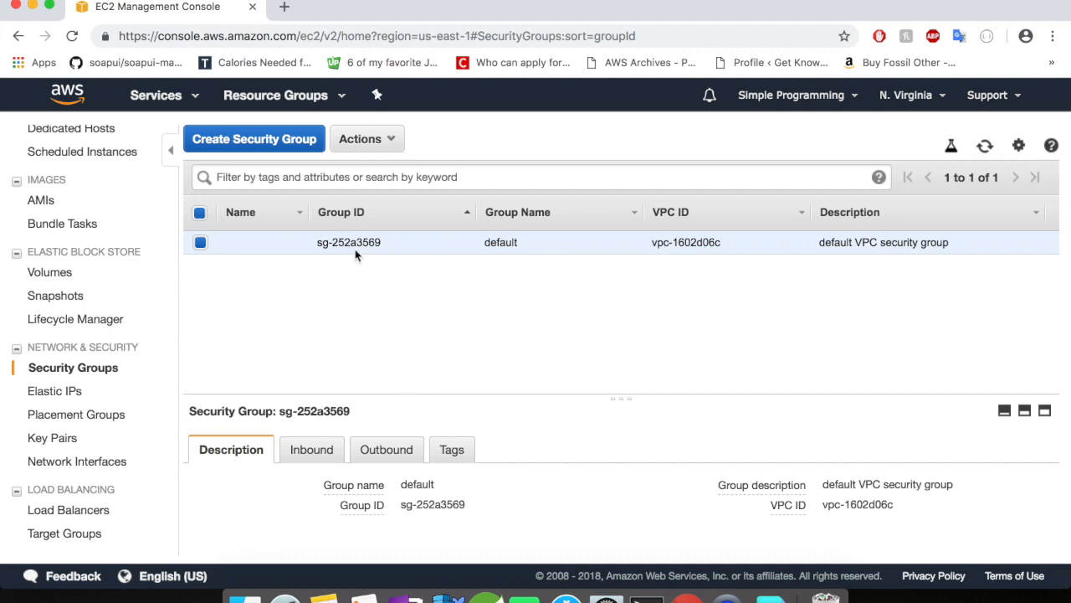
# Step: Start a new security group named ec2-dynamodb-security-group with its description
pyautogui.click(254, 137)
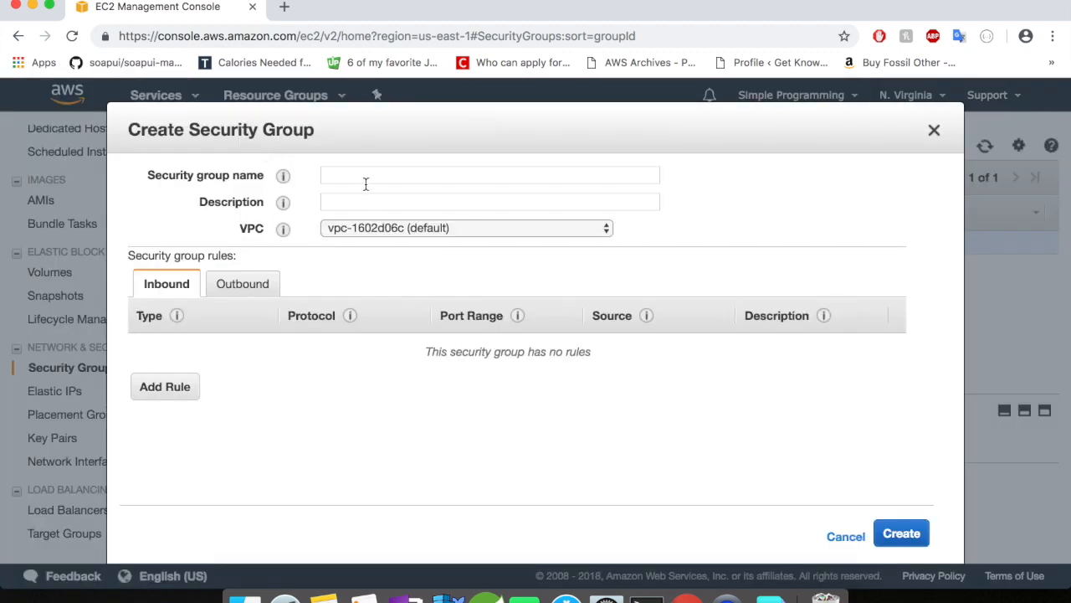
pyautogui.write('ec-2')
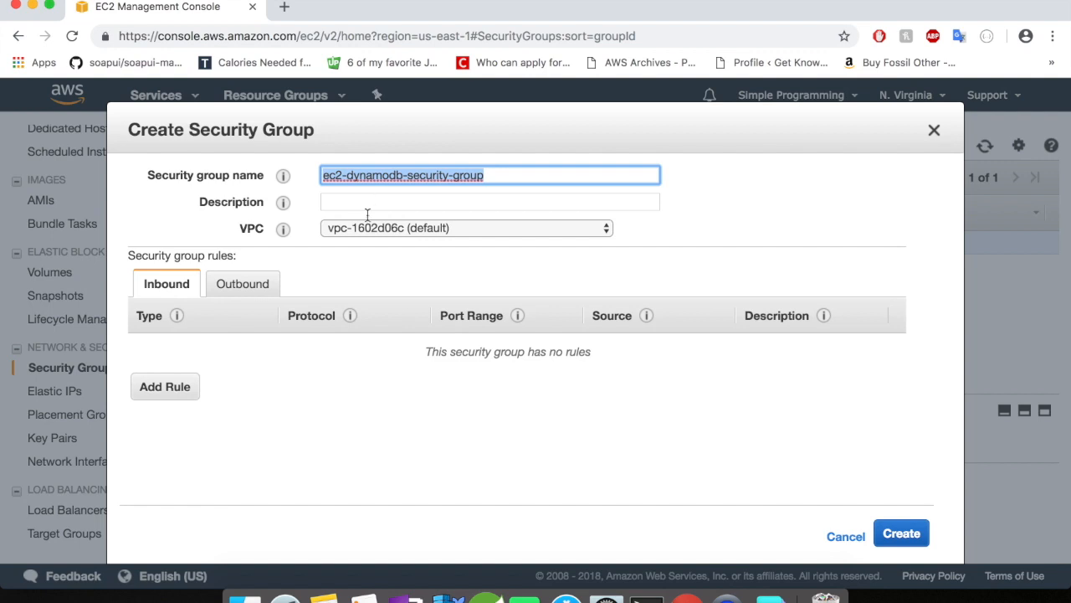
pyautogui.write('ec2-dynamodb-security-group')
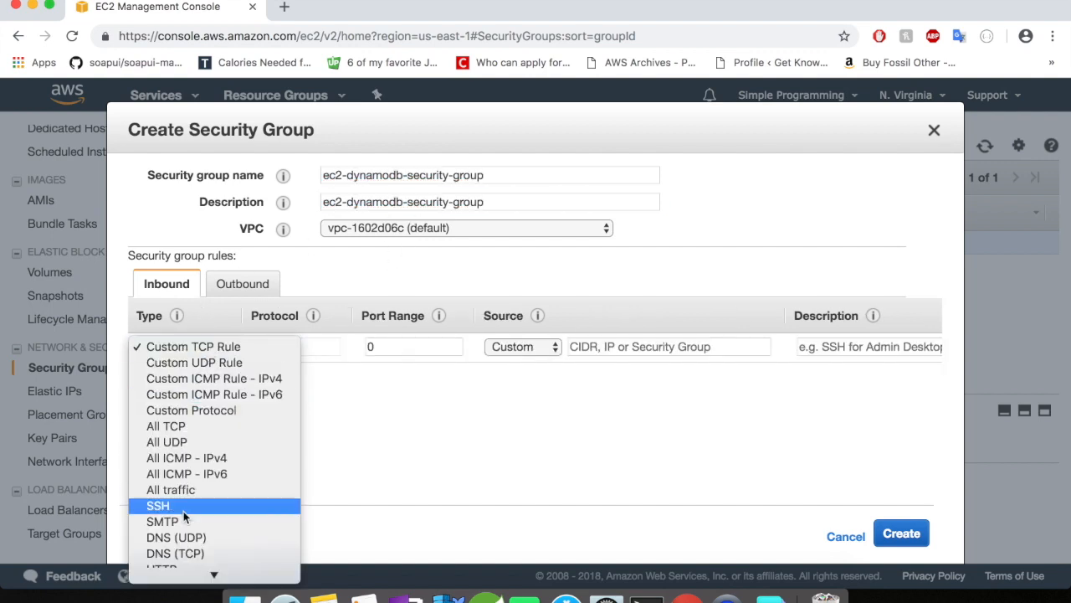
# Step: Add inbound rules SSH from Anywhere, HTTP and HTTPS, and create the group
pyautogui.click(157, 505)
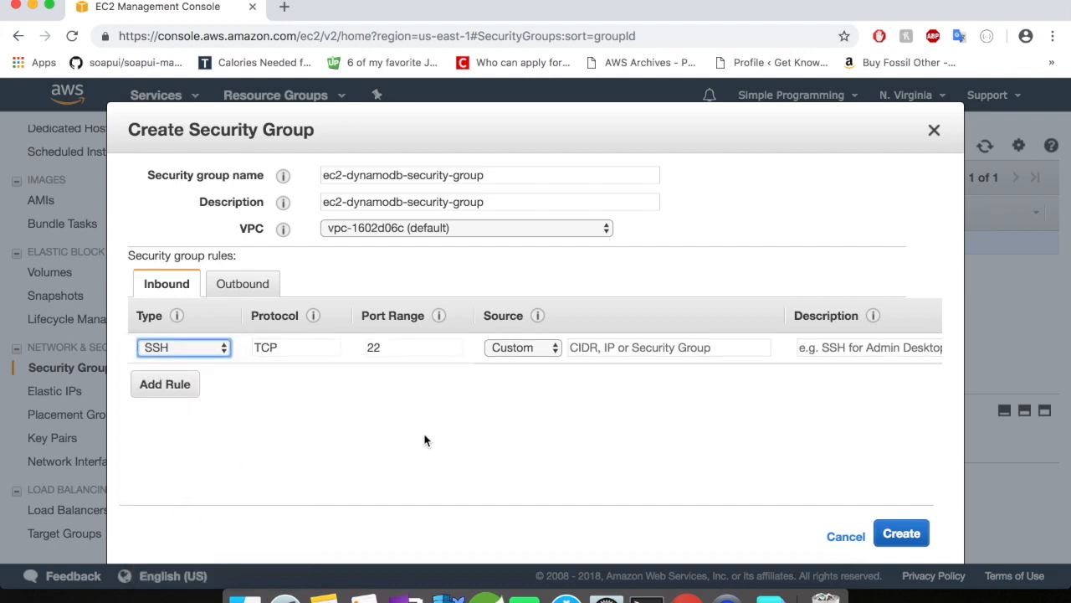
pyautogui.moveTo(455, 385)
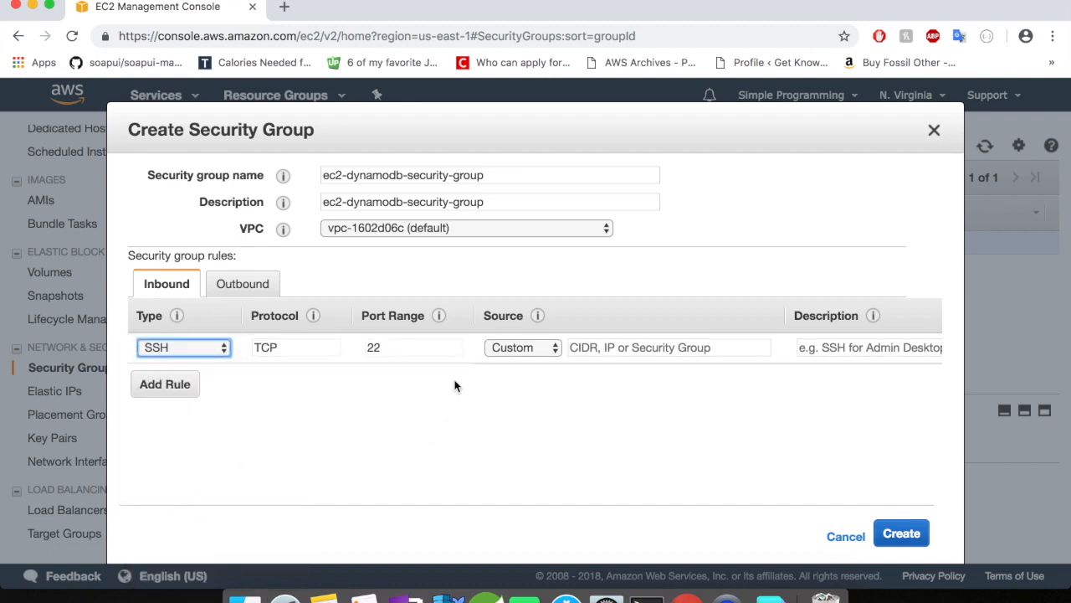
pyautogui.click(522, 347)
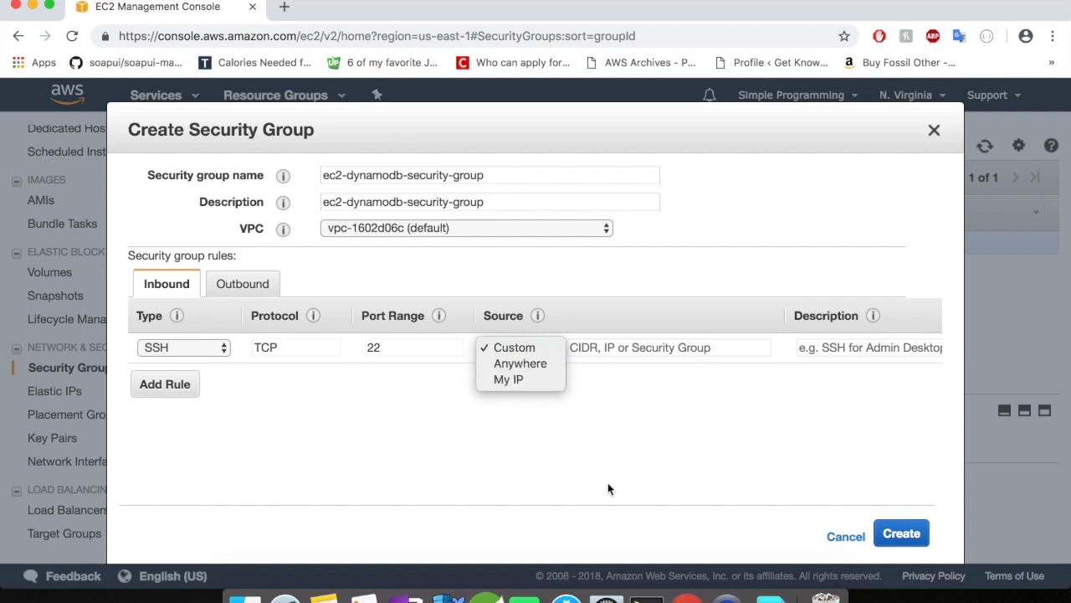
pyautogui.moveTo(569, 365)
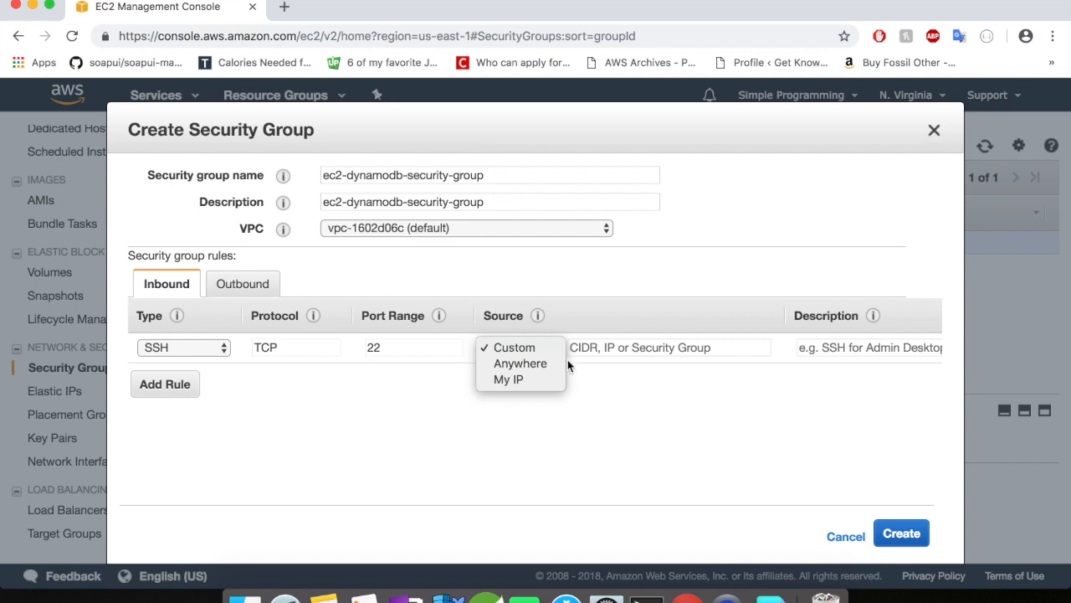
pyautogui.moveTo(518, 363)
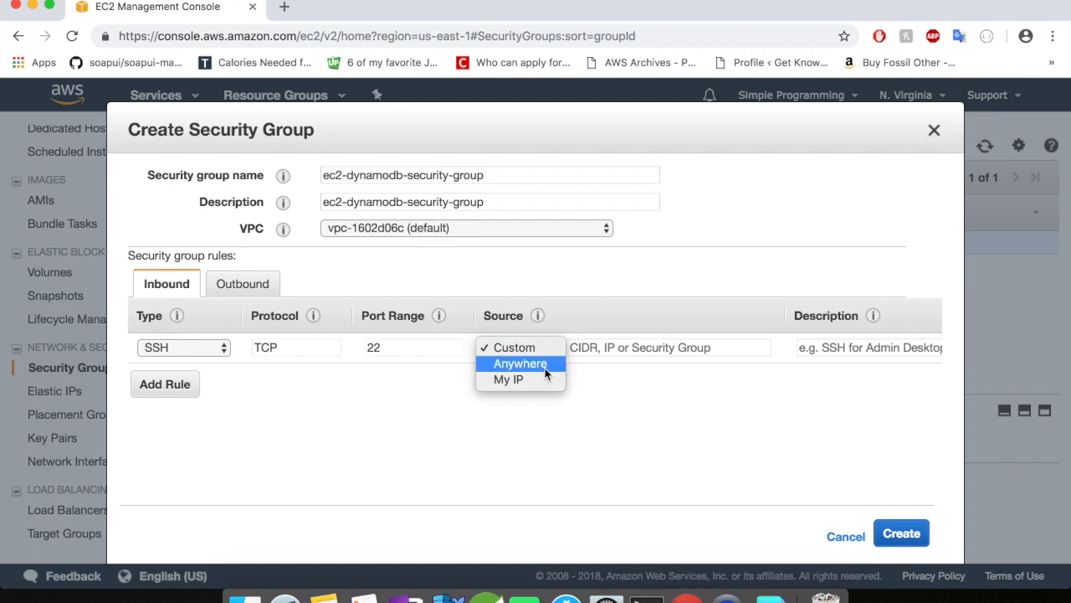
pyautogui.click(519, 363)
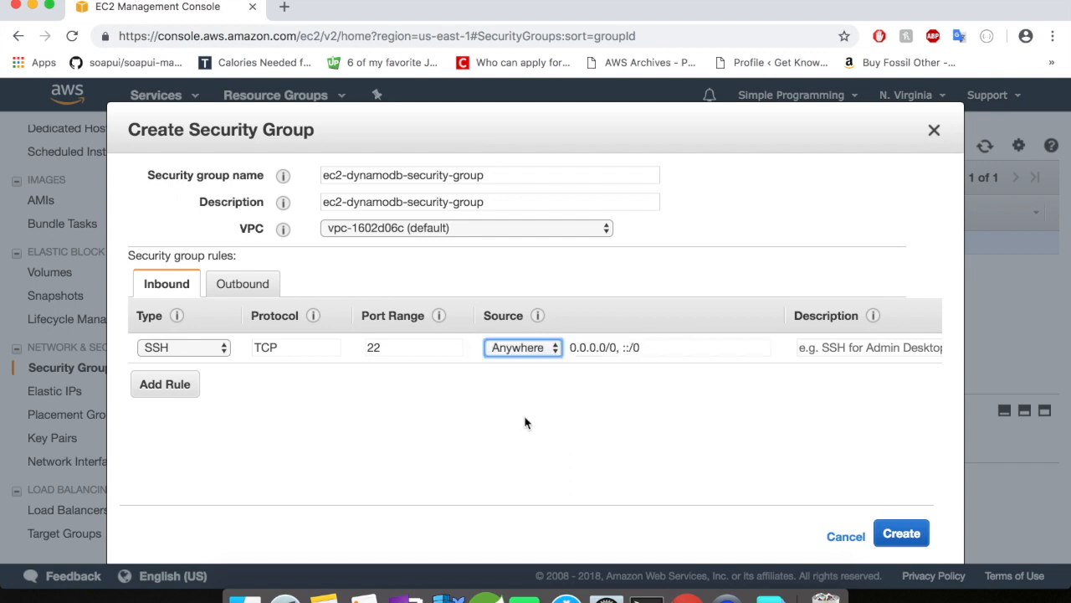
pyautogui.click(165, 383)
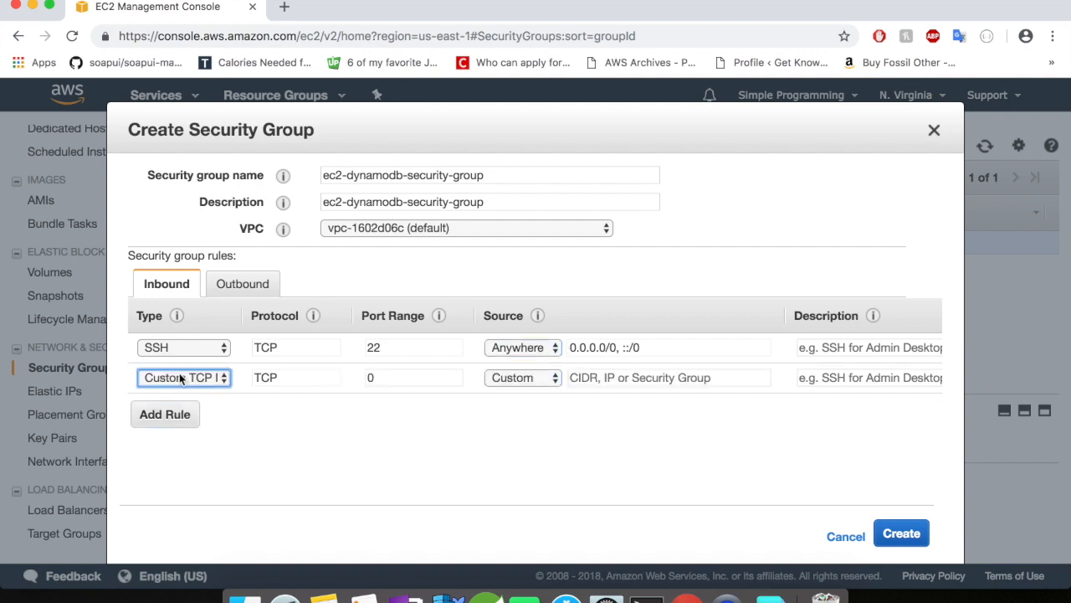
pyautogui.click(184, 376)
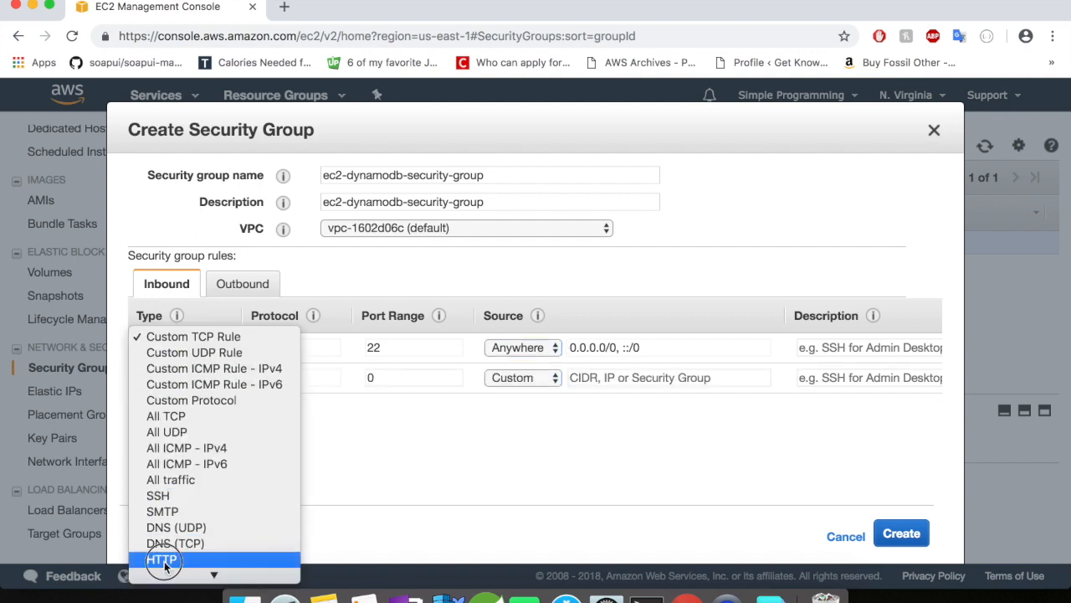
pyautogui.click(164, 559)
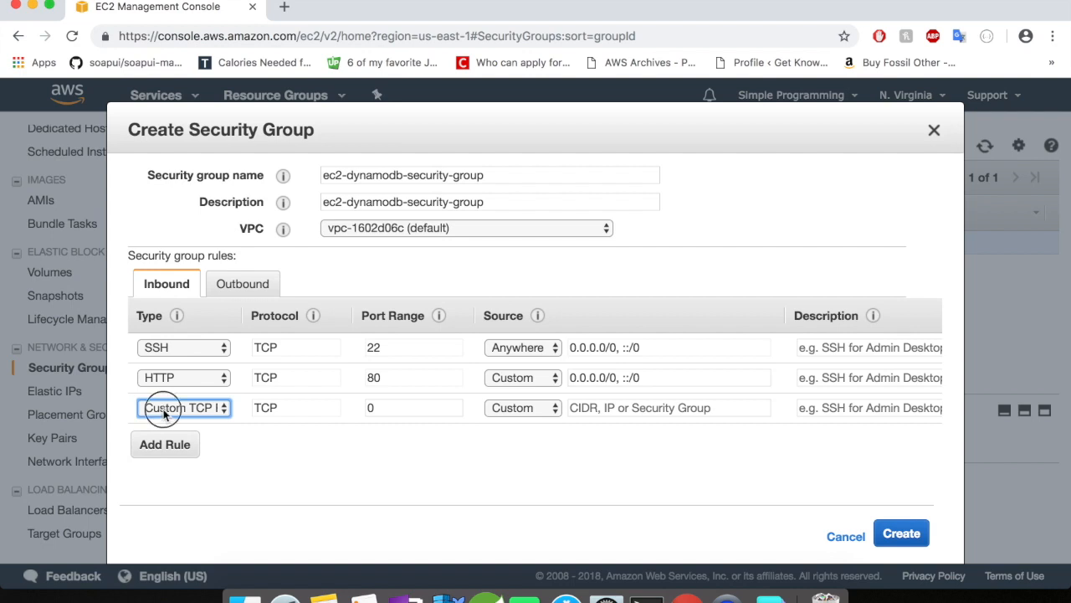
pyautogui.click(184, 408)
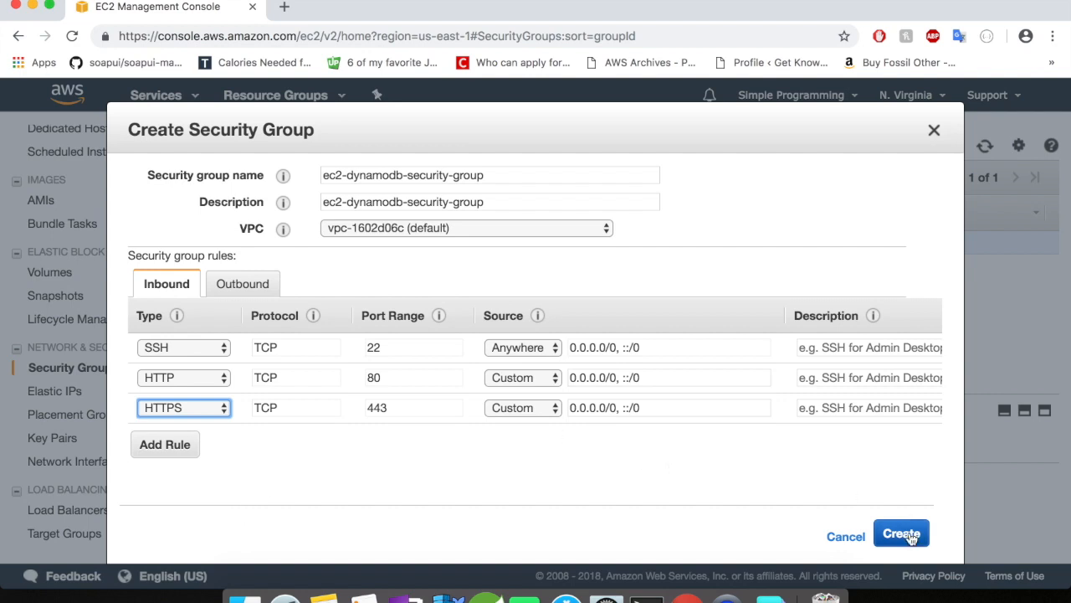
pyautogui.click(901, 533)
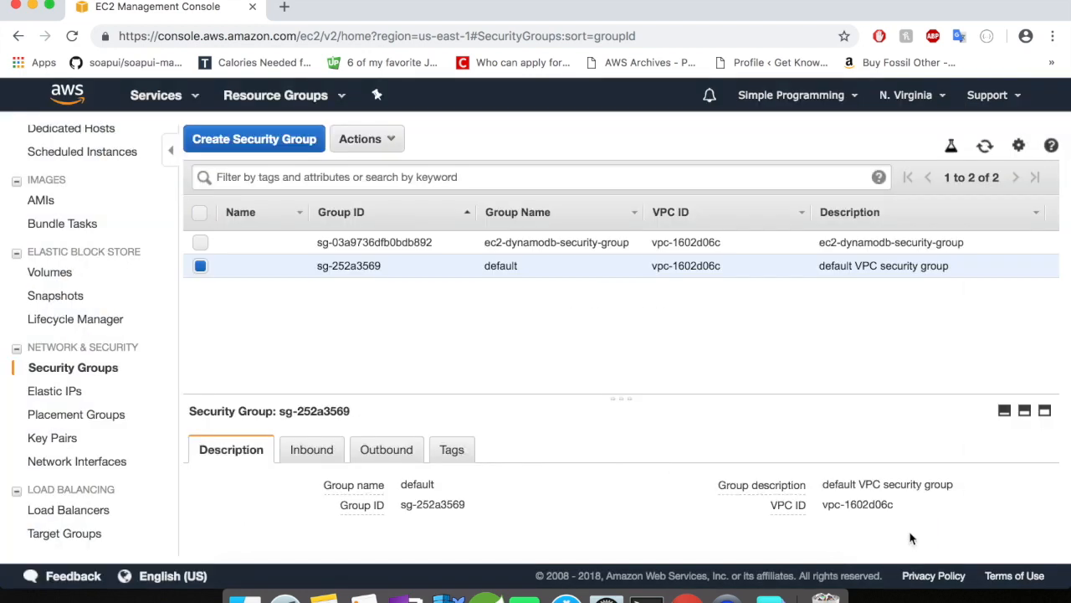
pyautogui.moveTo(506, 247)
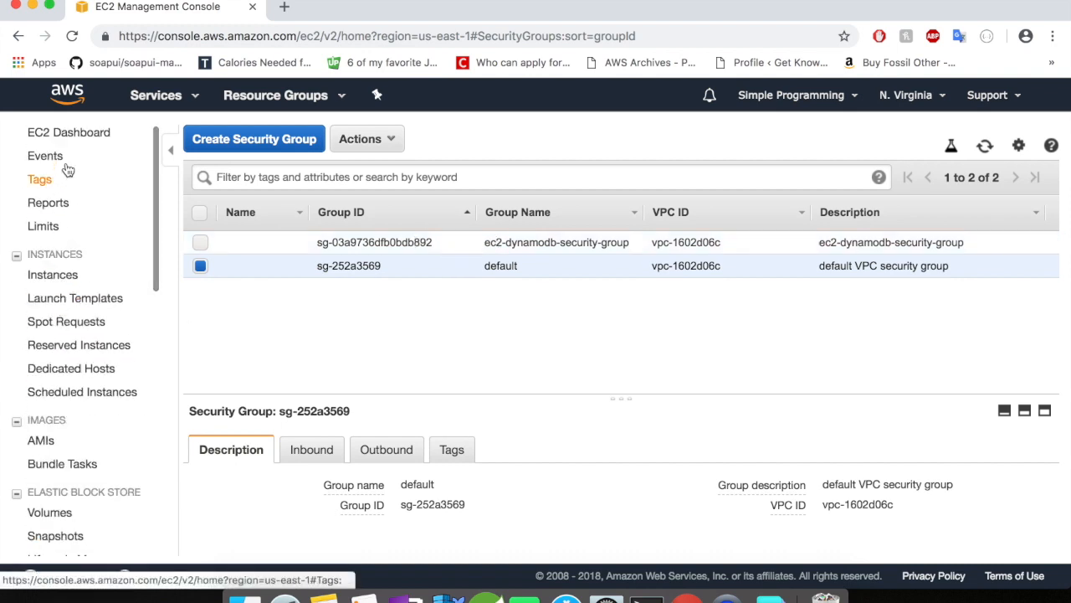
# Step: Select the running instance and assign ec2-dynamodb-security-group via Change Security Groups
pyautogui.click(70, 131)
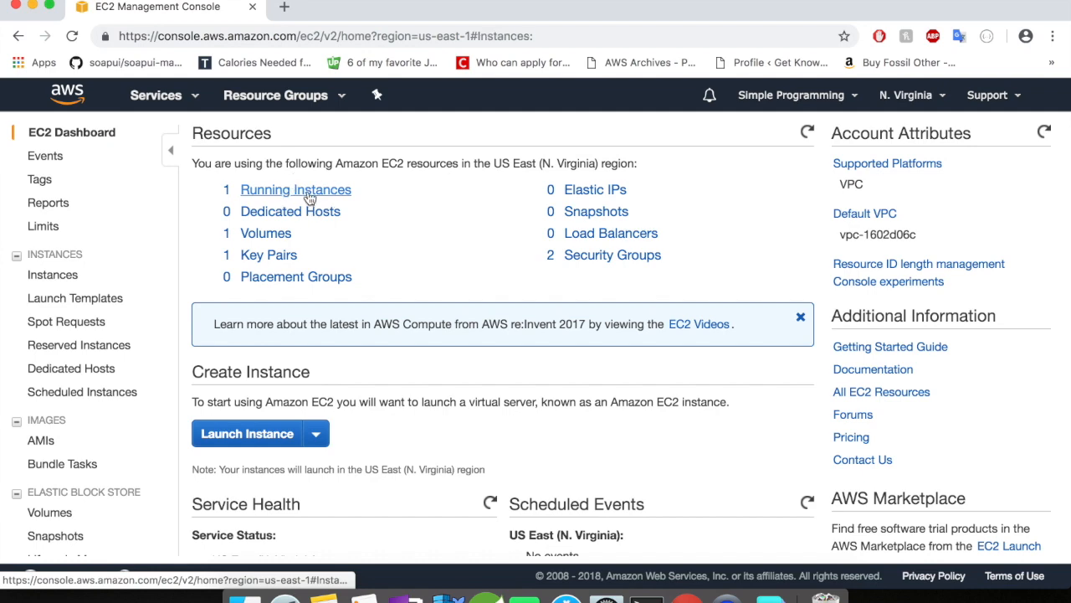
pyautogui.click(295, 189)
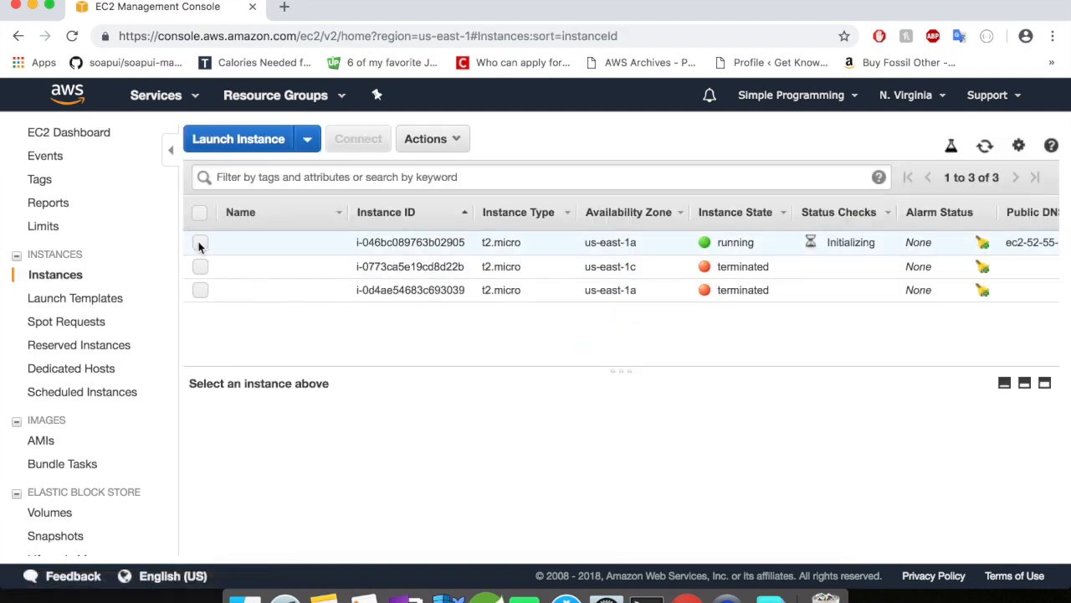
pyautogui.click(431, 138)
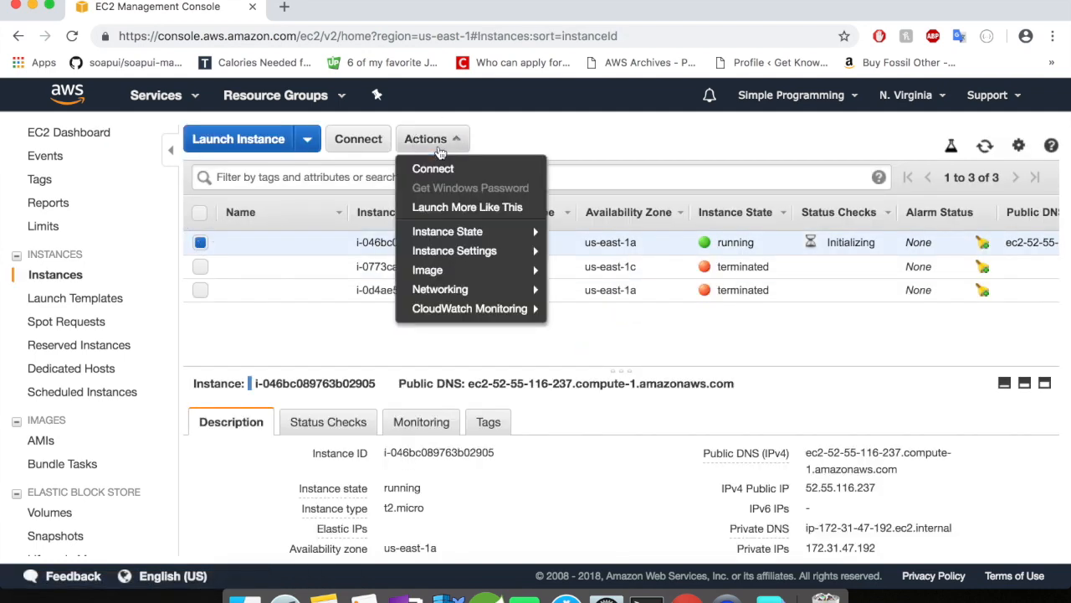
pyautogui.moveTo(438, 287)
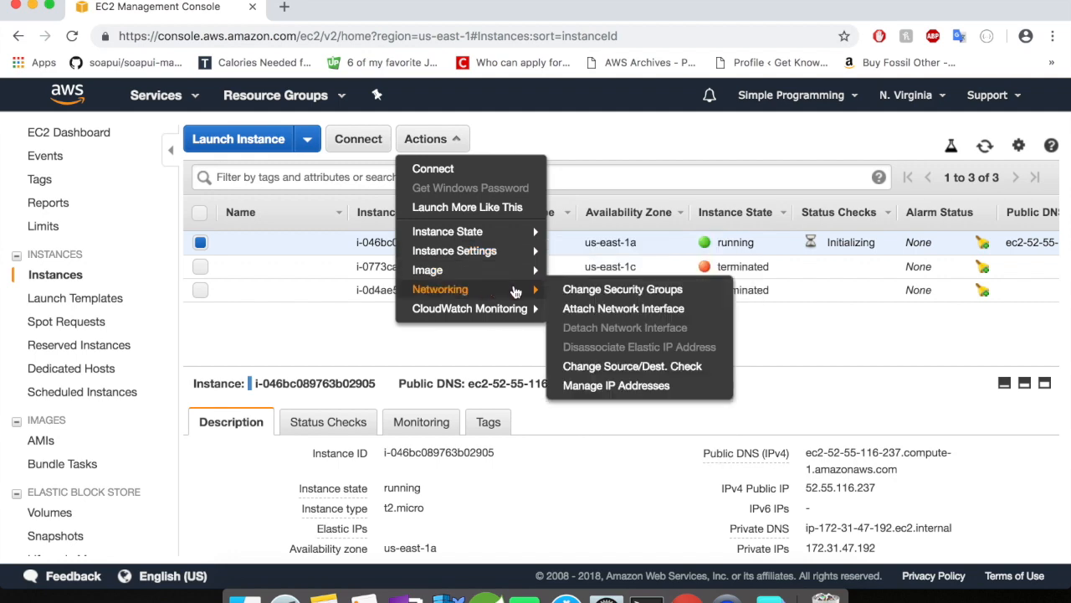
pyautogui.click(622, 288)
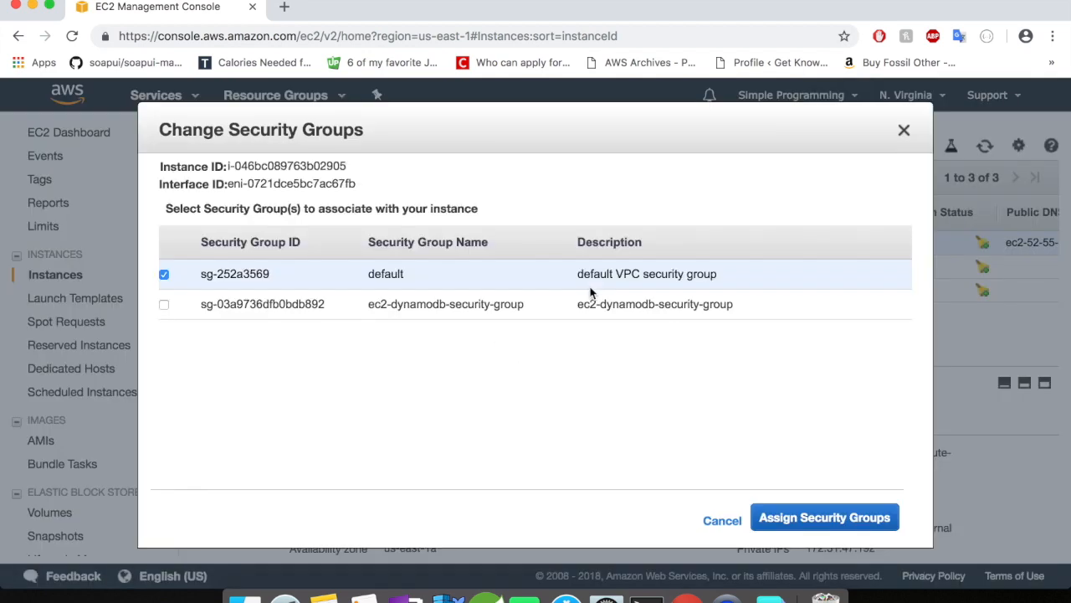
pyautogui.click(164, 305)
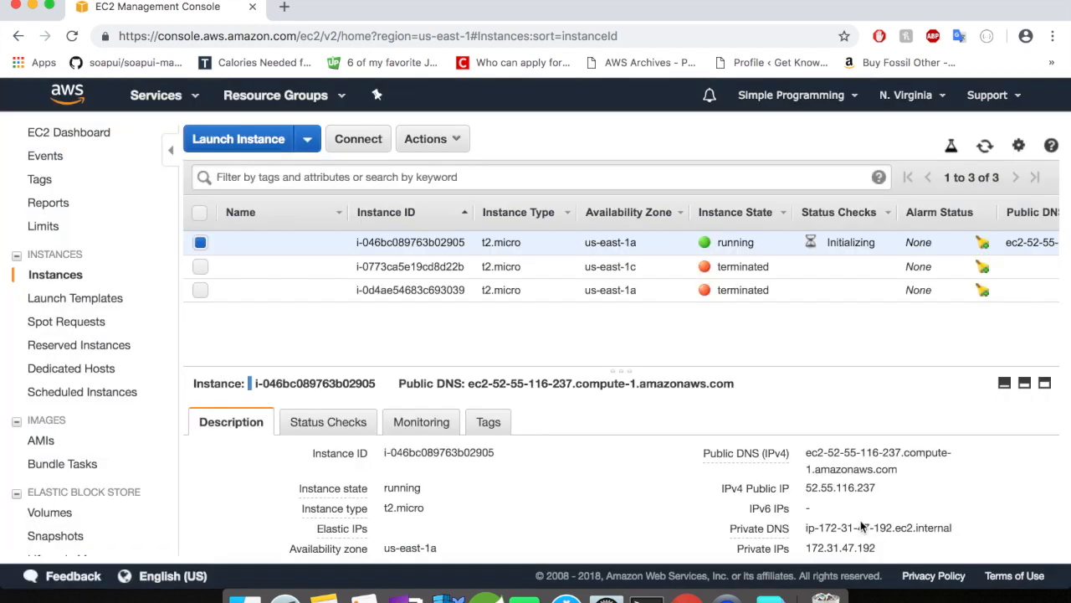
pyautogui.moveTo(726, 356)
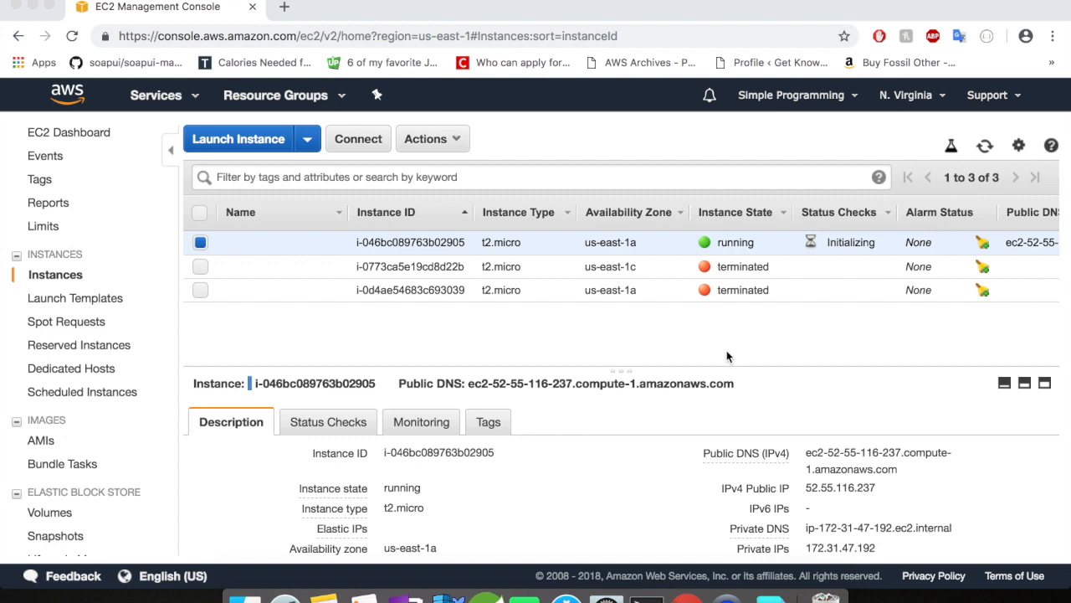
pyautogui.moveTo(355, 137)
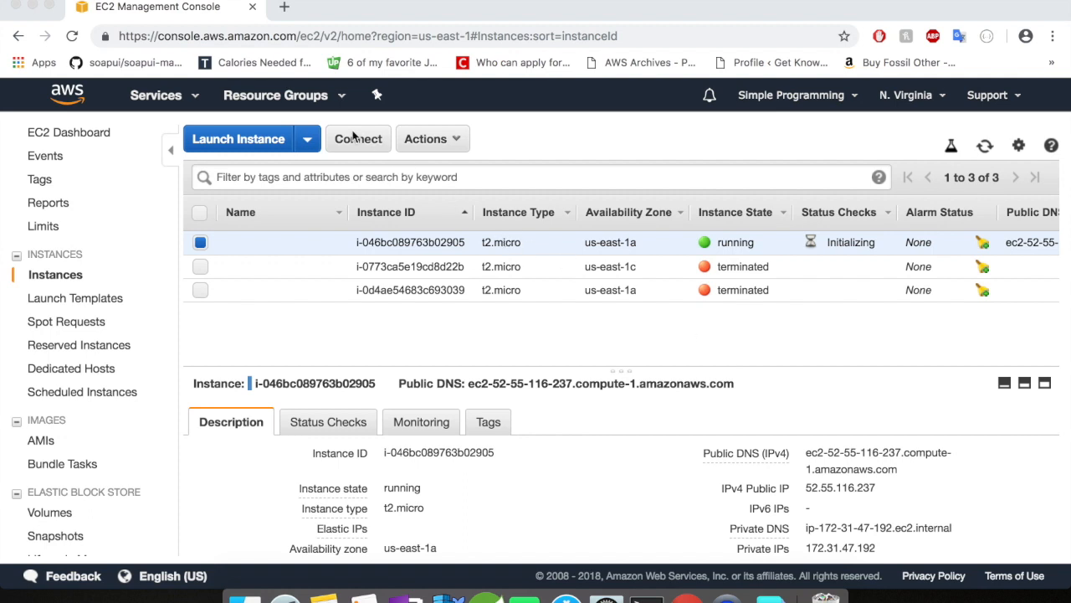
# Step: Show the Connect To Your Instance dialog with the chmod and ssh commands
pyautogui.click(358, 137)
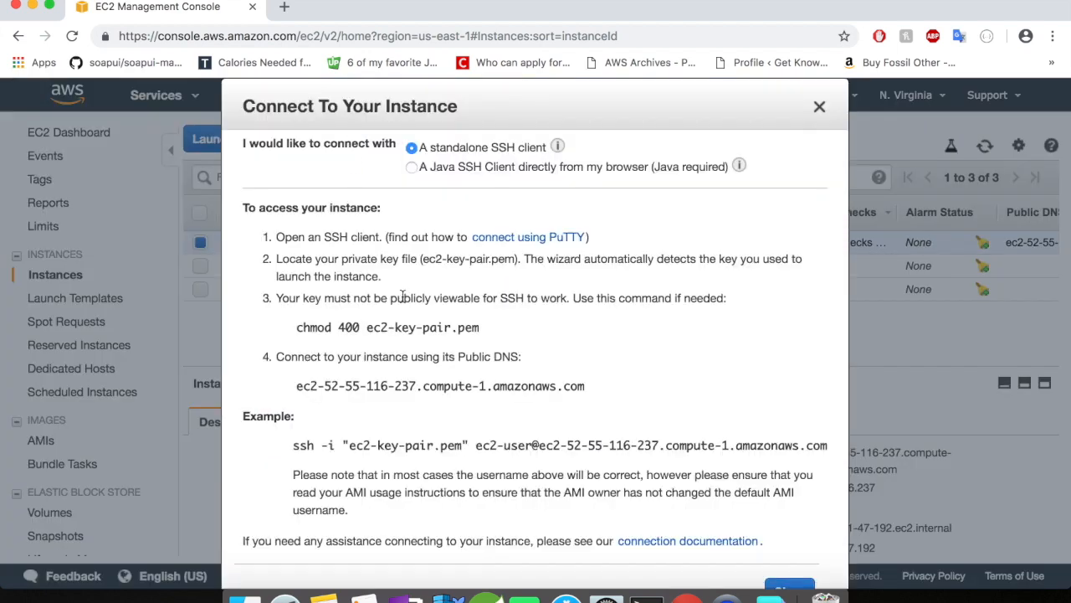
pyautogui.moveTo(438, 378)
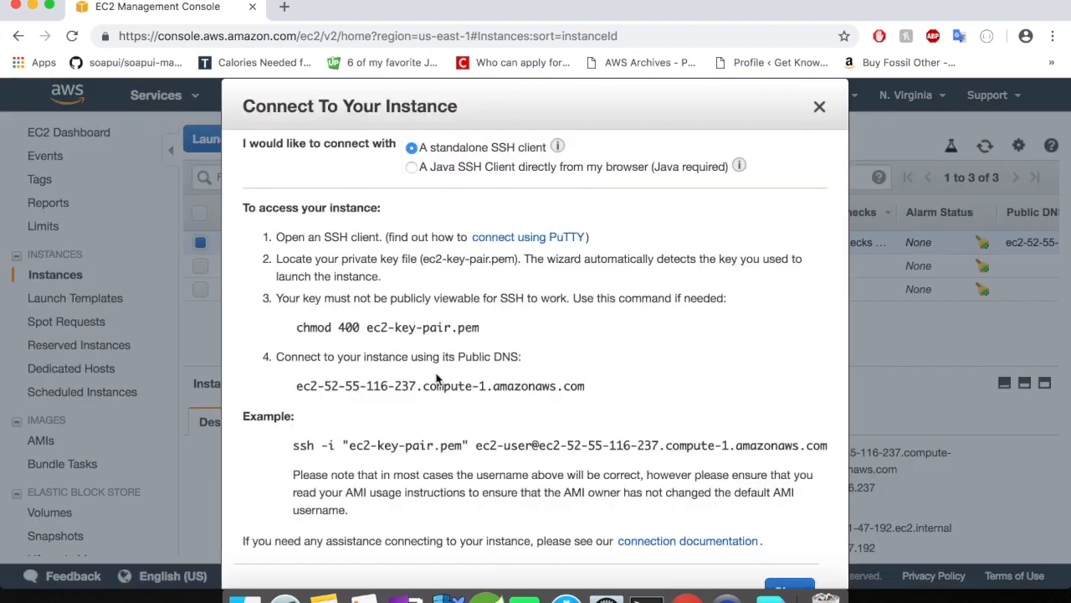
pyautogui.moveTo(385, 332)
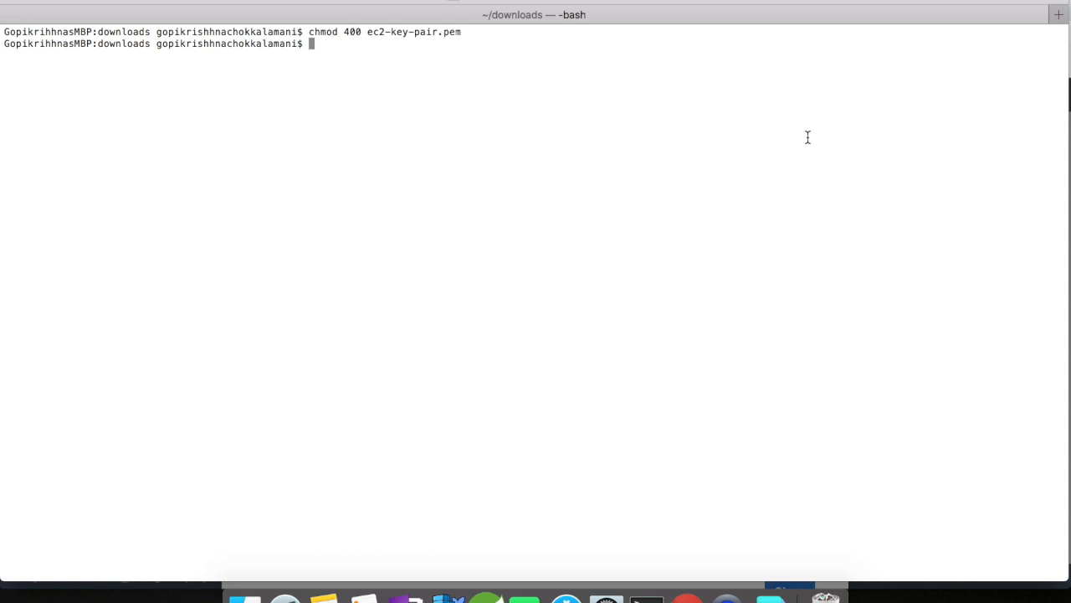
pyautogui.moveTo(536, 295)
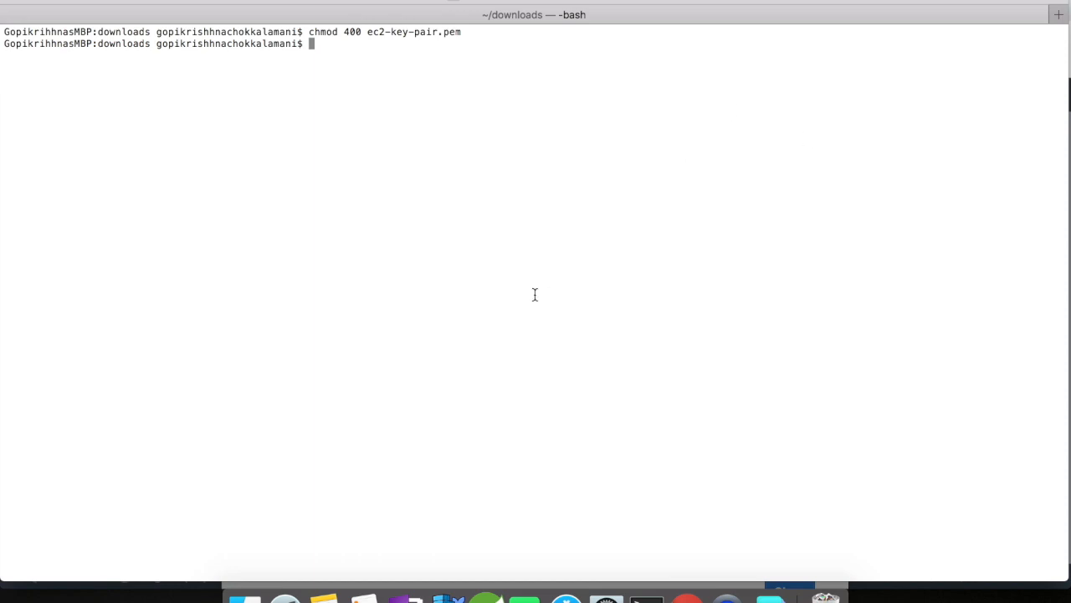
pyautogui.moveTo(445, 597)
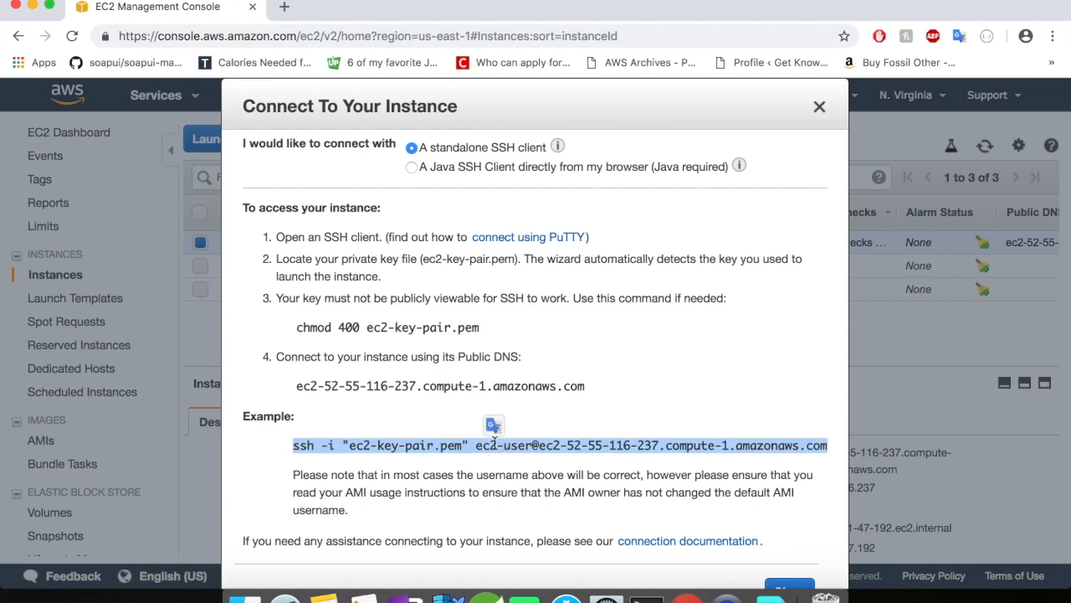
pyautogui.moveTo(559, 462)
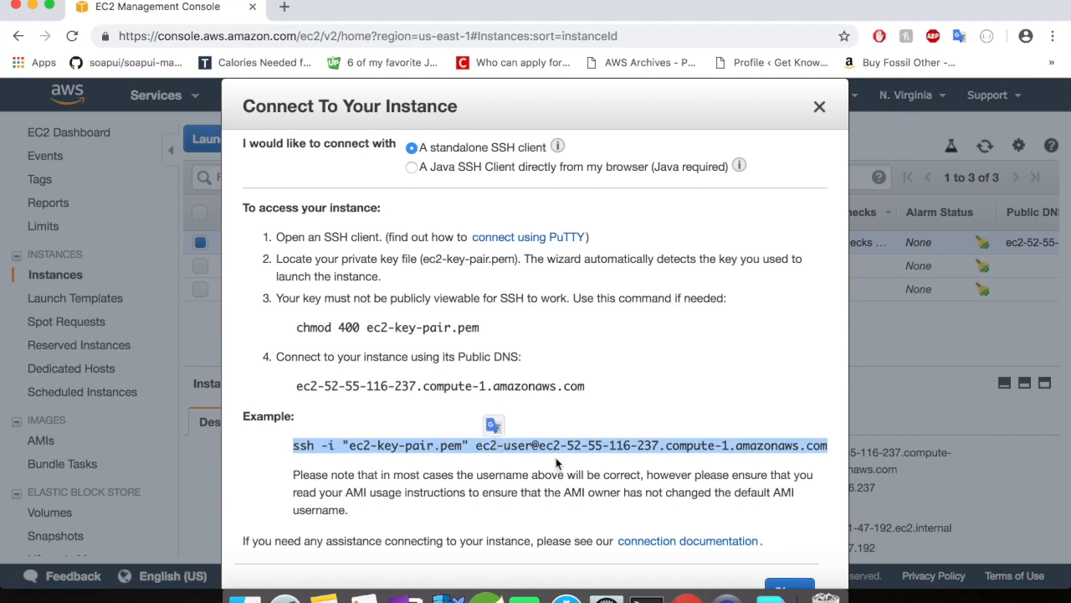
pyautogui.moveTo(506, 489)
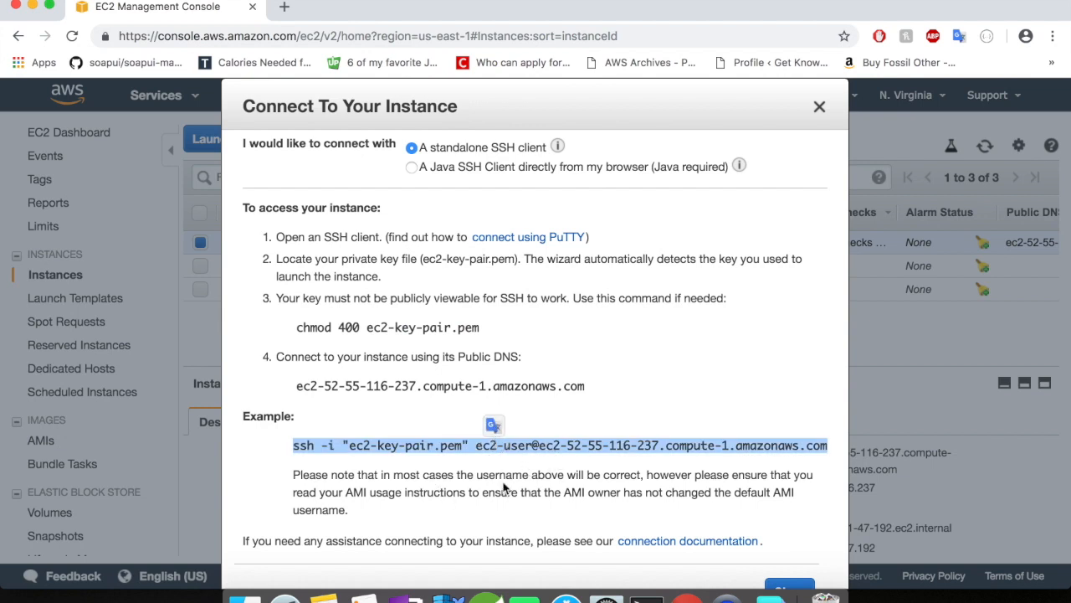
pyautogui.moveTo(629, 566)
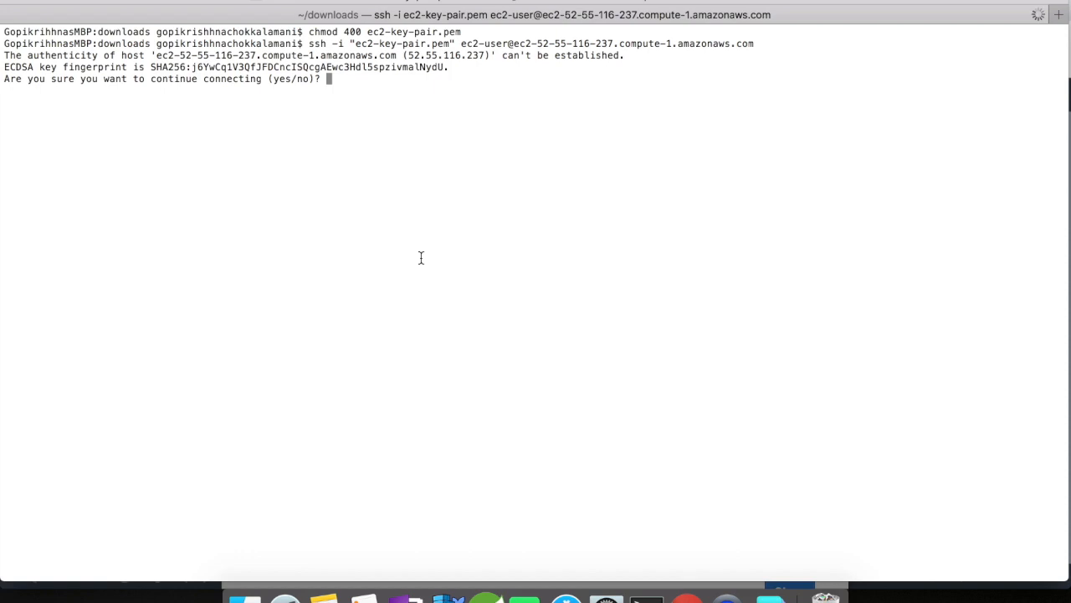
# Step: Answer 'yes' to trust the host and run pwd in the instance's SSH shell
pyautogui.write('yes')
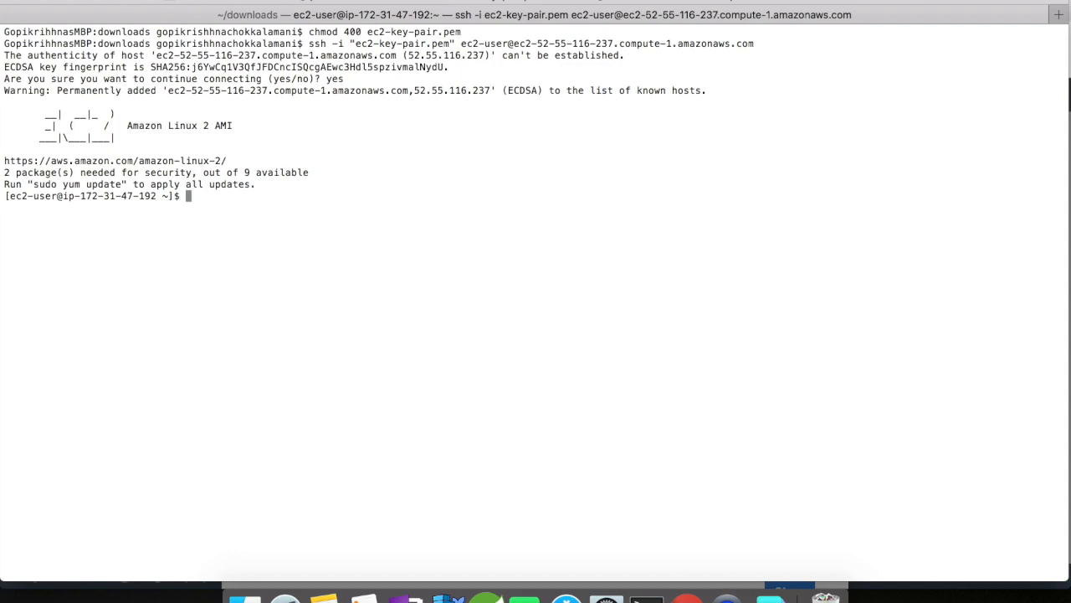
pyautogui.write('pwd')
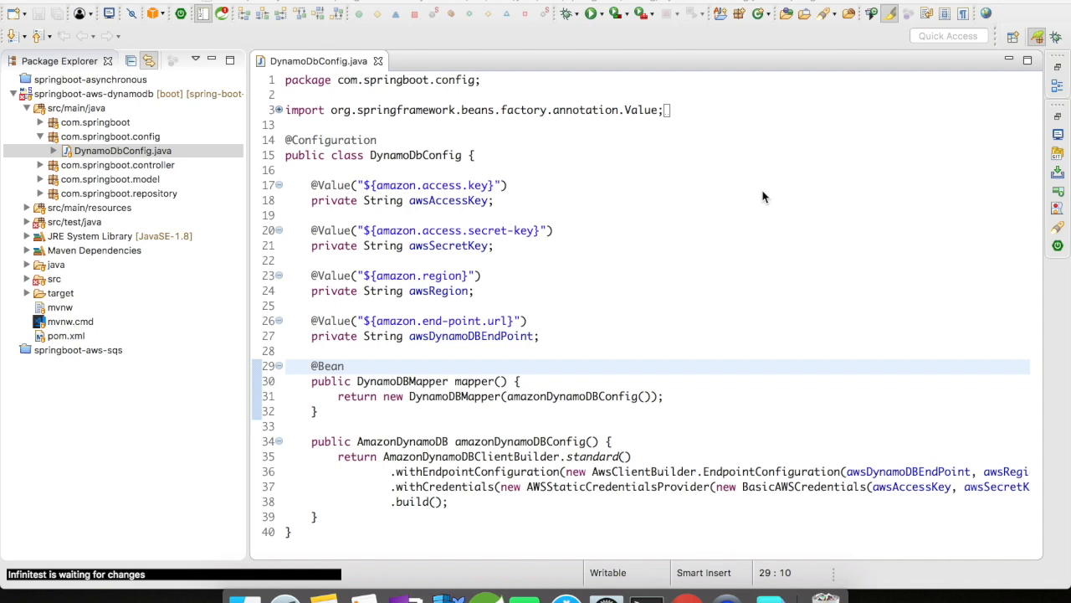
pyautogui.moveTo(58, 216)
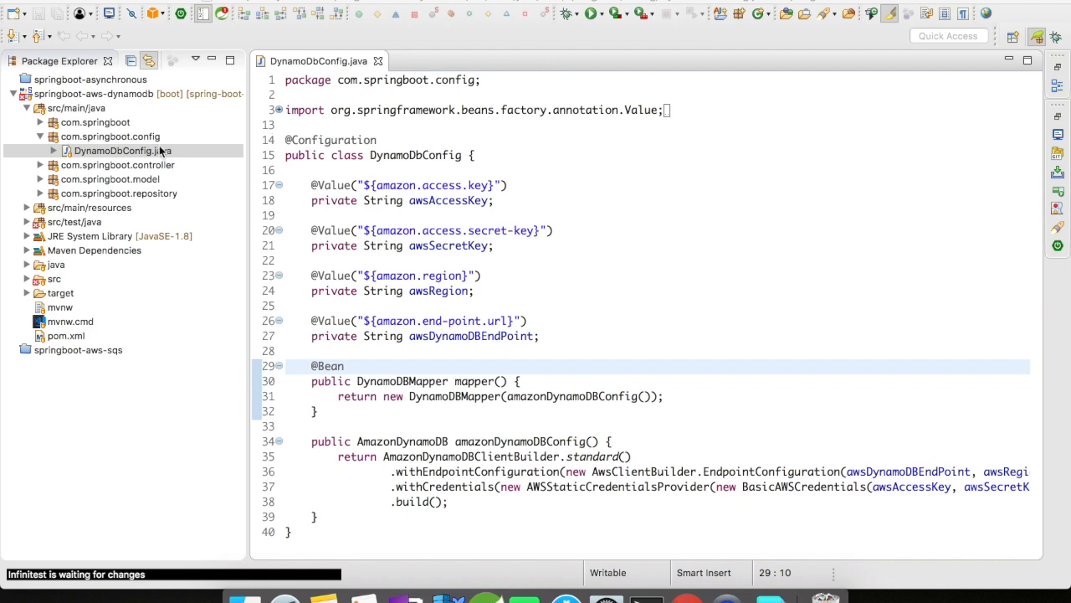
pyautogui.moveTo(174, 166)
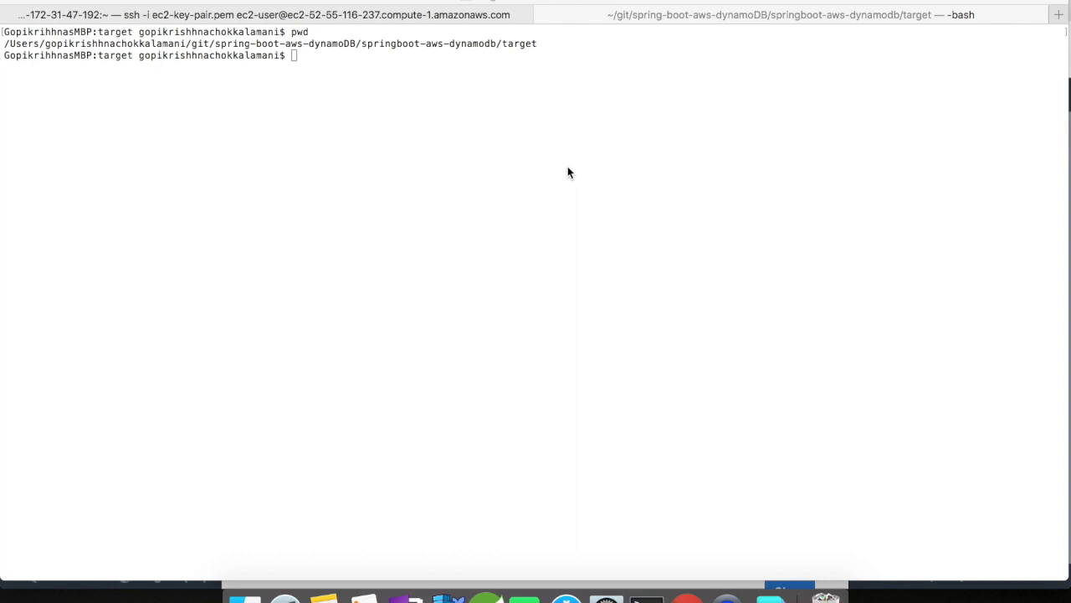
# Step: Compose the scp command with ~/Downloads/ec2-key-pair.pem and springboot-aws-dynamodb-0.0.1-SNAPSHOT.jar as the source
pyautogui.write('scp')
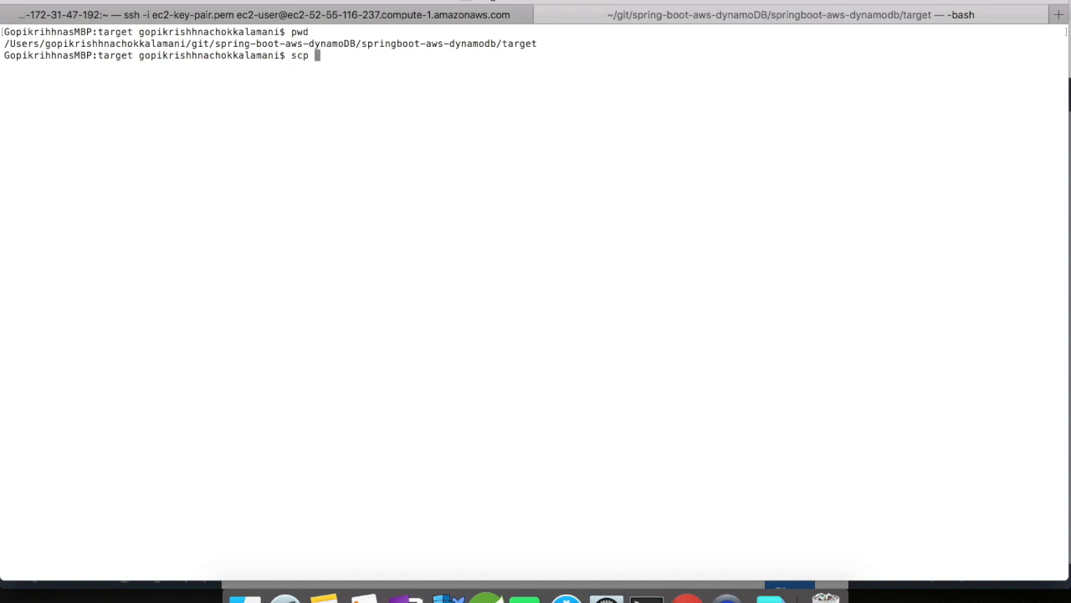
pyautogui.write('-i')
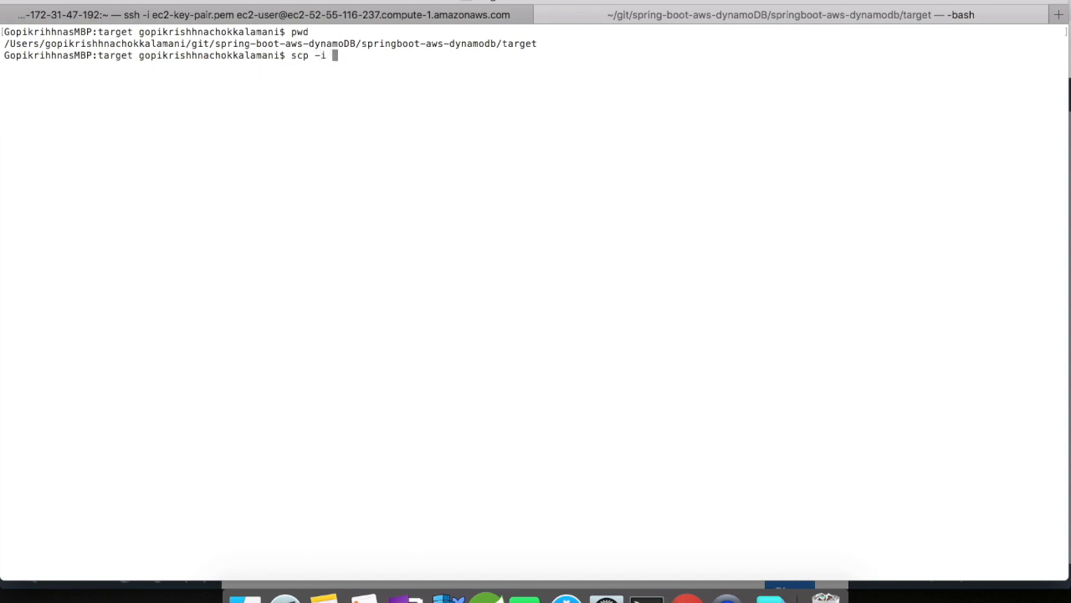
pyautogui.write('~/Doc')
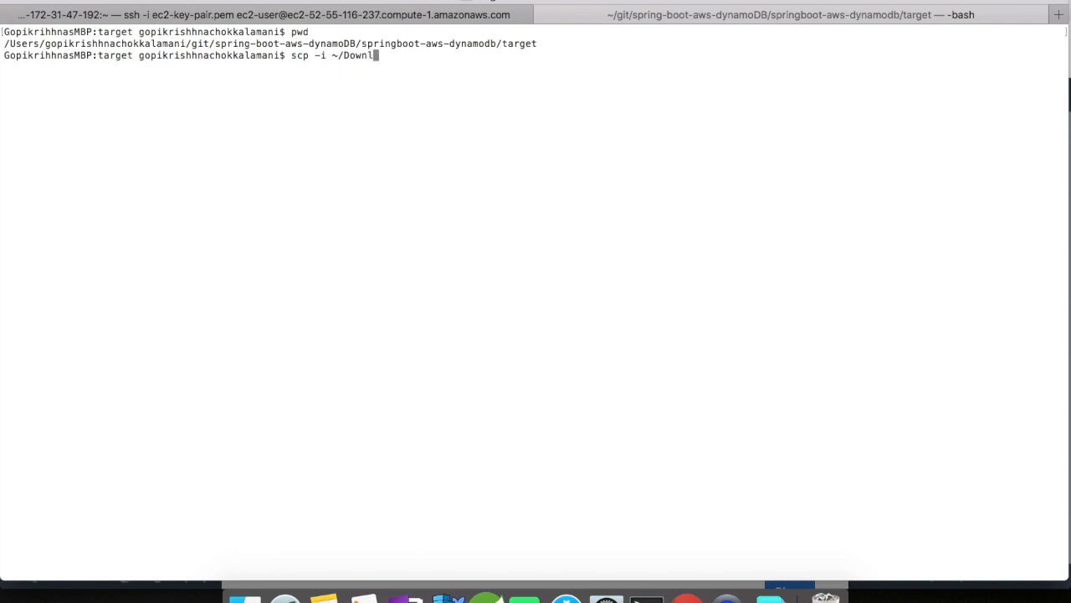
pyautogui.write('oads/ec')
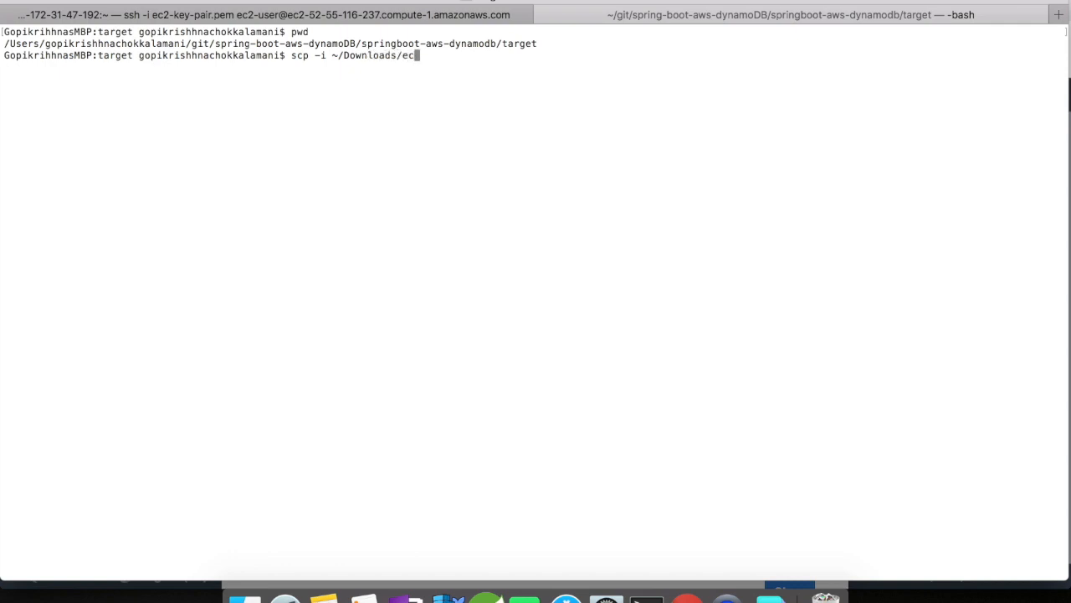
pyautogui.write('2-key-pair.pem')
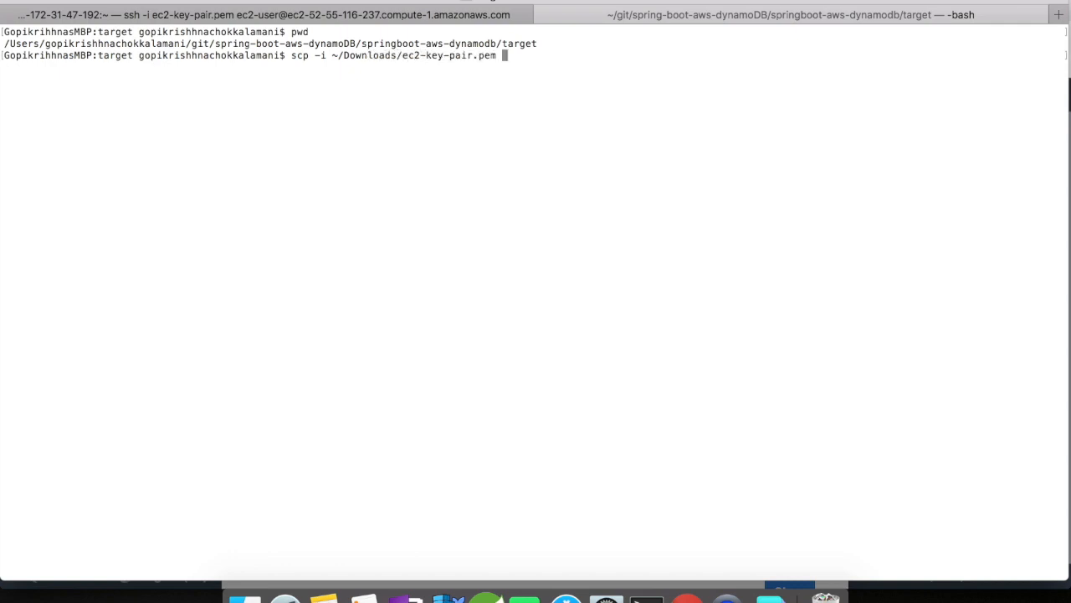
pyautogui.write('springboot-aws-dynamodb-0.0.1-SNAPSHOT.jar')
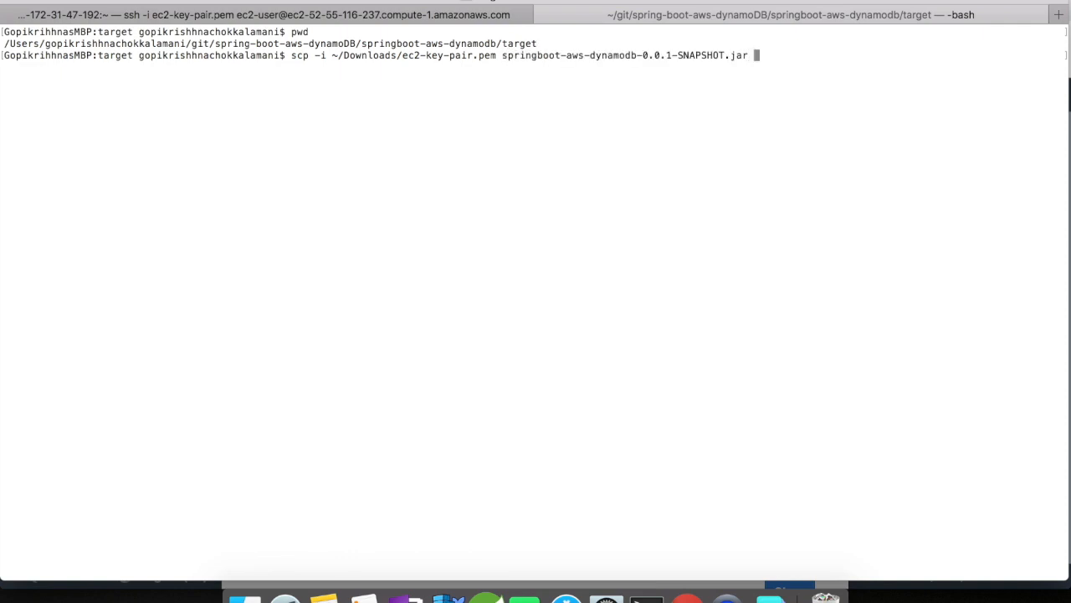
pyautogui.moveTo(486, 597)
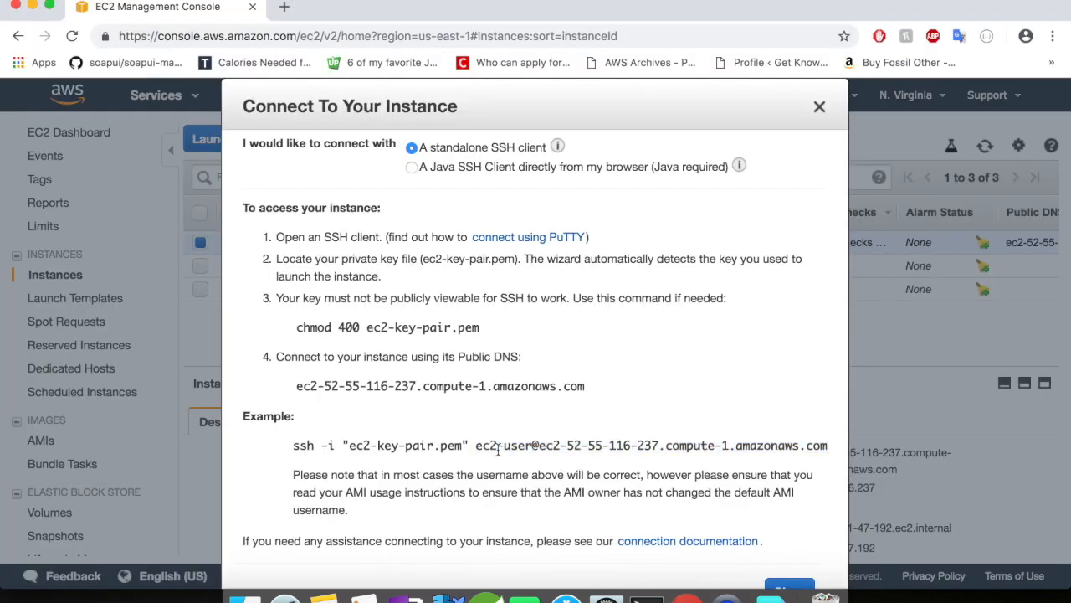
pyautogui.moveTo(476, 446); pyautogui.dragTo(818, 445)
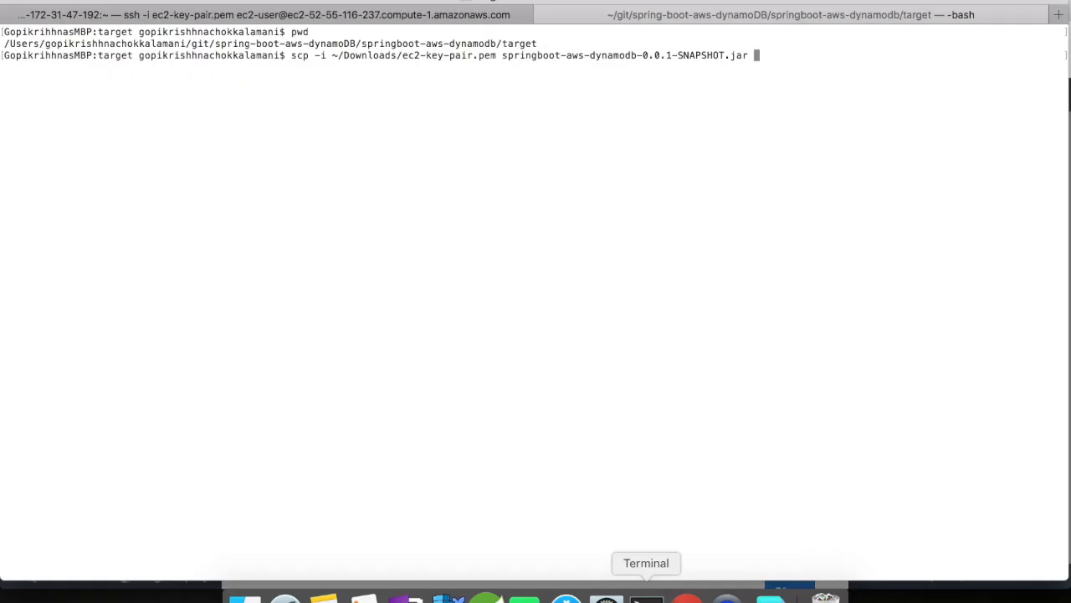
pyautogui.write('ec2-user@ec2-52-55-116-237.compute-1.amazonaws.com')
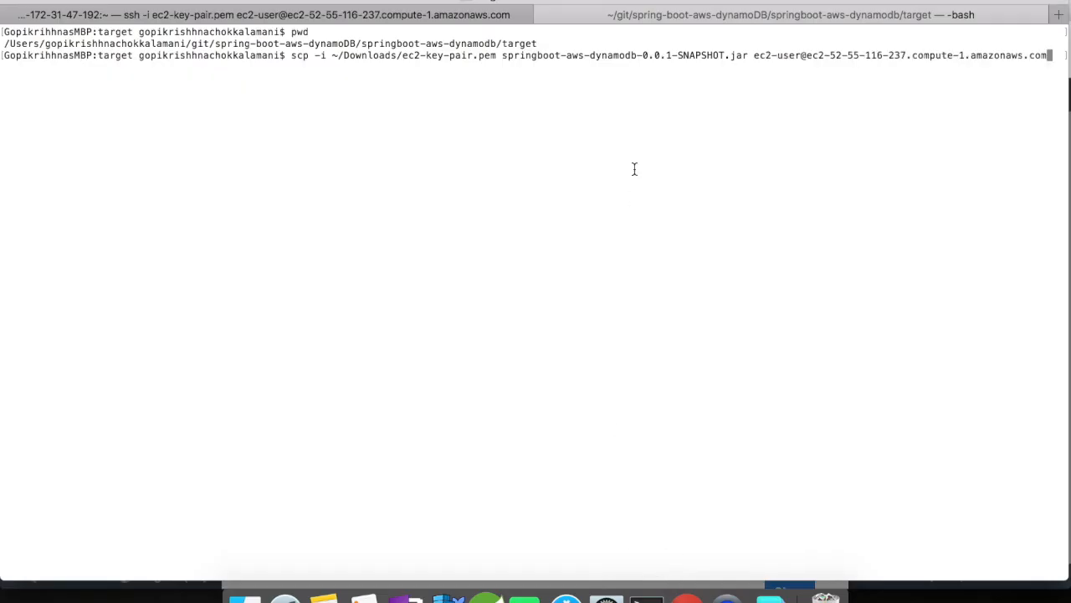
pyautogui.write(':')
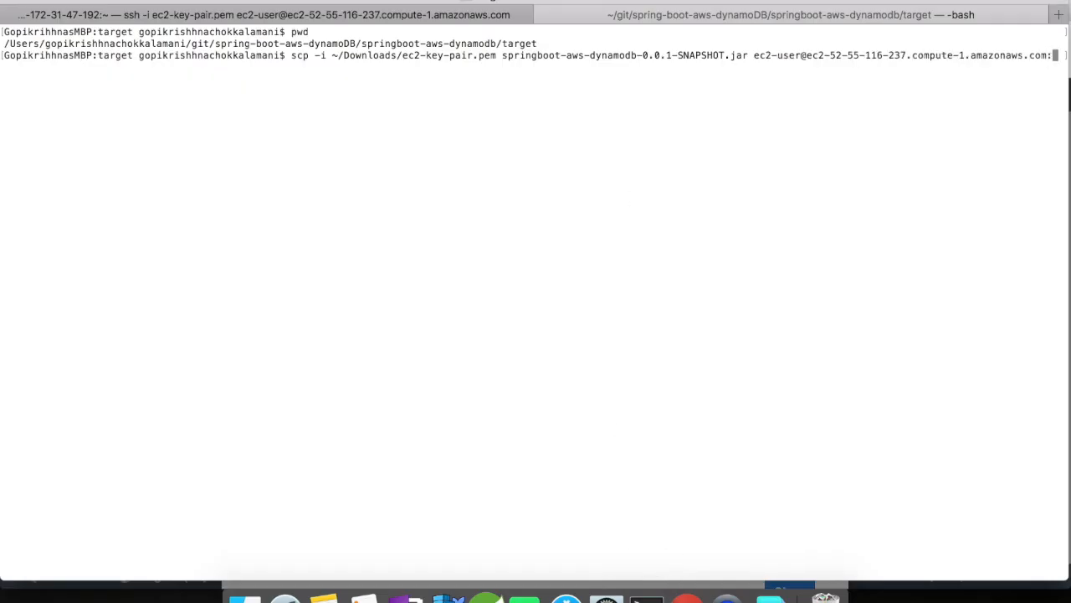
pyautogui.write('/home')
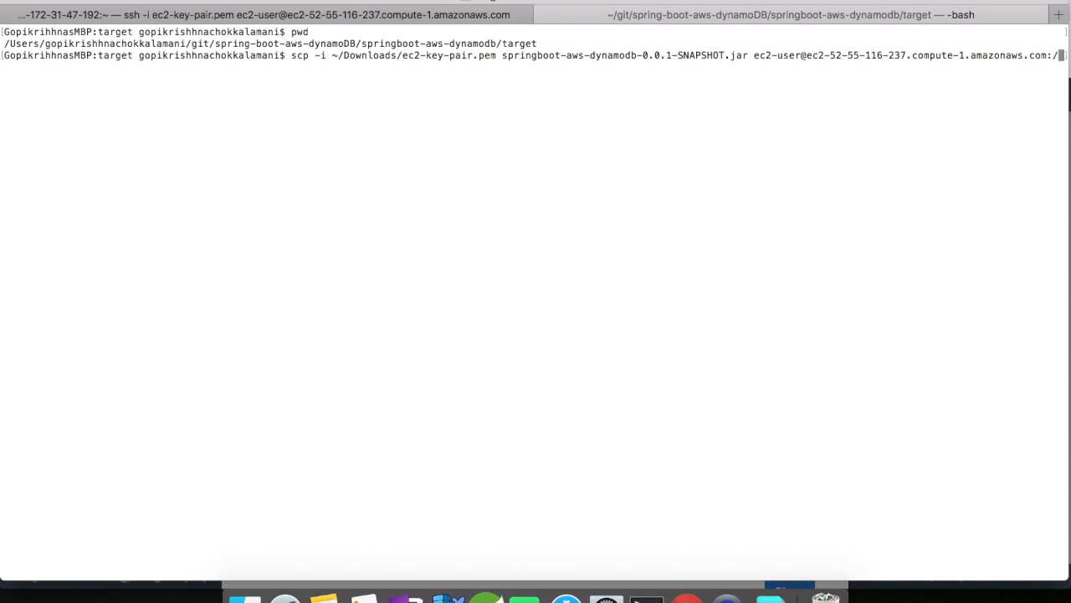
pyautogui.write('/home')
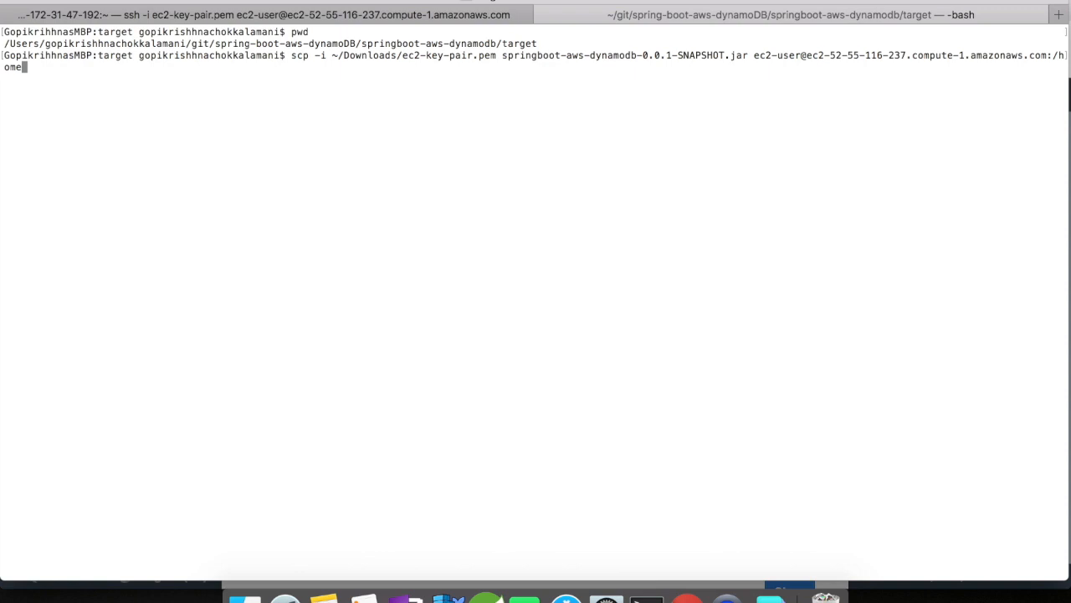
pyautogui.write('ec')
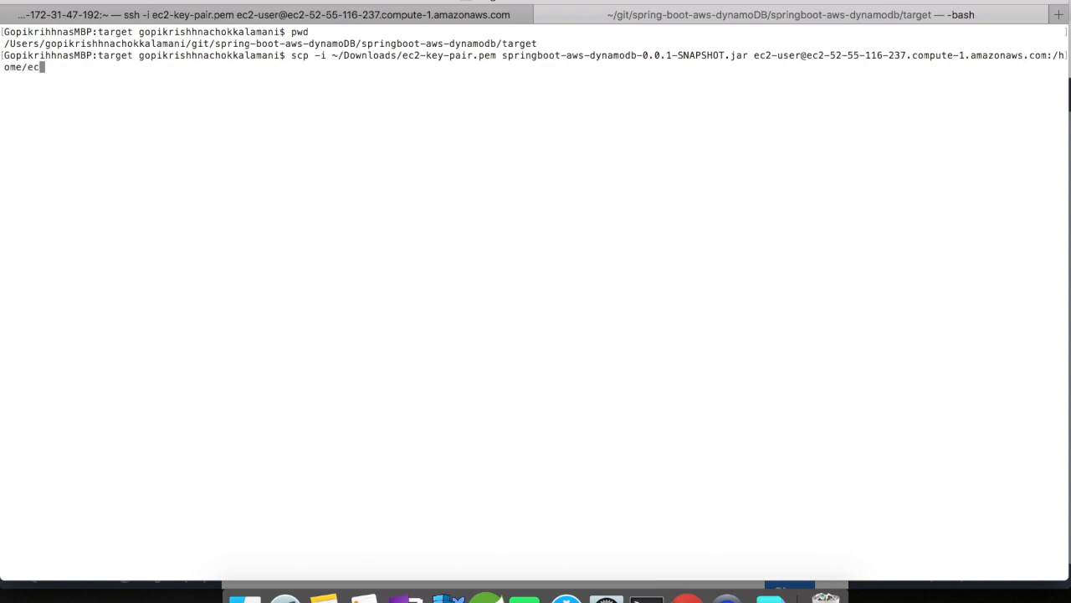
pyautogui.write('2-user')
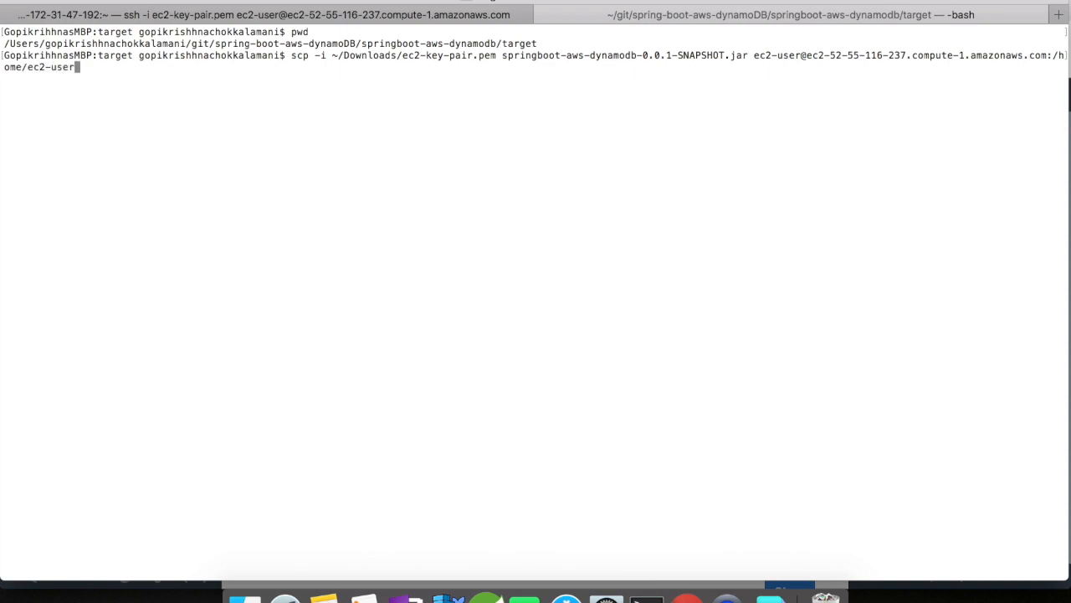
pyautogui.press('Return')
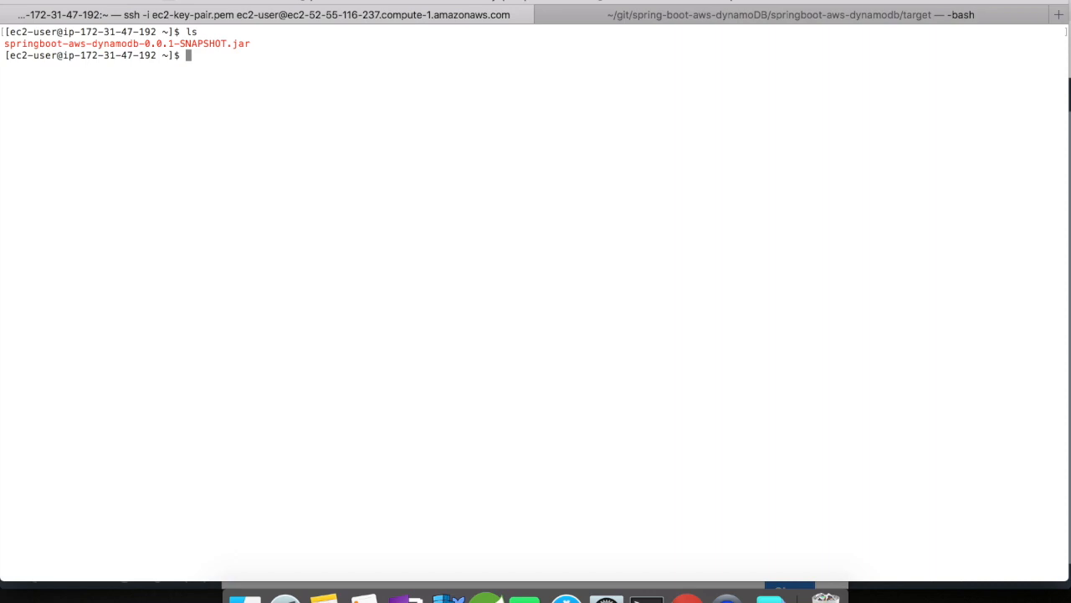
# Step: Run sudo yum update, sudo yum install java-1.8.0, verify with java -version, and launch the jar
pyautogui.write('sudo')
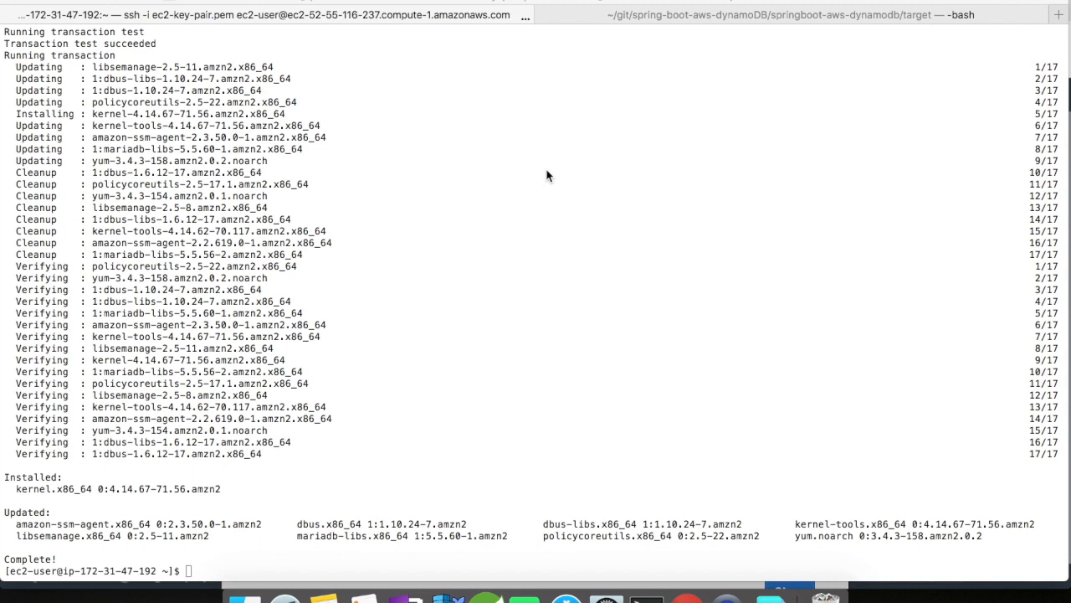
pyautogui.write('java -version')
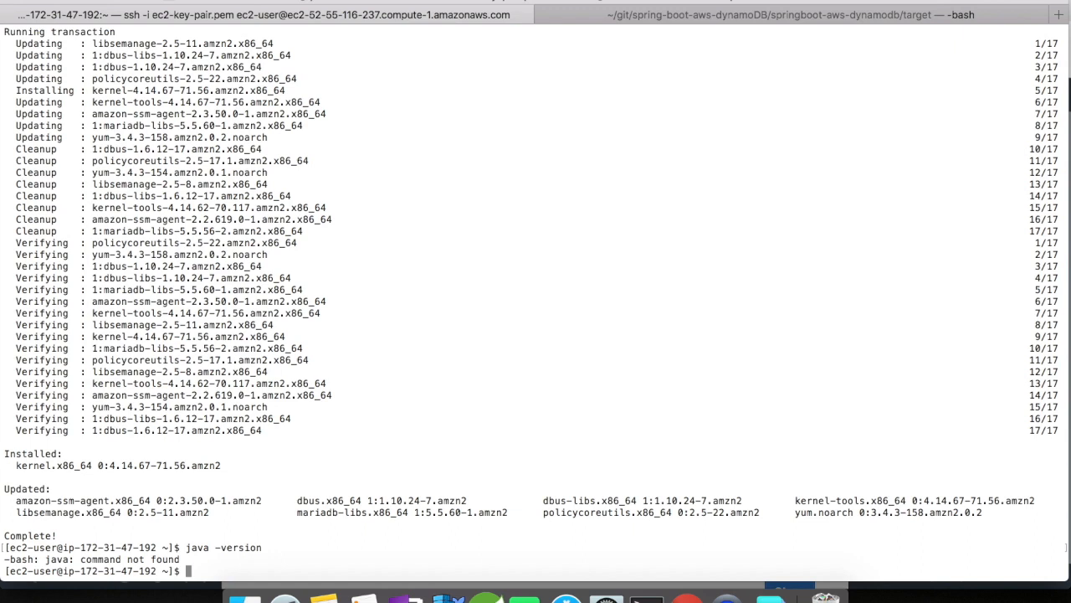
pyautogui.write('sudo yum ins')
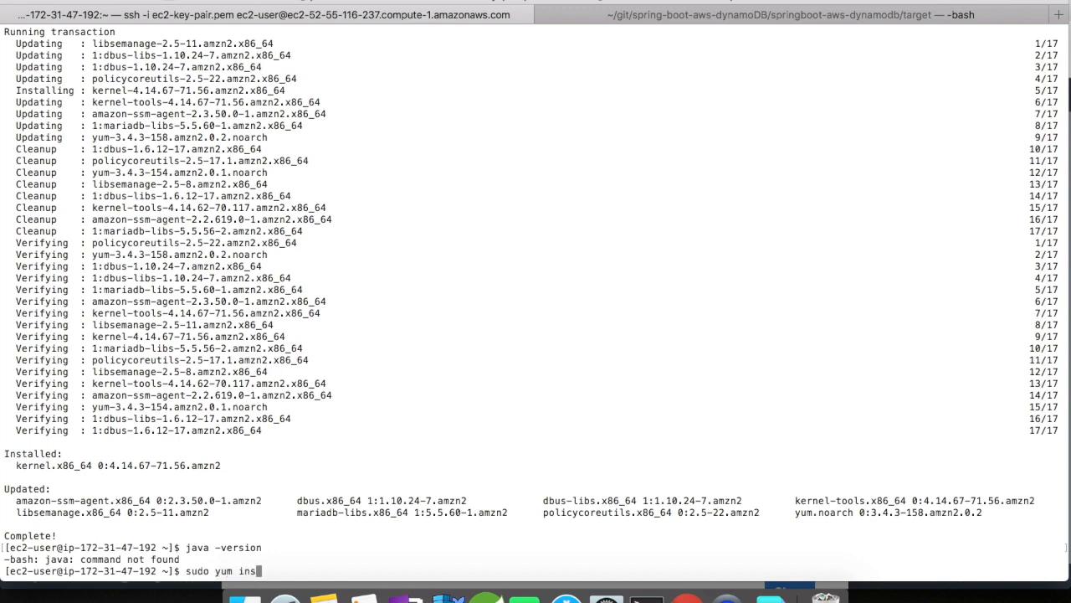
pyautogui.write('tall java-1.')
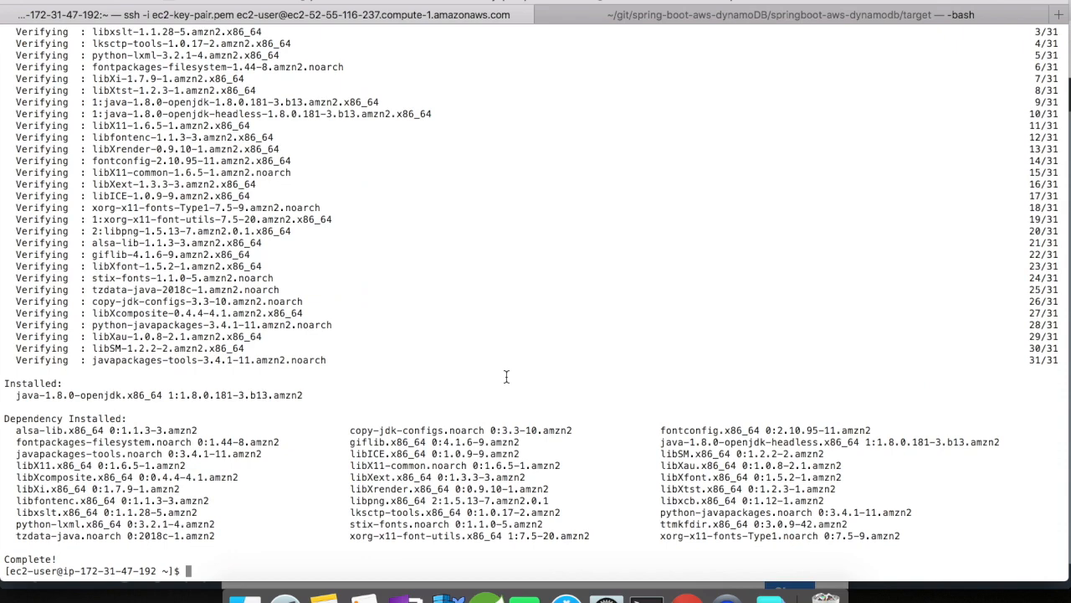
pyautogui.write('java -version')
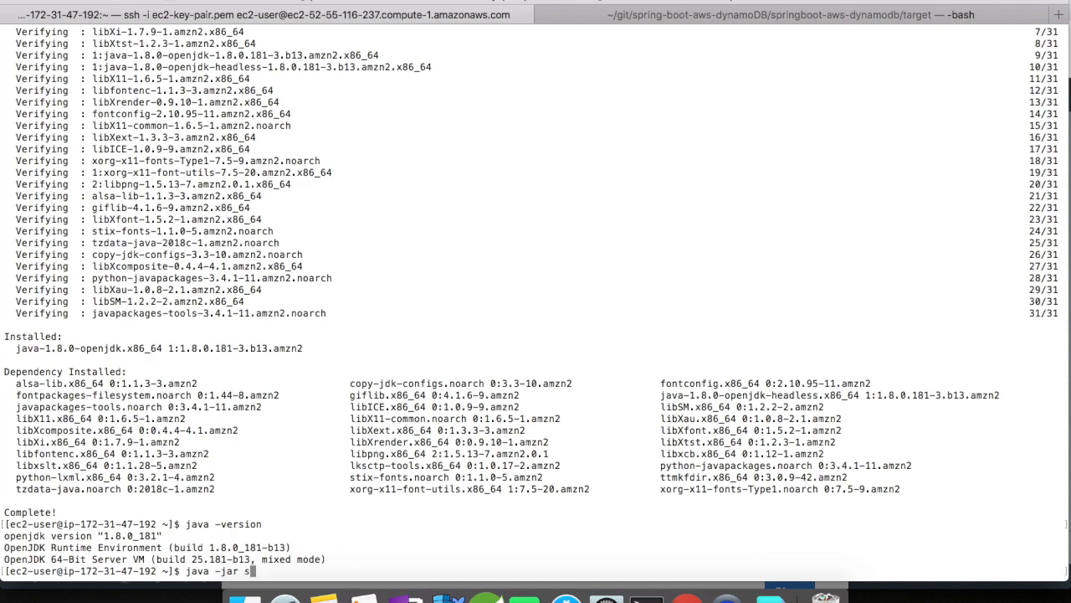
pyautogui.write('pringboot-aws-dynamodb-0.0.1-SNAPSHOT.jar')
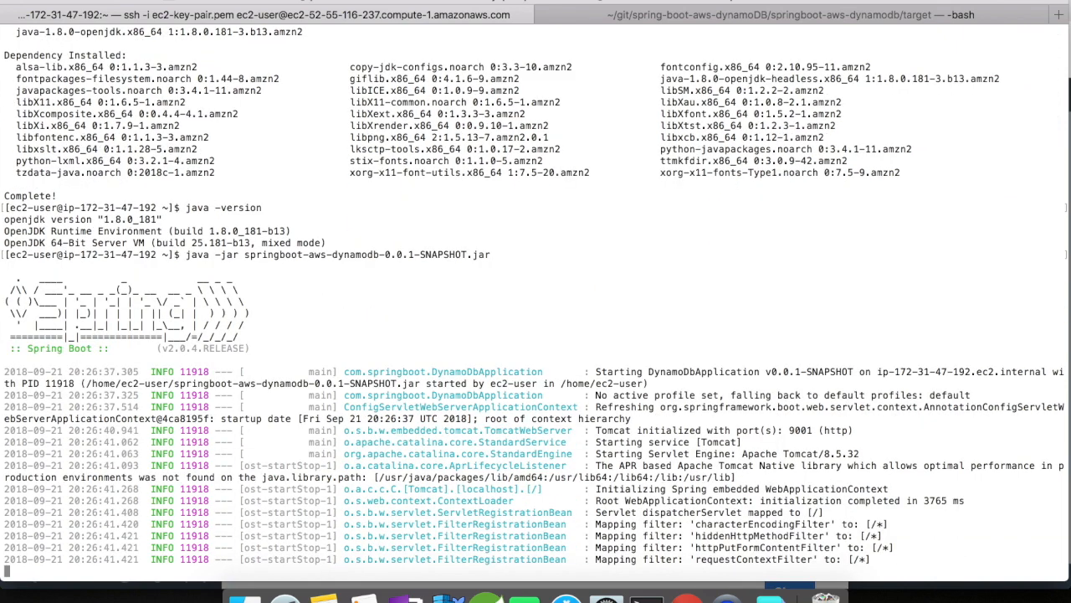
# Step: Scroll through the Spring Boot startup log to confirm Tomcat started on port 9001
pyautogui.scroll(-3)
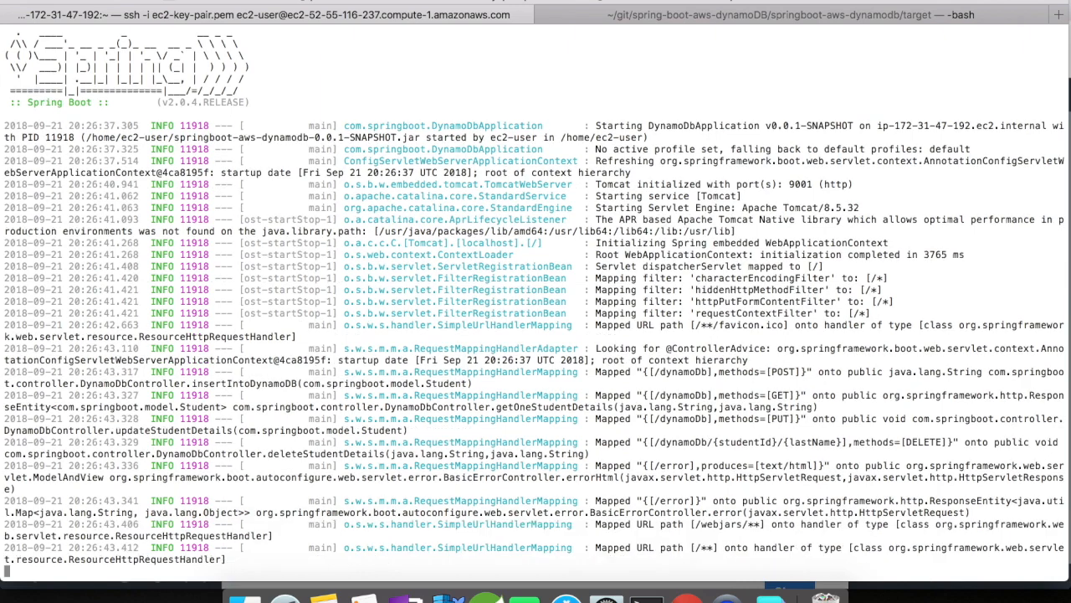
pyautogui.scroll(-3)
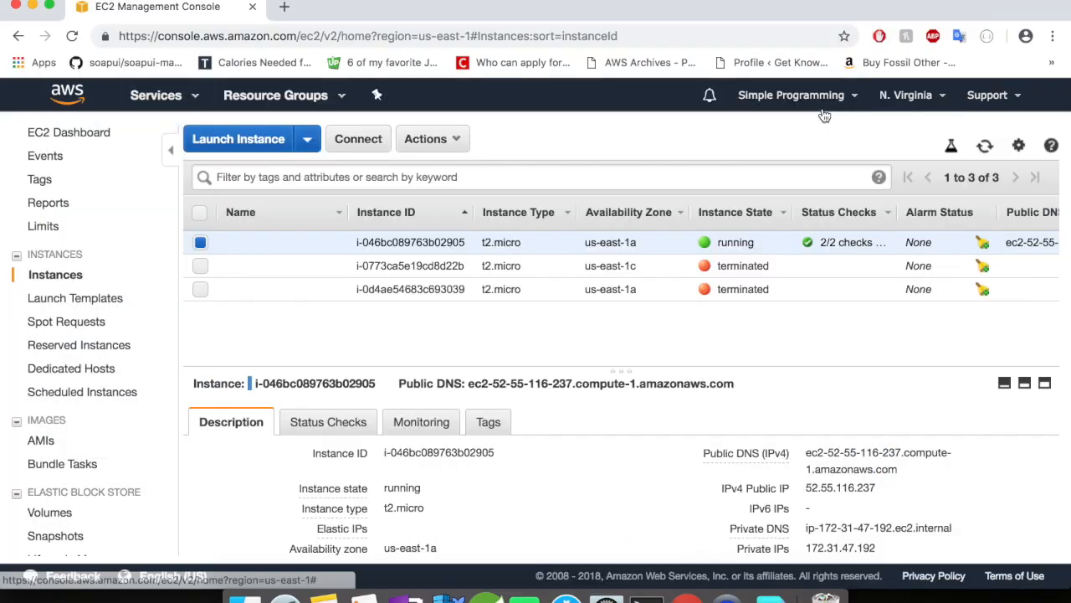
# Step: View the inbound rules of the instance's ec2-dynamodb-security-group from the Description tab
pyautogui.scroll(-3)
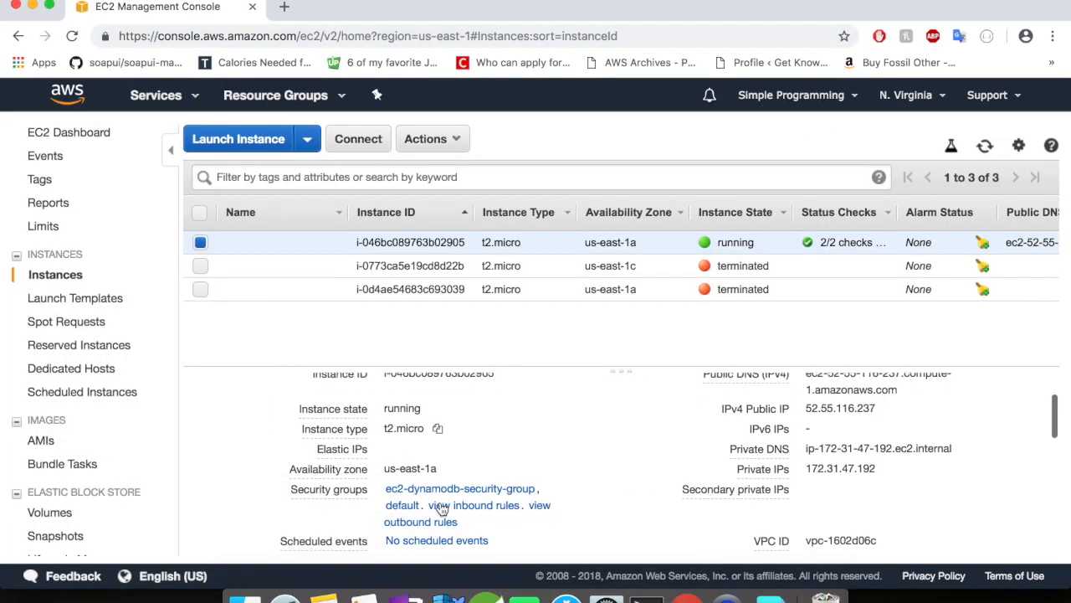
pyautogui.click(459, 488)
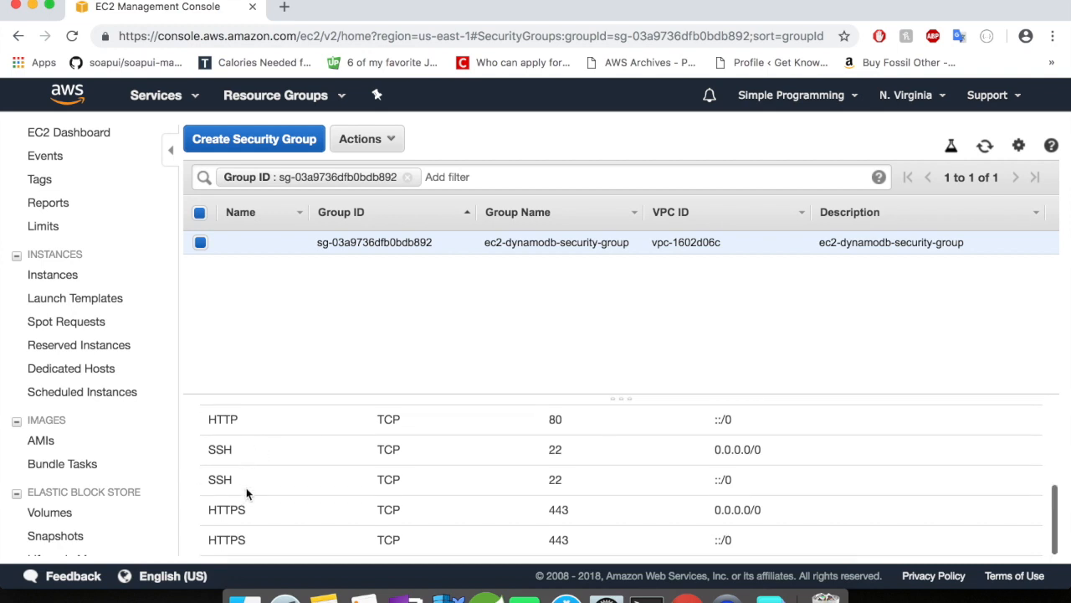
pyautogui.moveTo(370, 395)
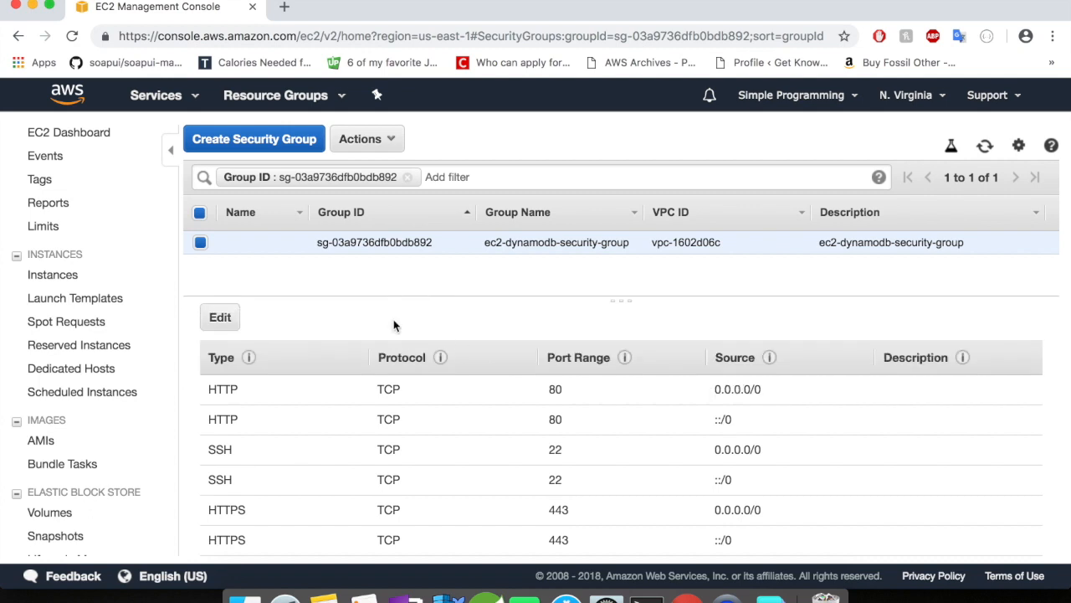
# Step: Add an inbound Custom TCP rule for port 9001 with source Anywhere and save the rules
pyautogui.click(220, 317)
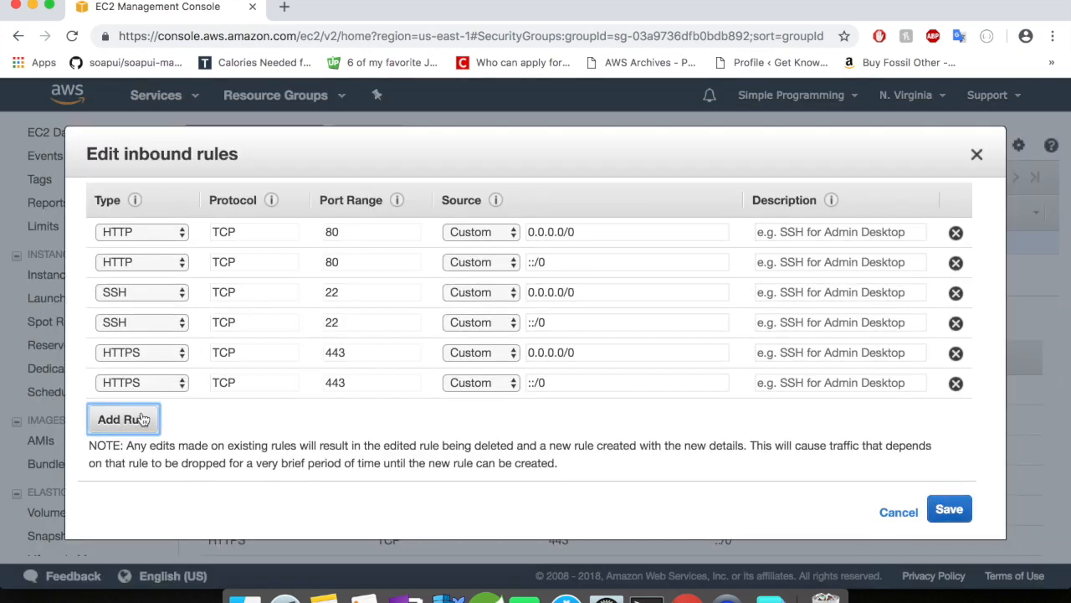
pyautogui.click(124, 418)
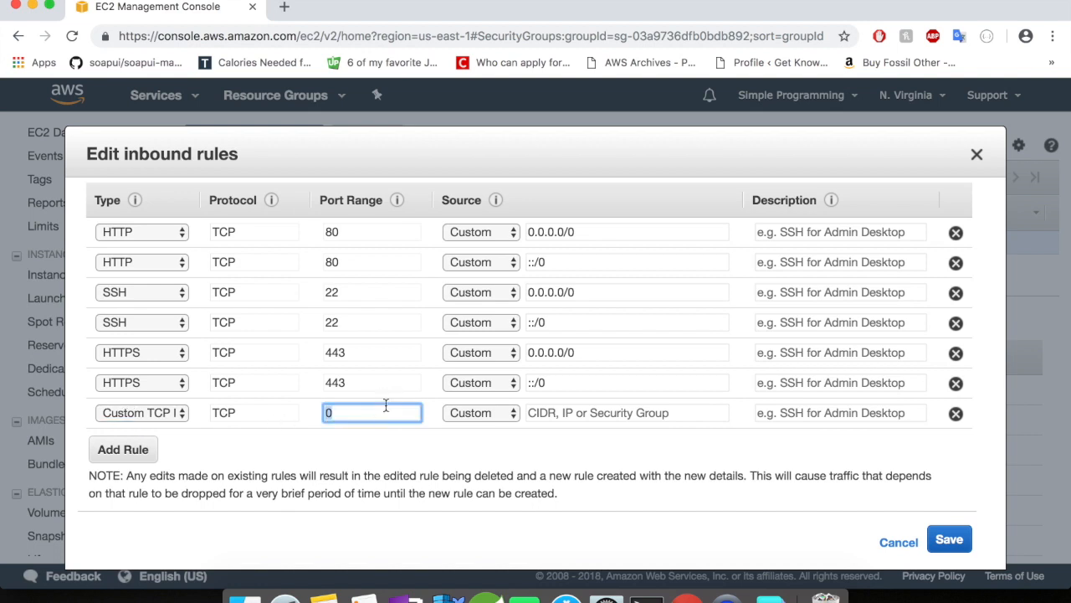
pyautogui.write('9001')
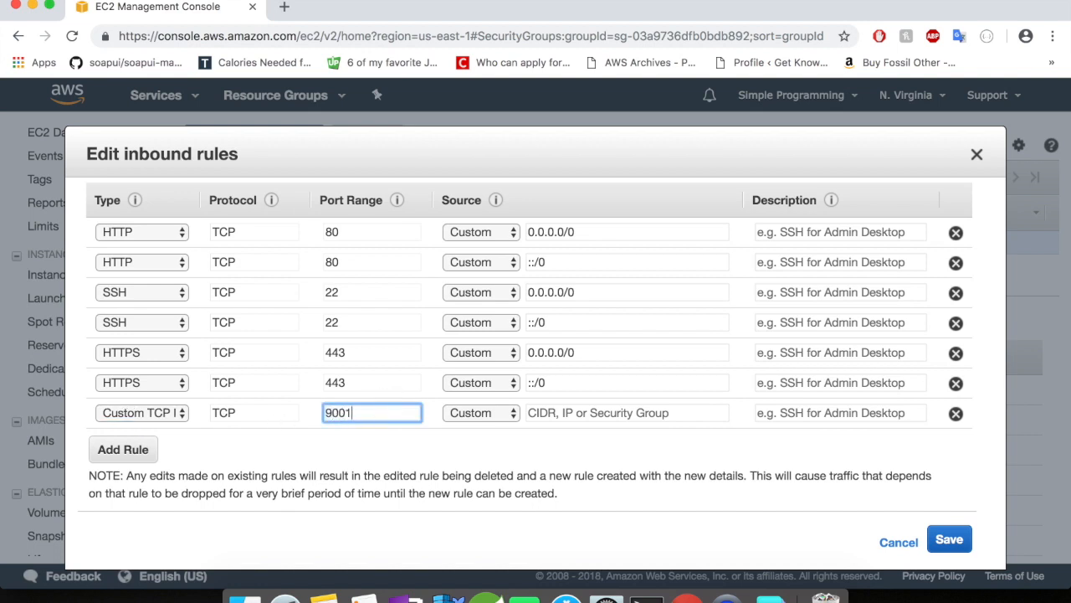
pyautogui.click(480, 411)
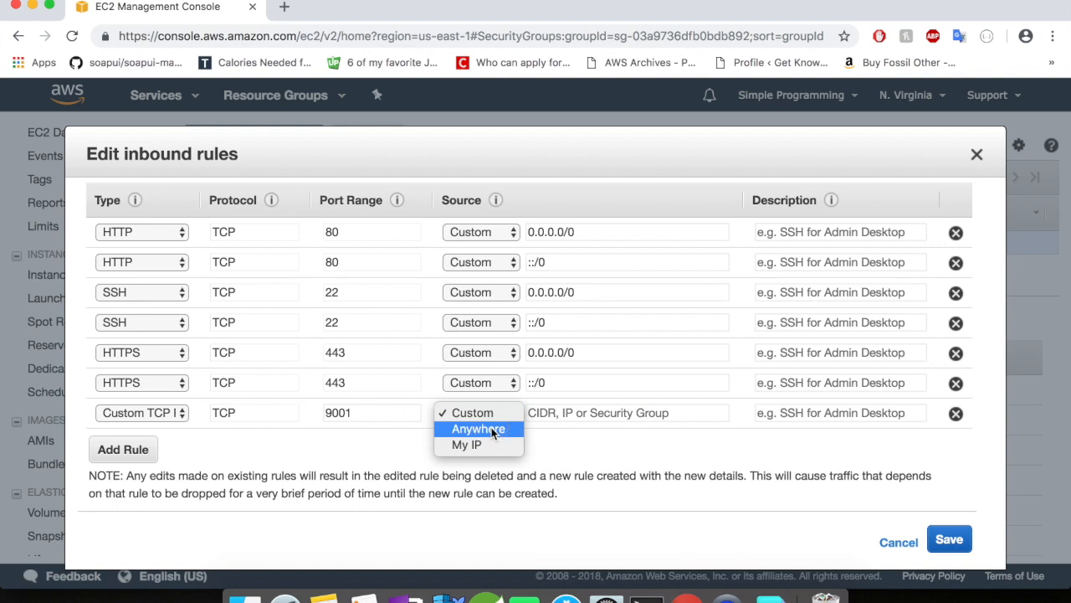
pyautogui.click(479, 428)
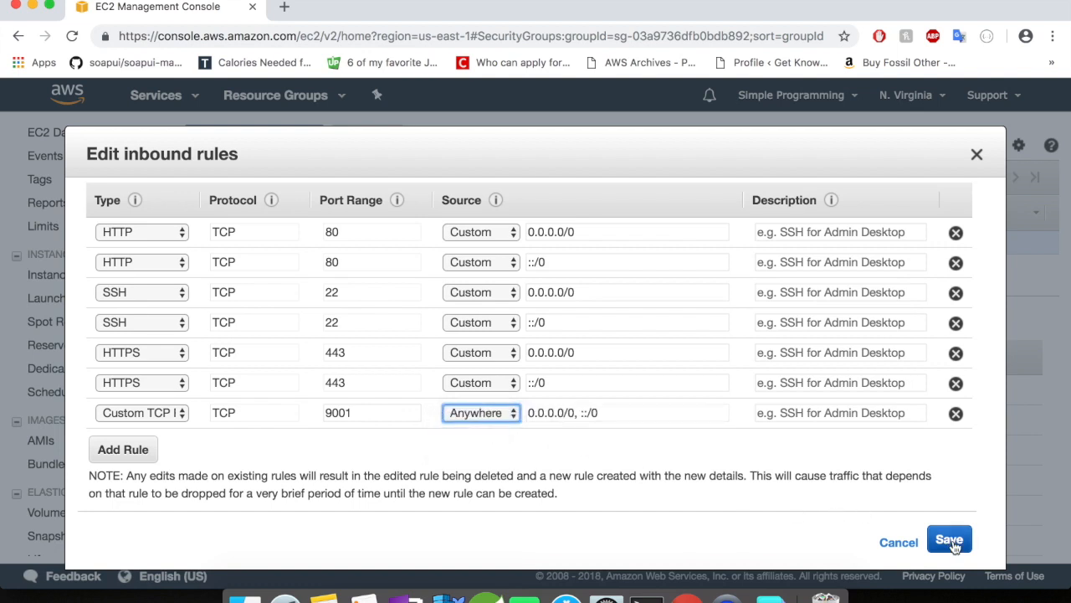
pyautogui.click(949, 539)
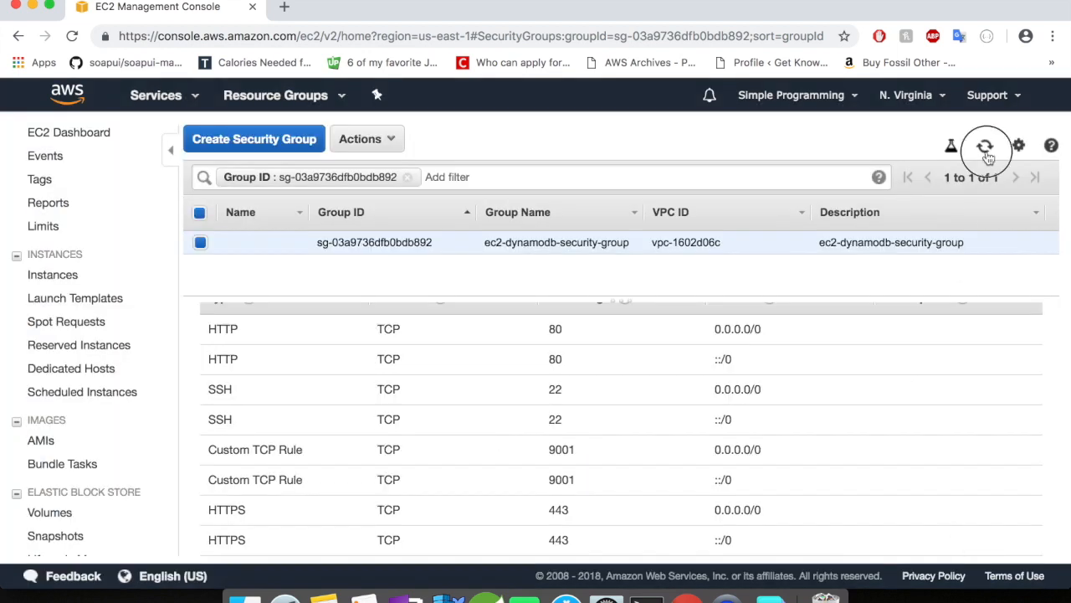
pyautogui.moveTo(68, 132)
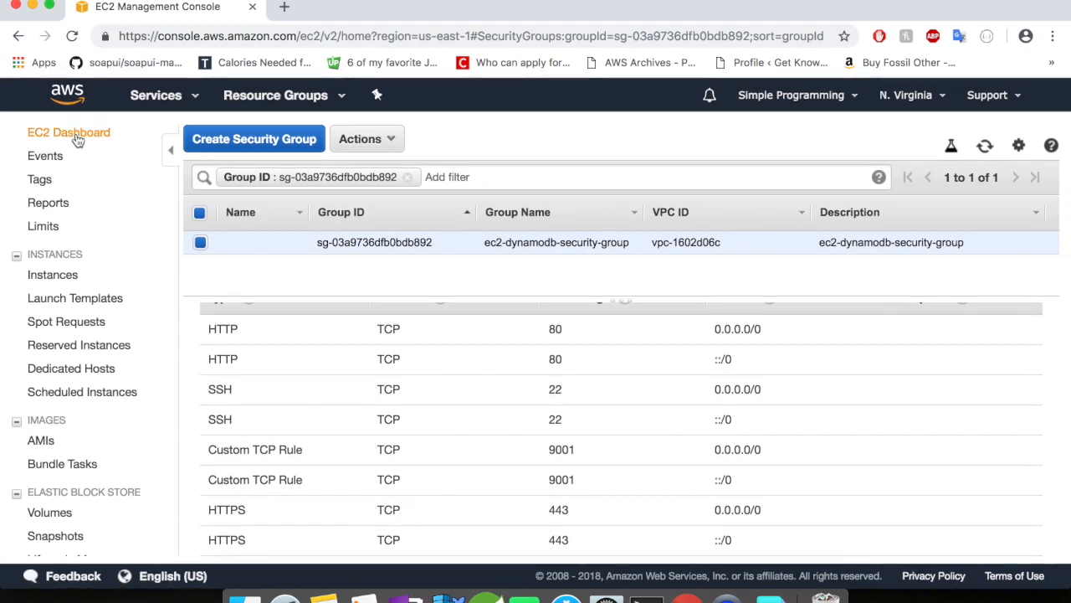
# Step: Return via EC2 Dashboard to Running Instances and select the instance's Public DNS value
pyautogui.click(69, 130)
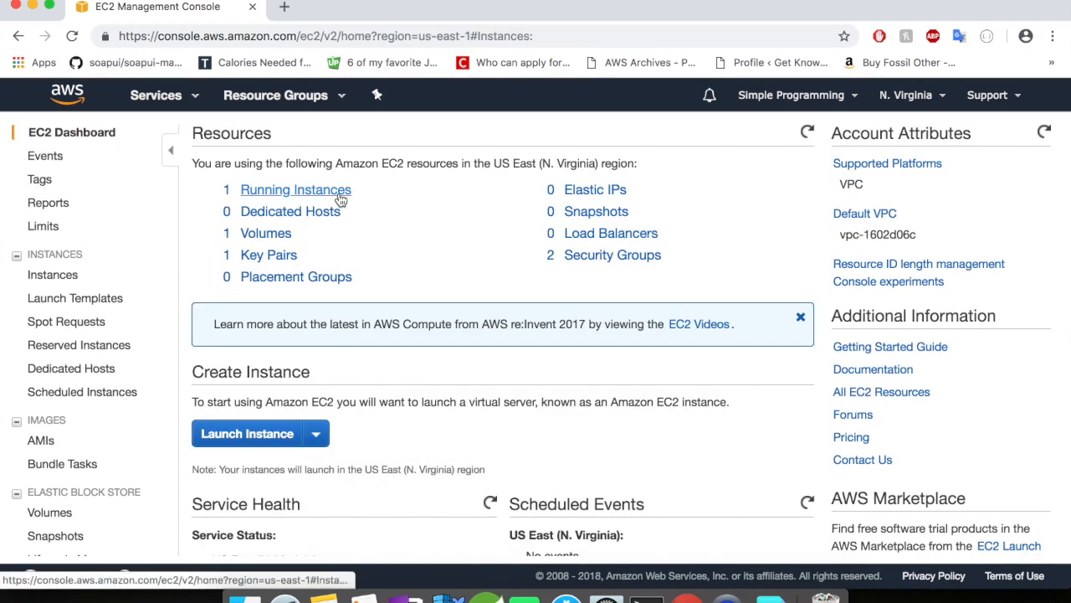
pyautogui.click(294, 189)
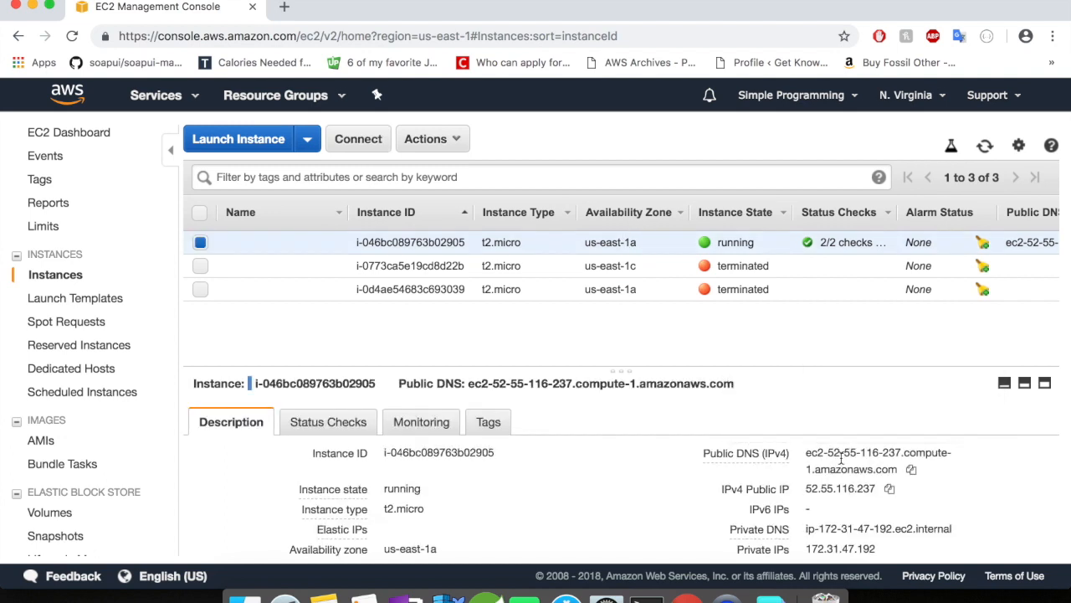
pyautogui.doubleClick(877, 460)
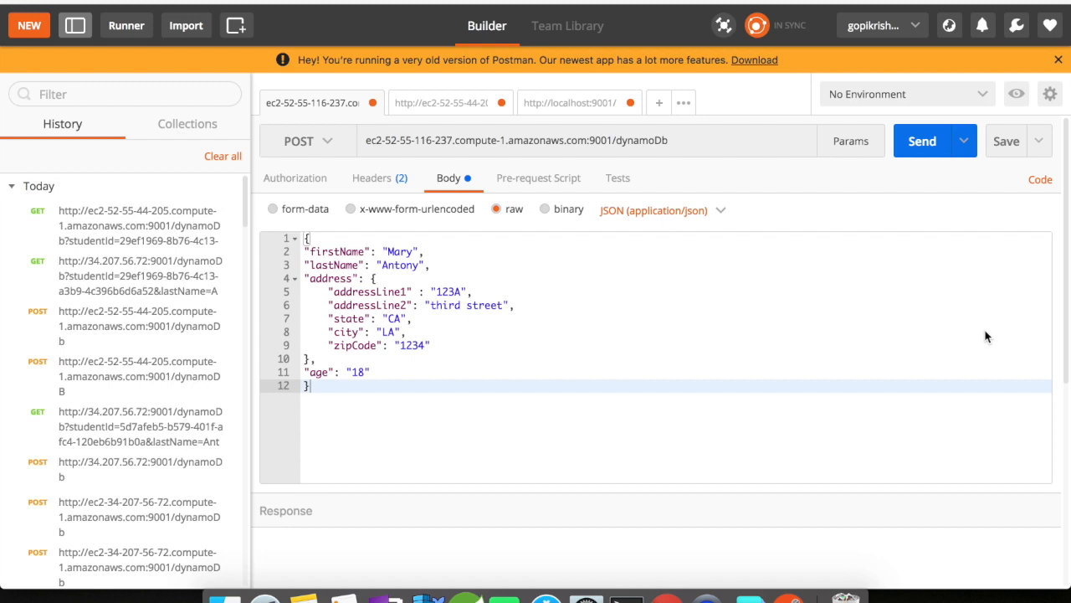
pyautogui.moveTo(472, 144)
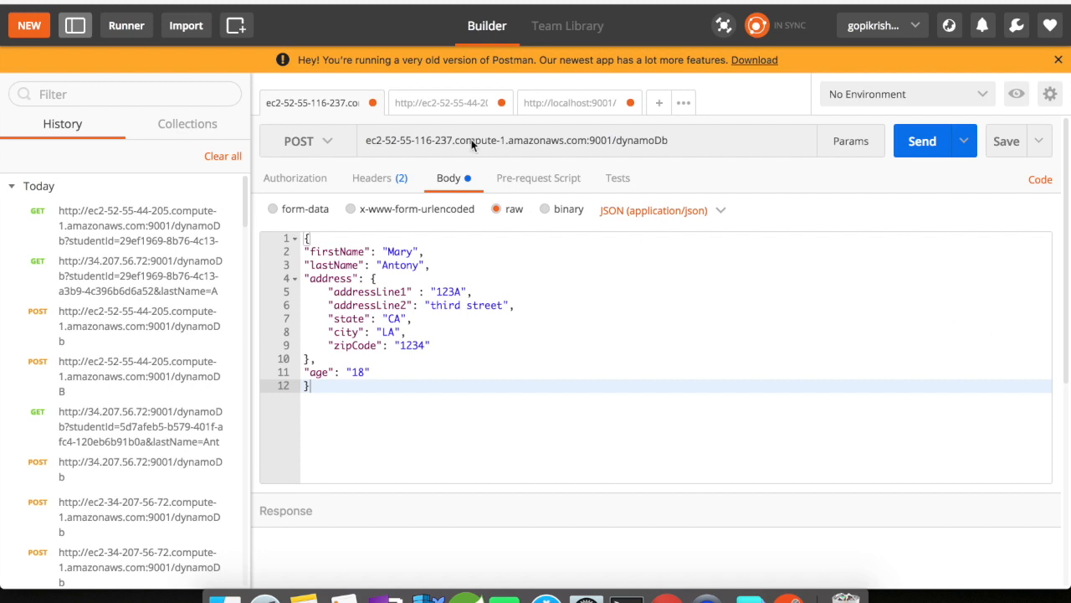
pyautogui.moveTo(579, 155)
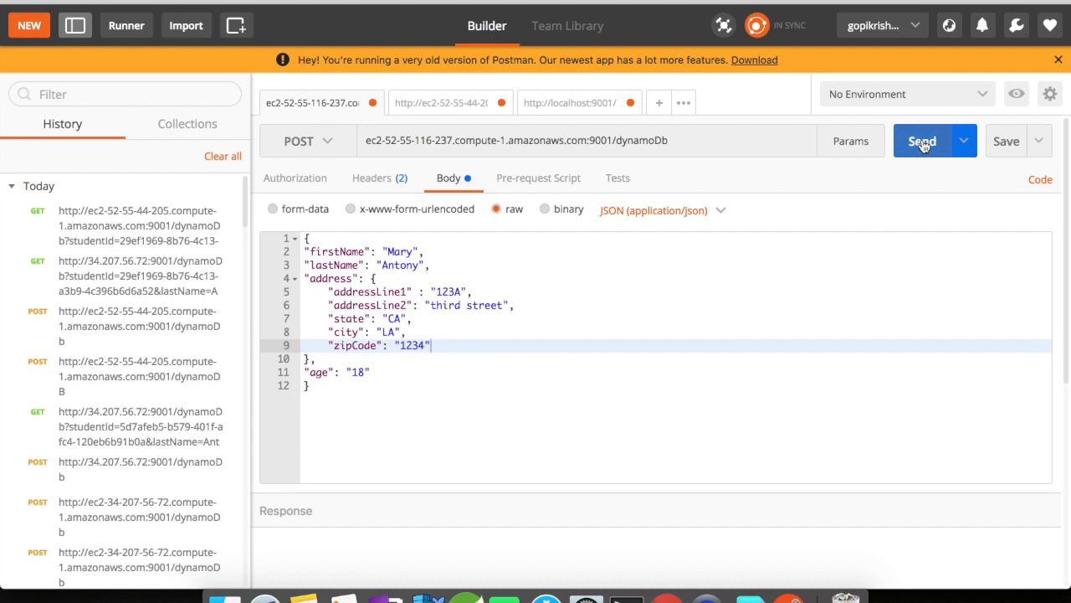
# Step: Send the POST with the student JSON body to the dynamoDb endpoint on port 9001
pyautogui.click(922, 141)
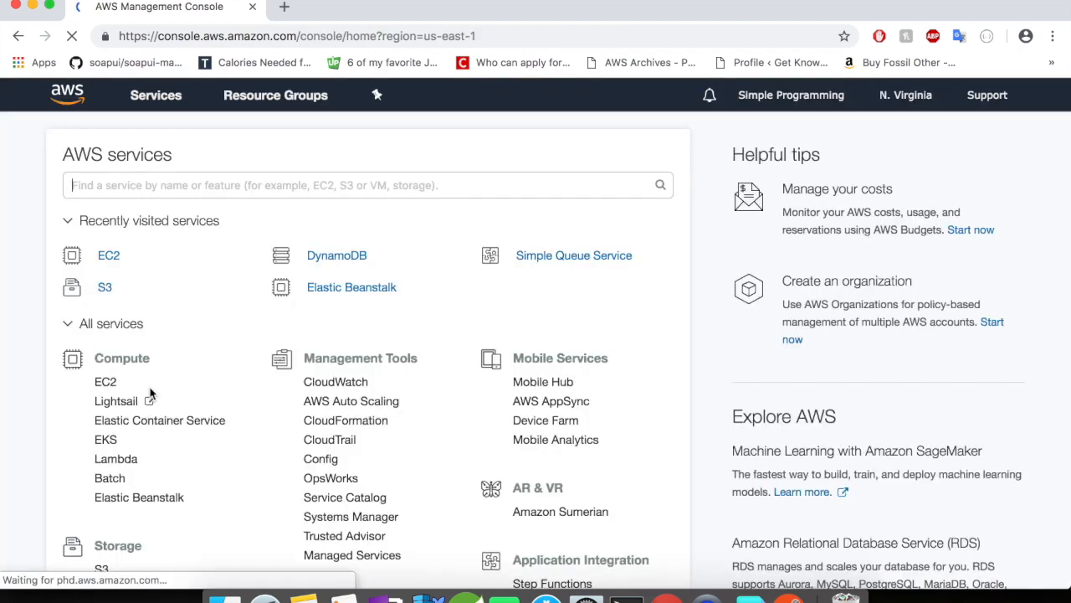
# Step: Navigate DynamoDB > Tables > student > Items to see the new record with lastName Antony
pyautogui.scroll(-3)
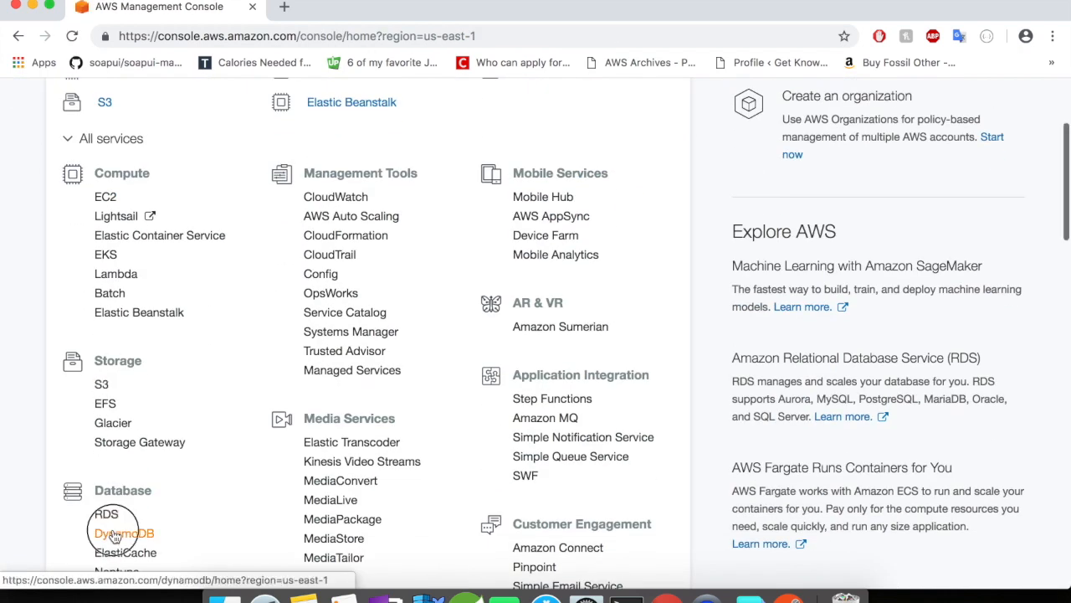
pyautogui.click(122, 533)
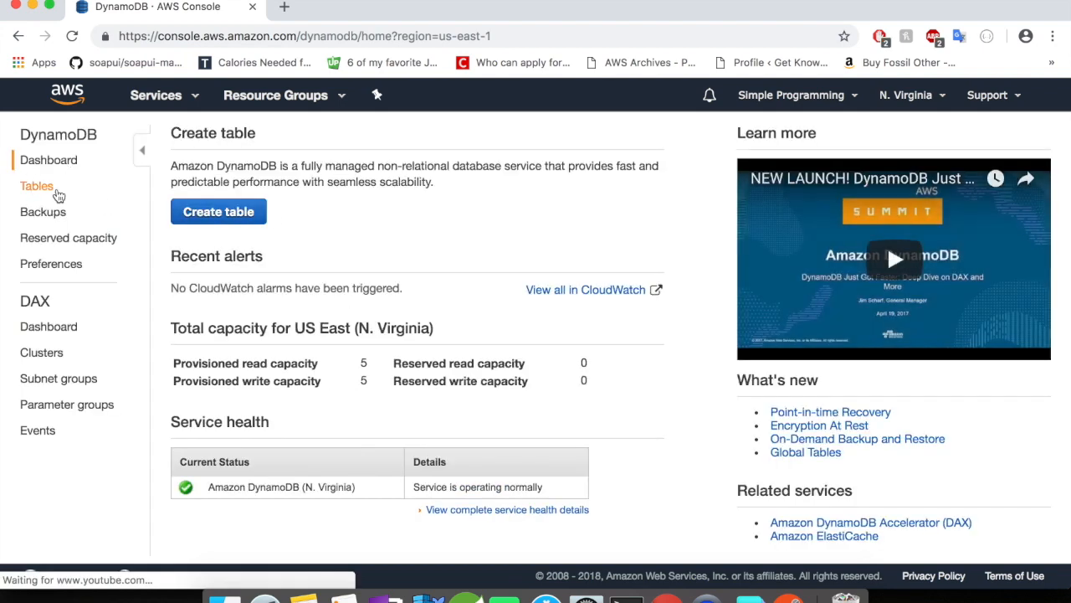
pyautogui.click(37, 184)
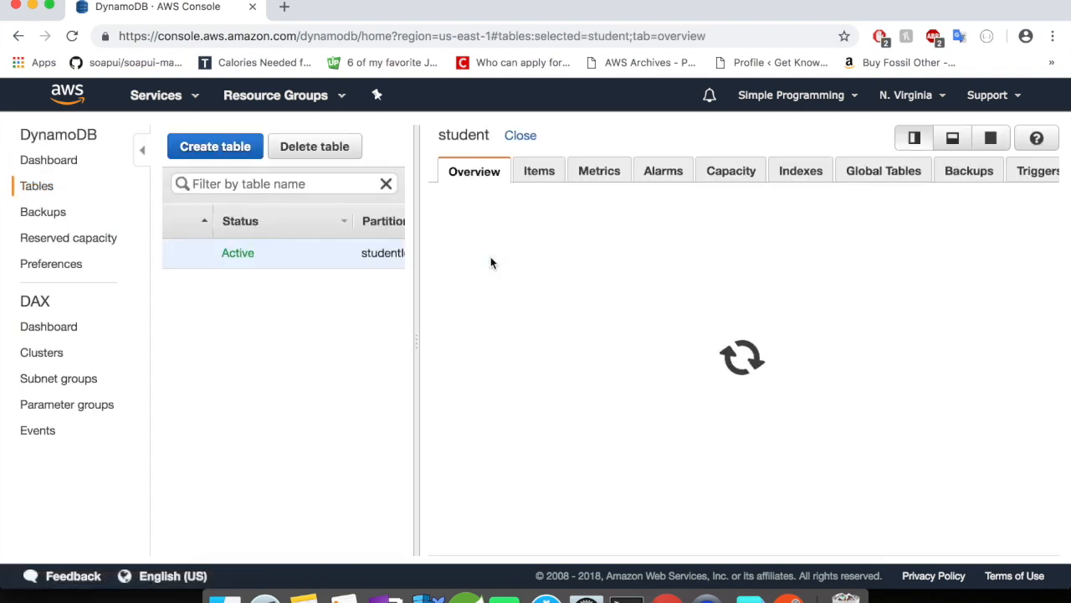
pyautogui.click(539, 171)
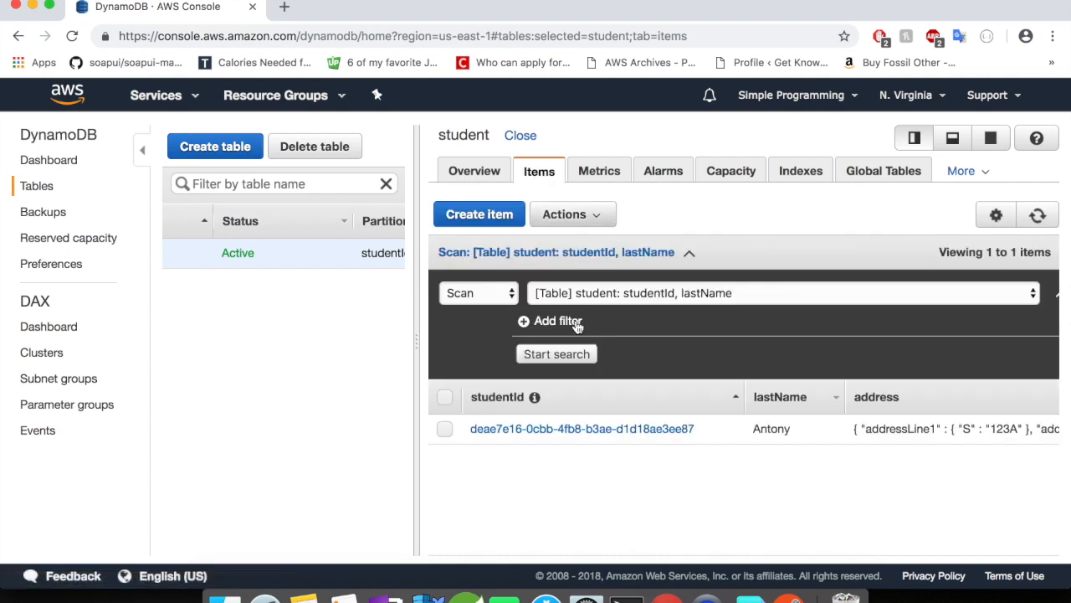
pyautogui.click(582, 429)
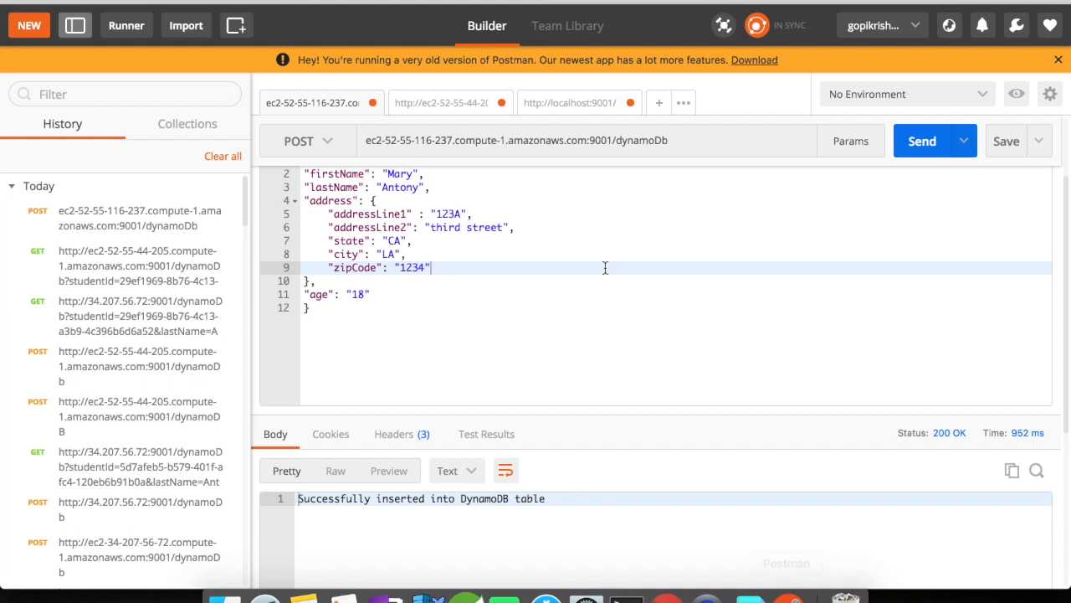
# Step: In a new tab, send a GET to the dynamoDb URL with ?studentId=…&lastName=Antony parameters
pyautogui.click(760, 102)
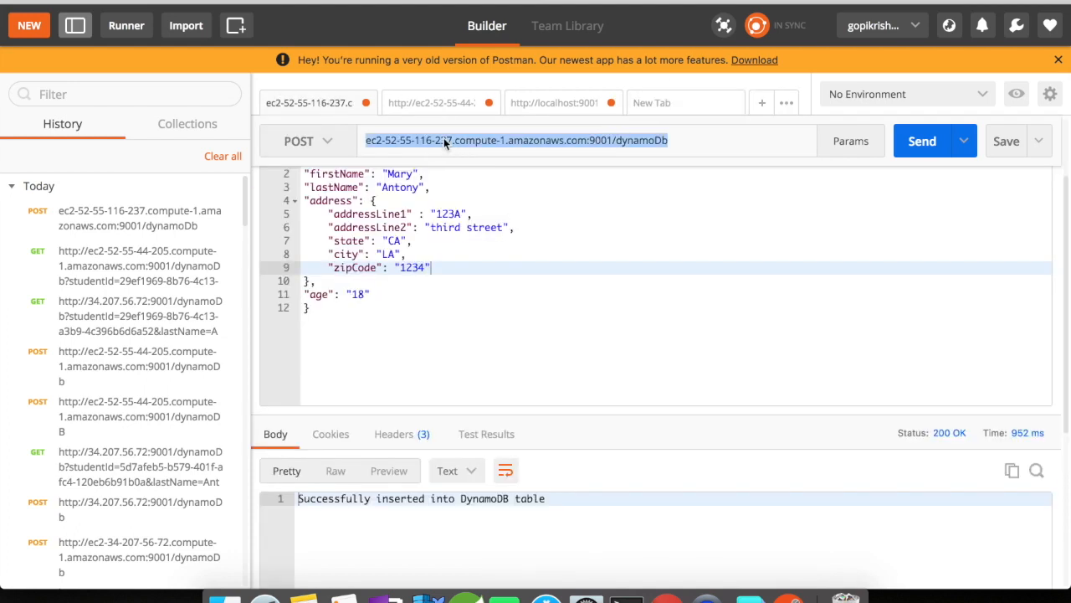
pyautogui.click(669, 103)
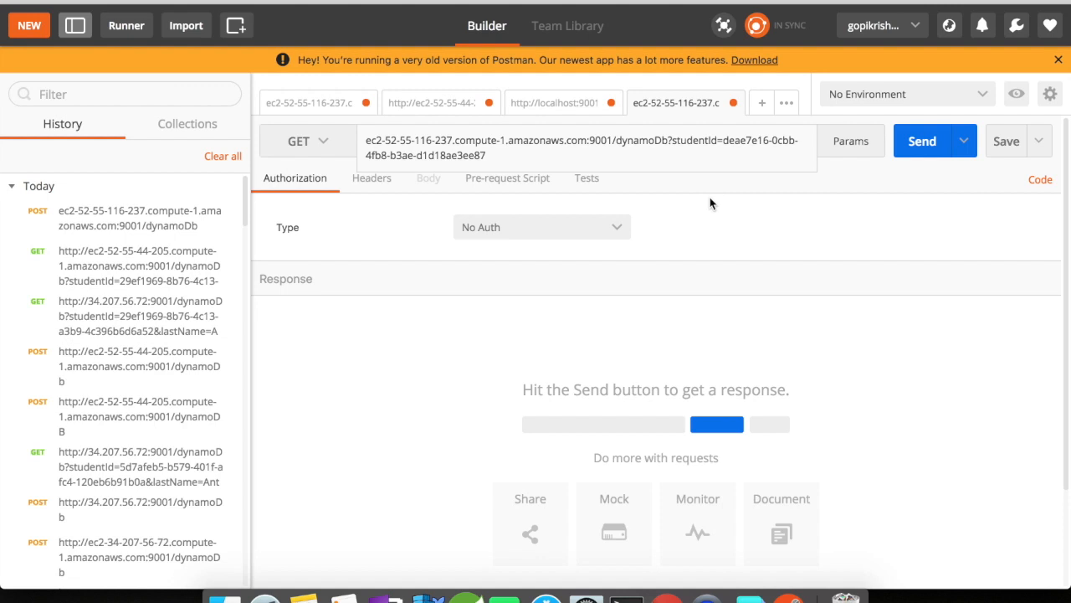
pyautogui.write('&')
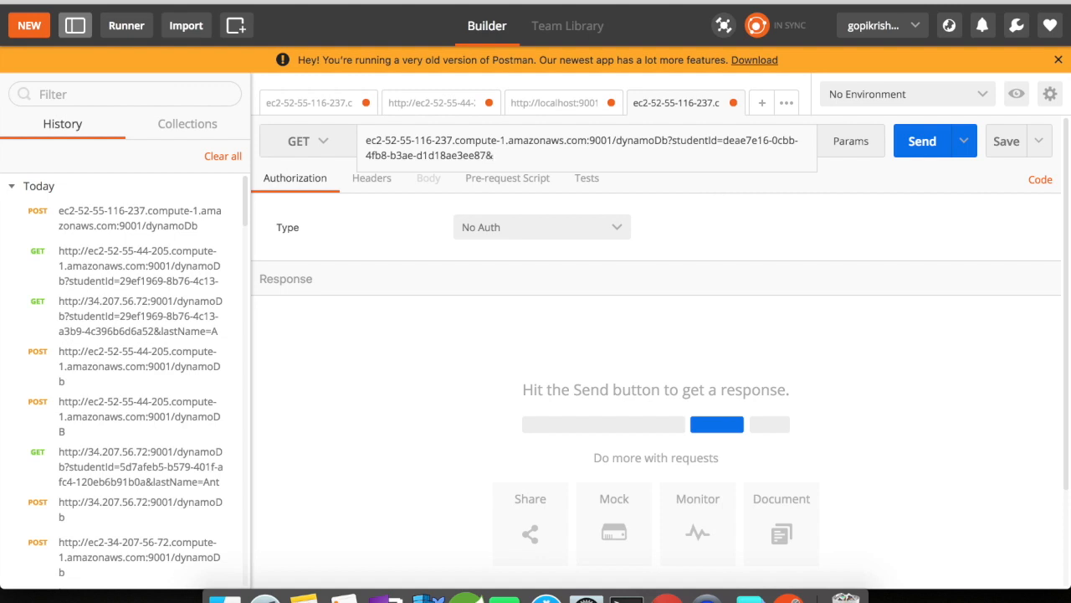
pyautogui.write('&lastName=Antony')
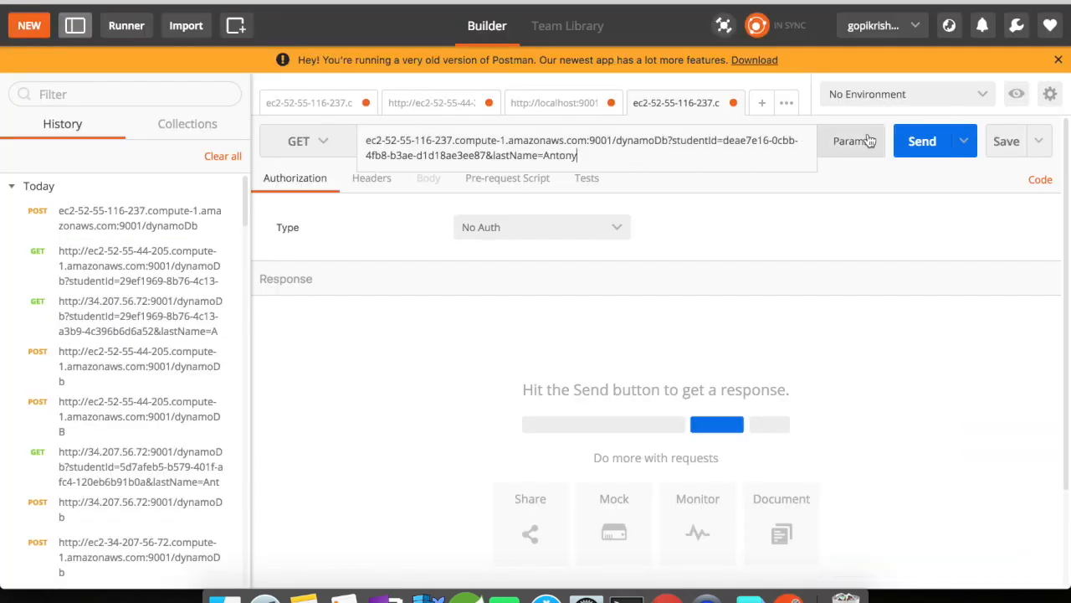
pyautogui.click(920, 140)
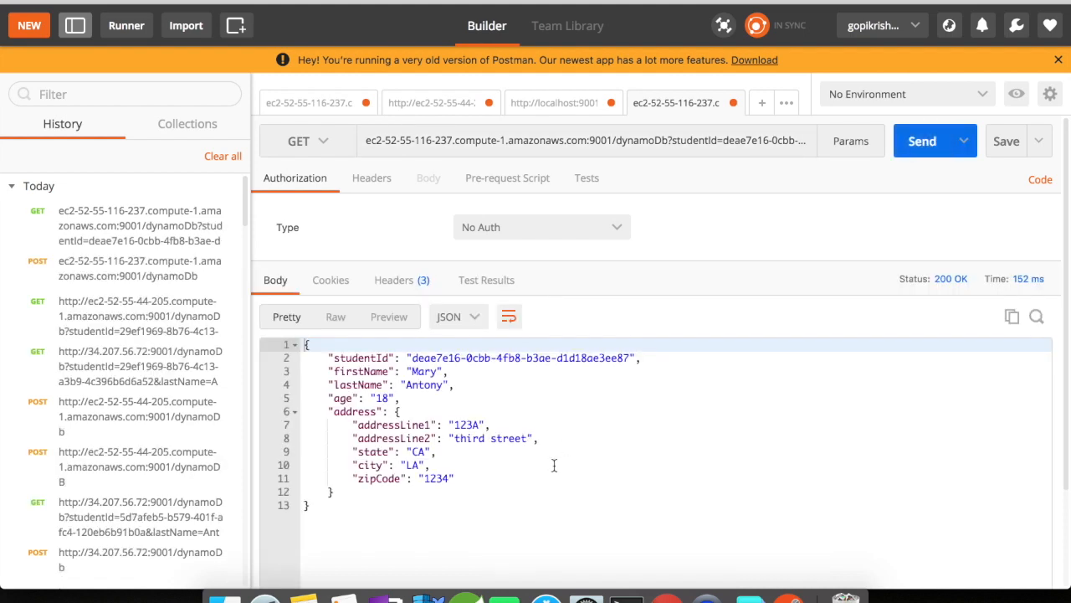
pyautogui.moveTo(551, 469)
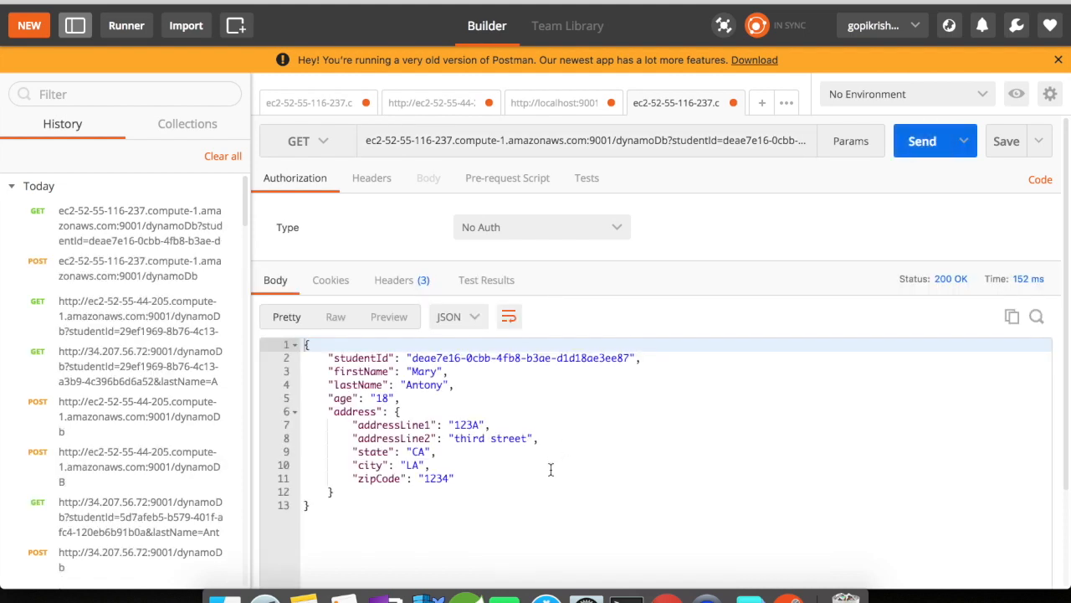